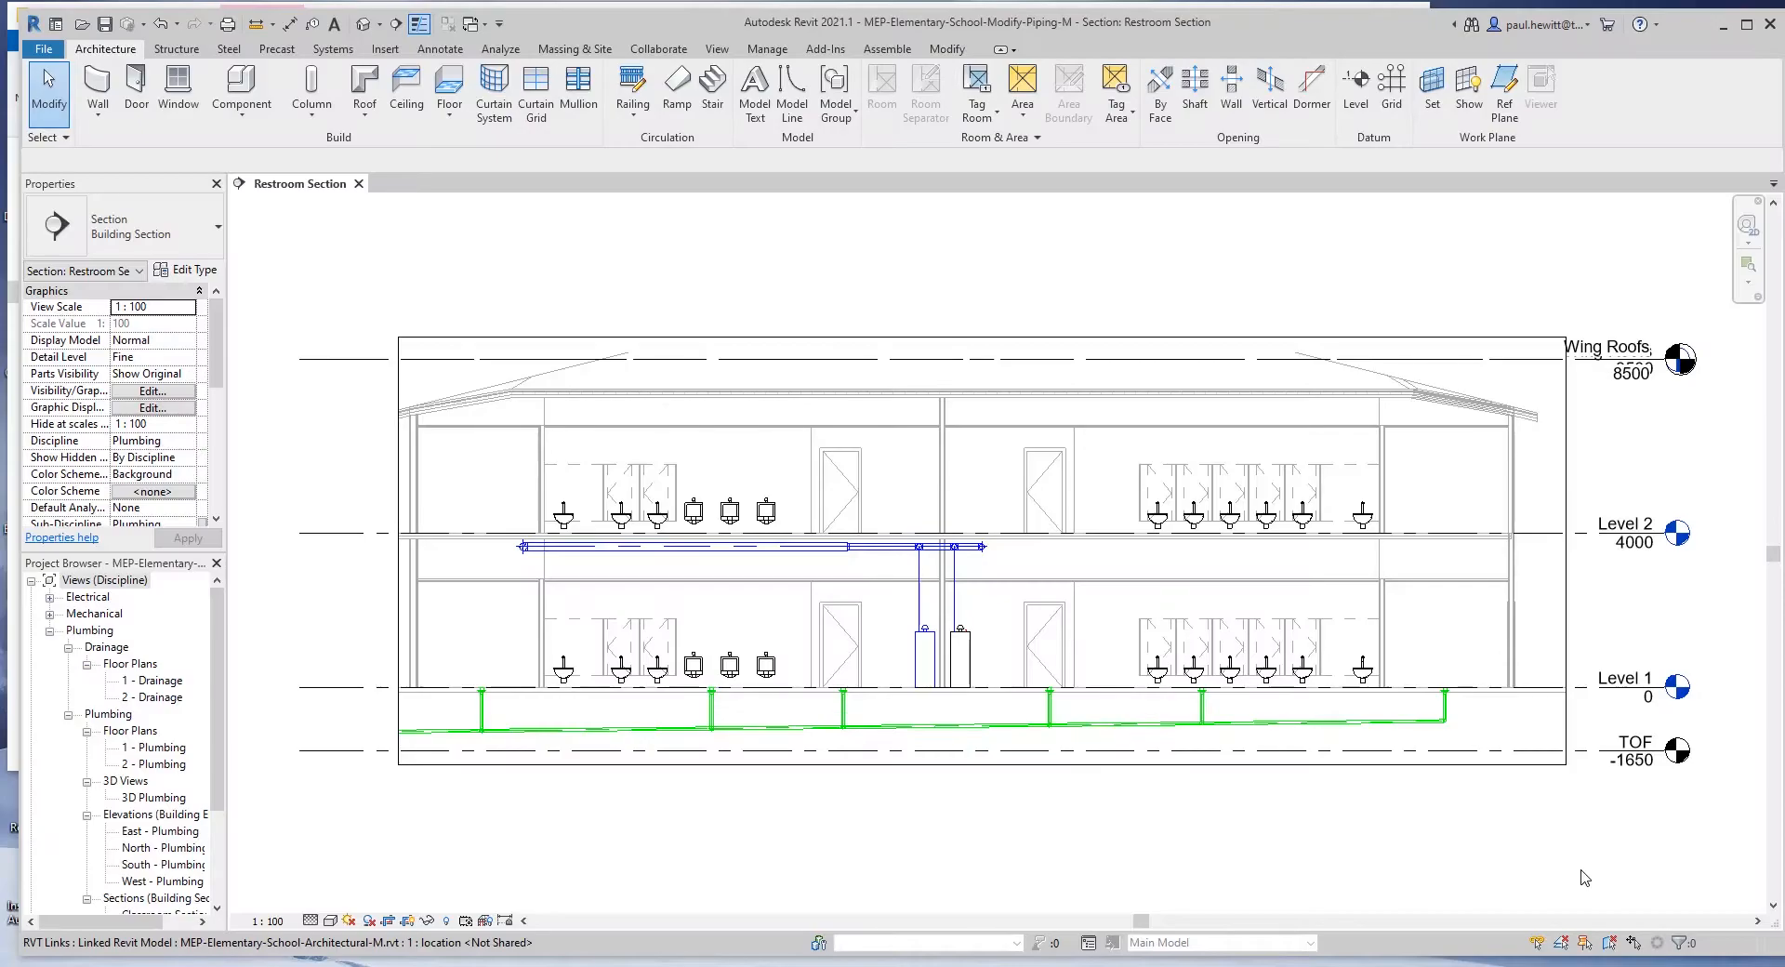
mouse_move(1538, 872)
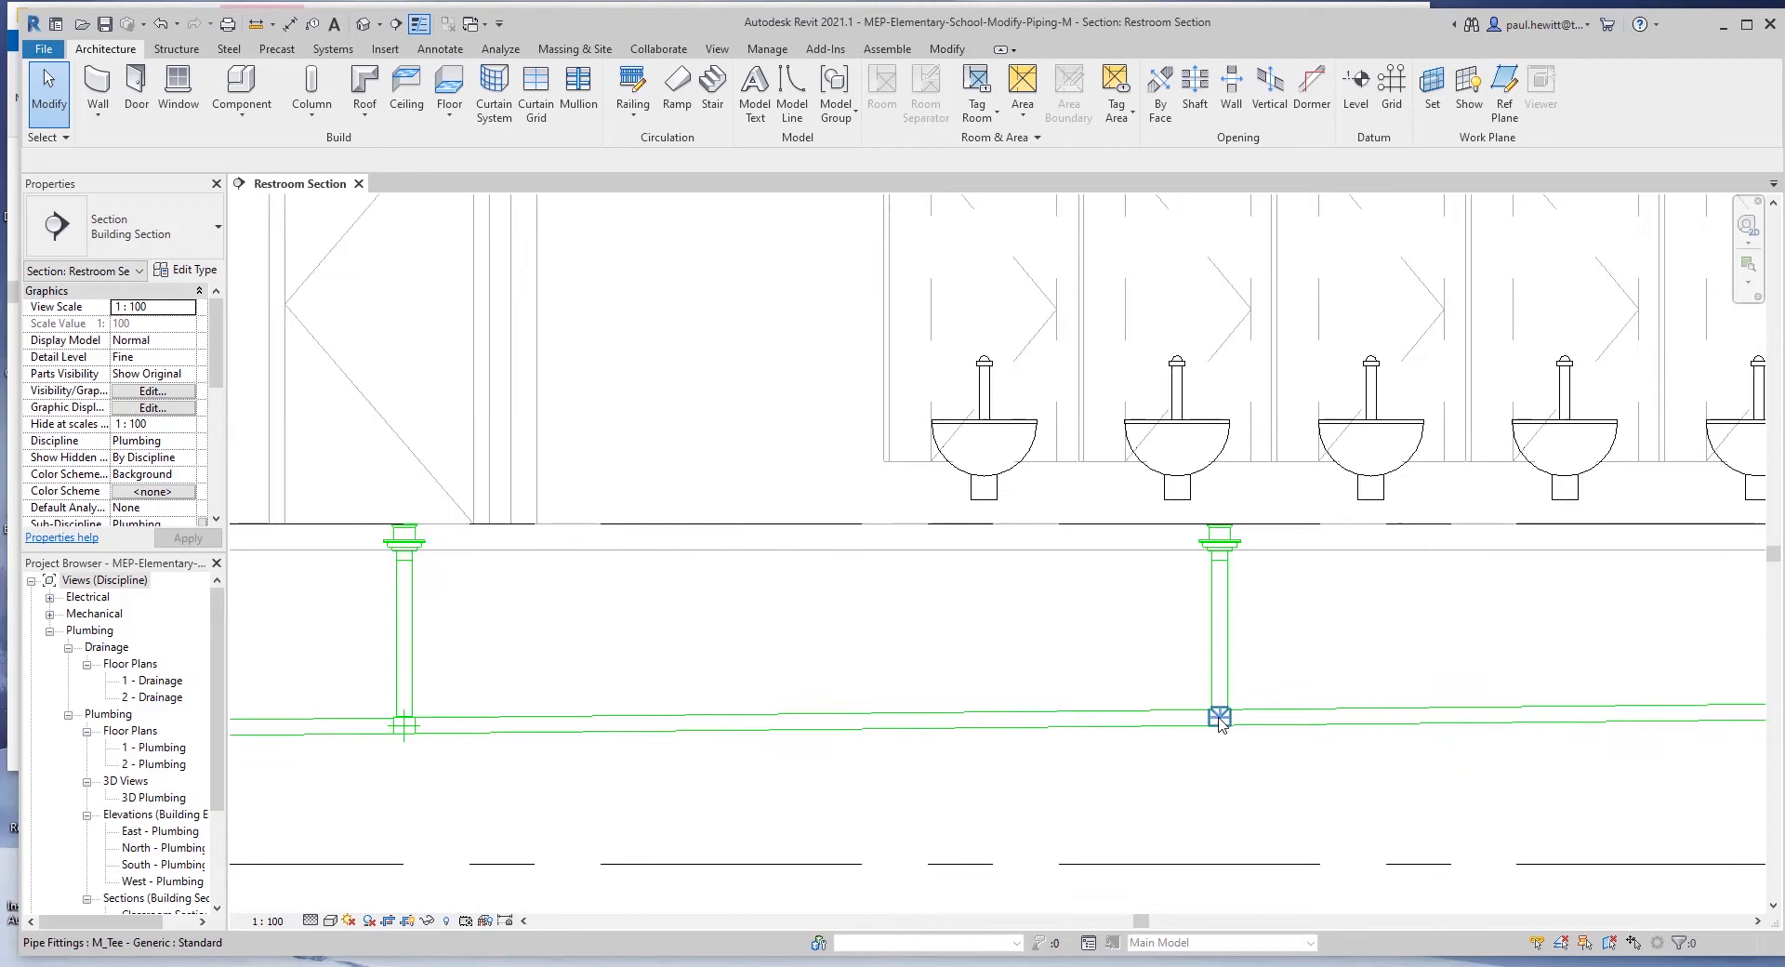
- Select the entire underfloor sanitary drainage network, 32 pipes, fittings and fixtures
left_click(1220, 718)
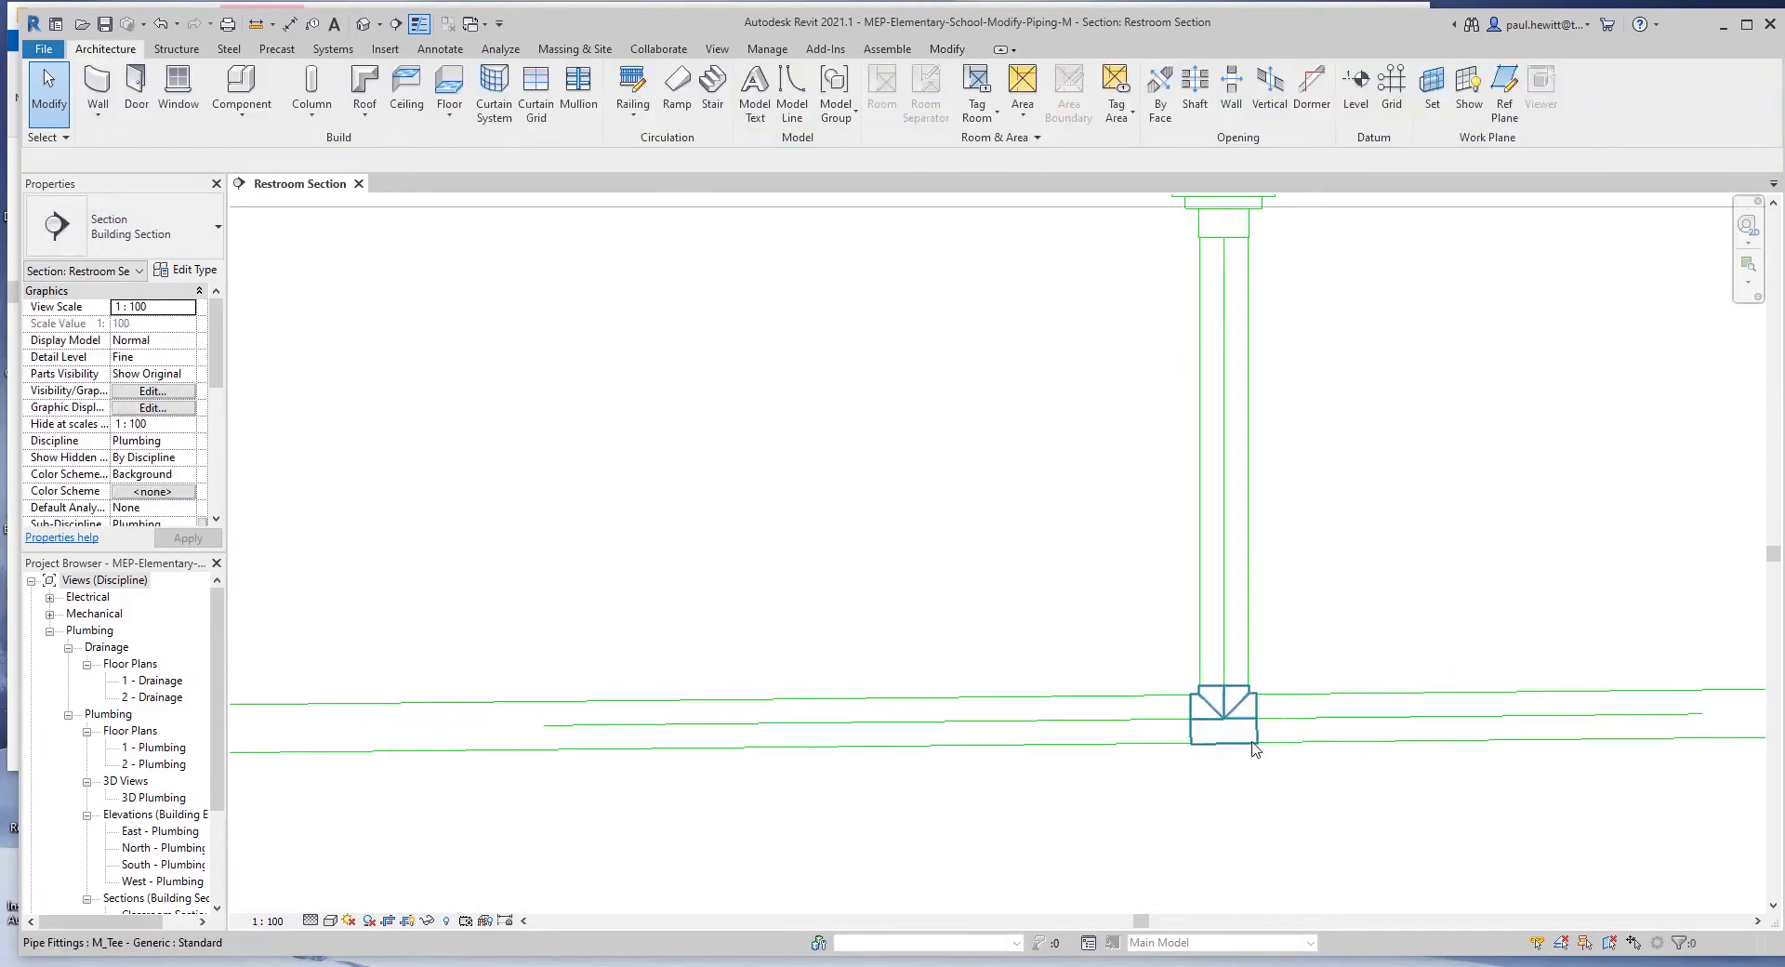
mouse_move(1252, 749)
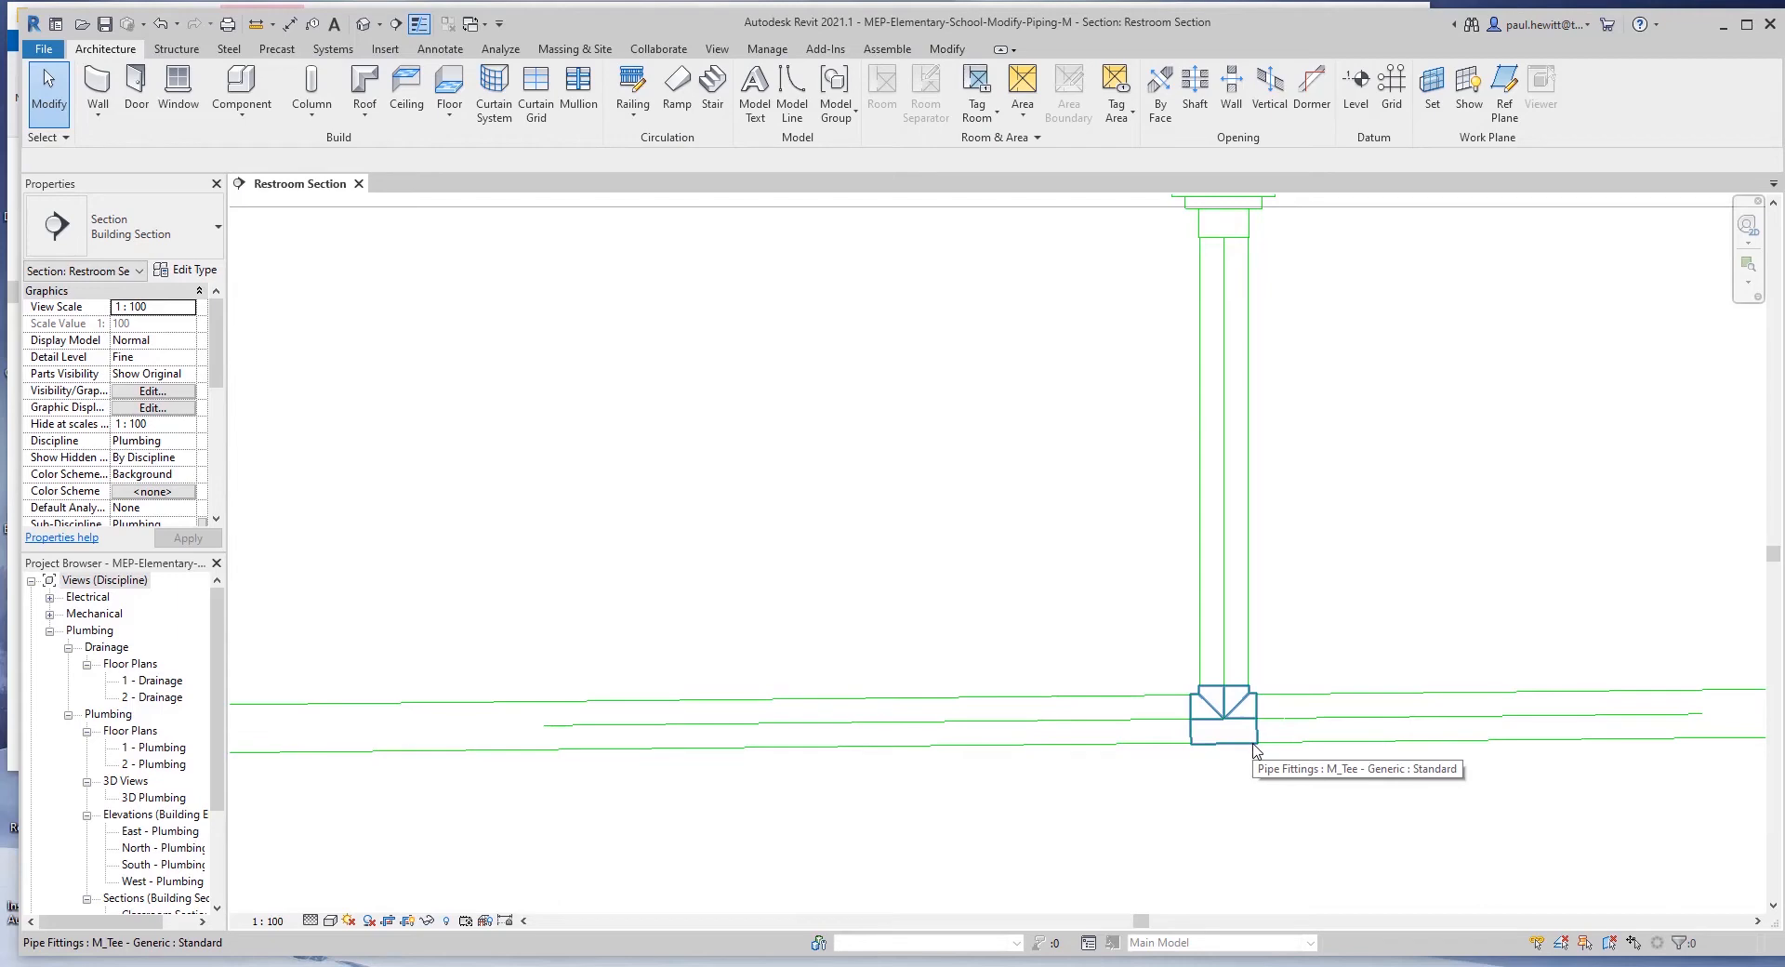
mouse_move(1259, 738)
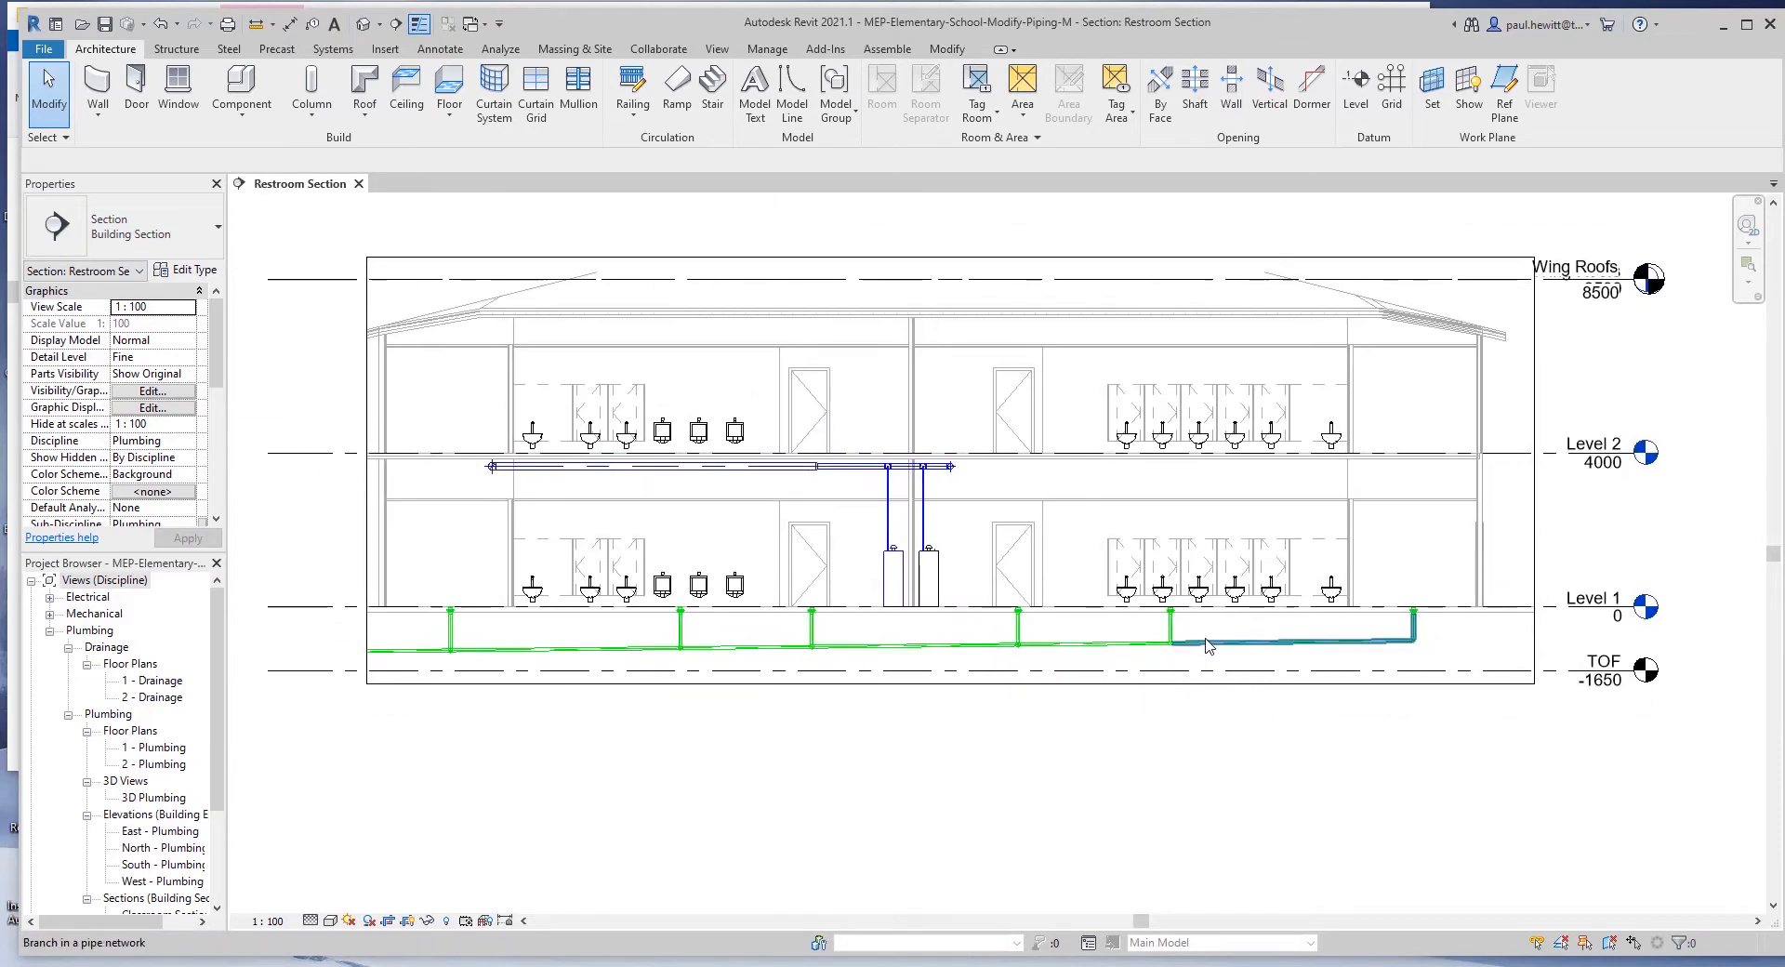
left_click(1207, 645)
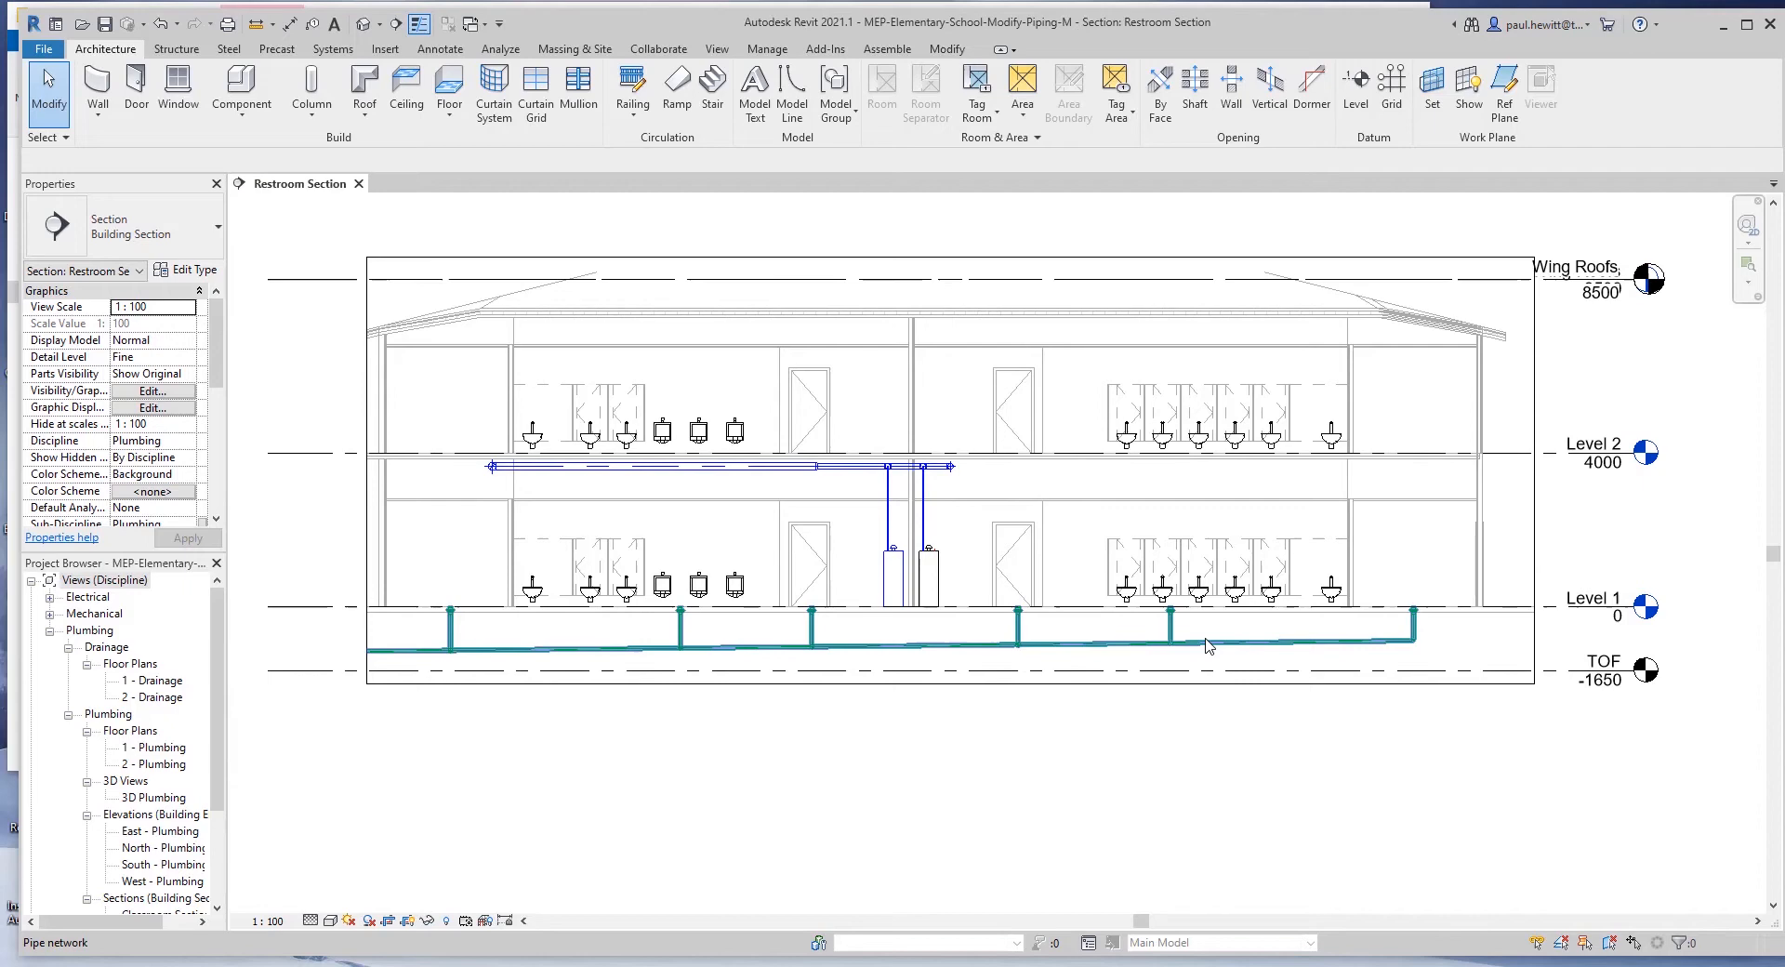
left_click(1246, 664)
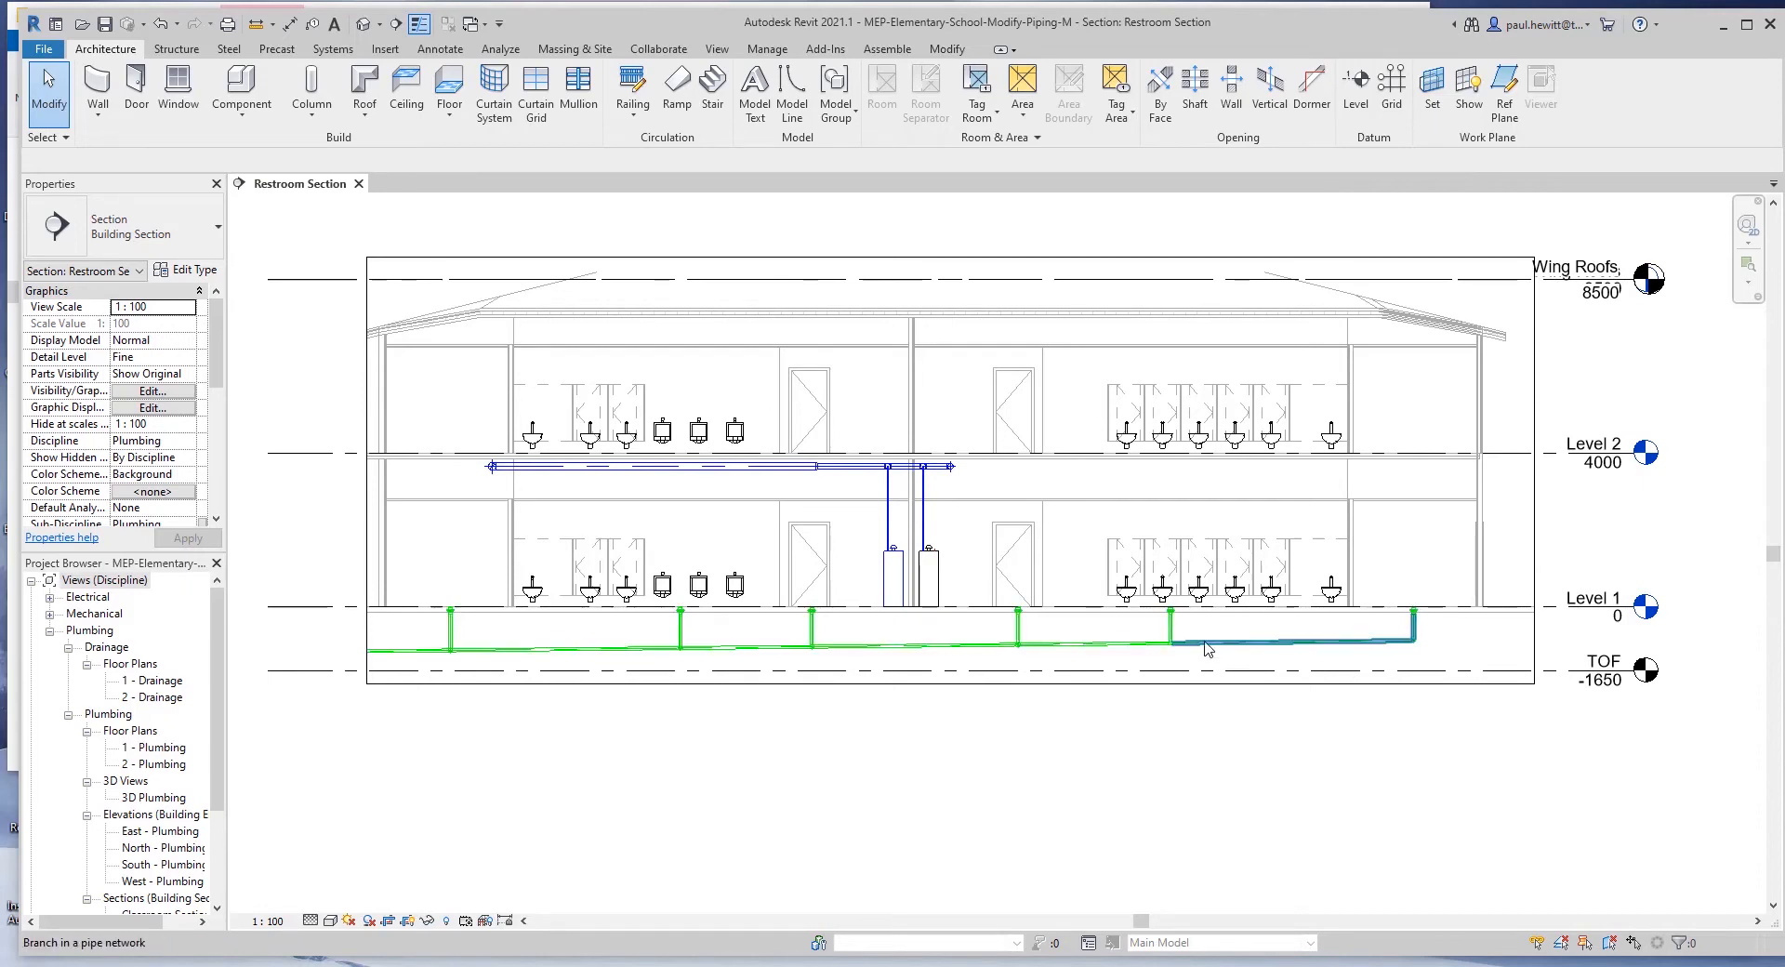
left_click(1207, 649)
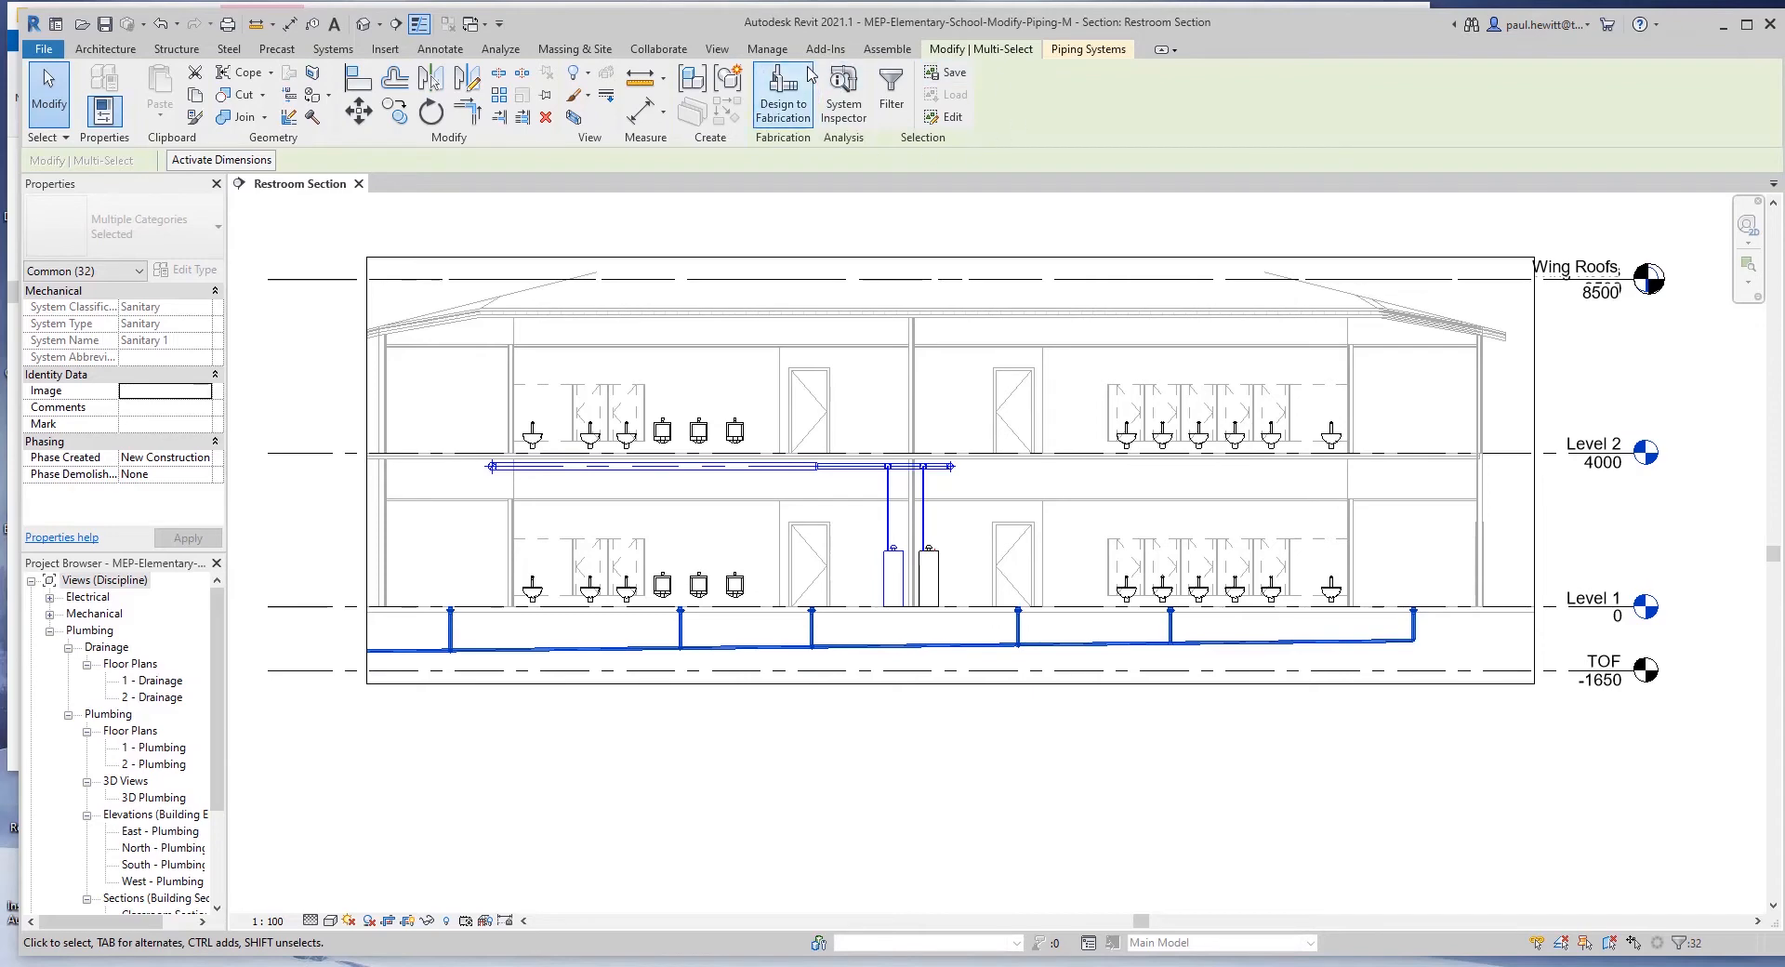
- Filter Plumbing Fixtures out of the selection, leaving 26 pipes and fittings
left_click(891, 93)
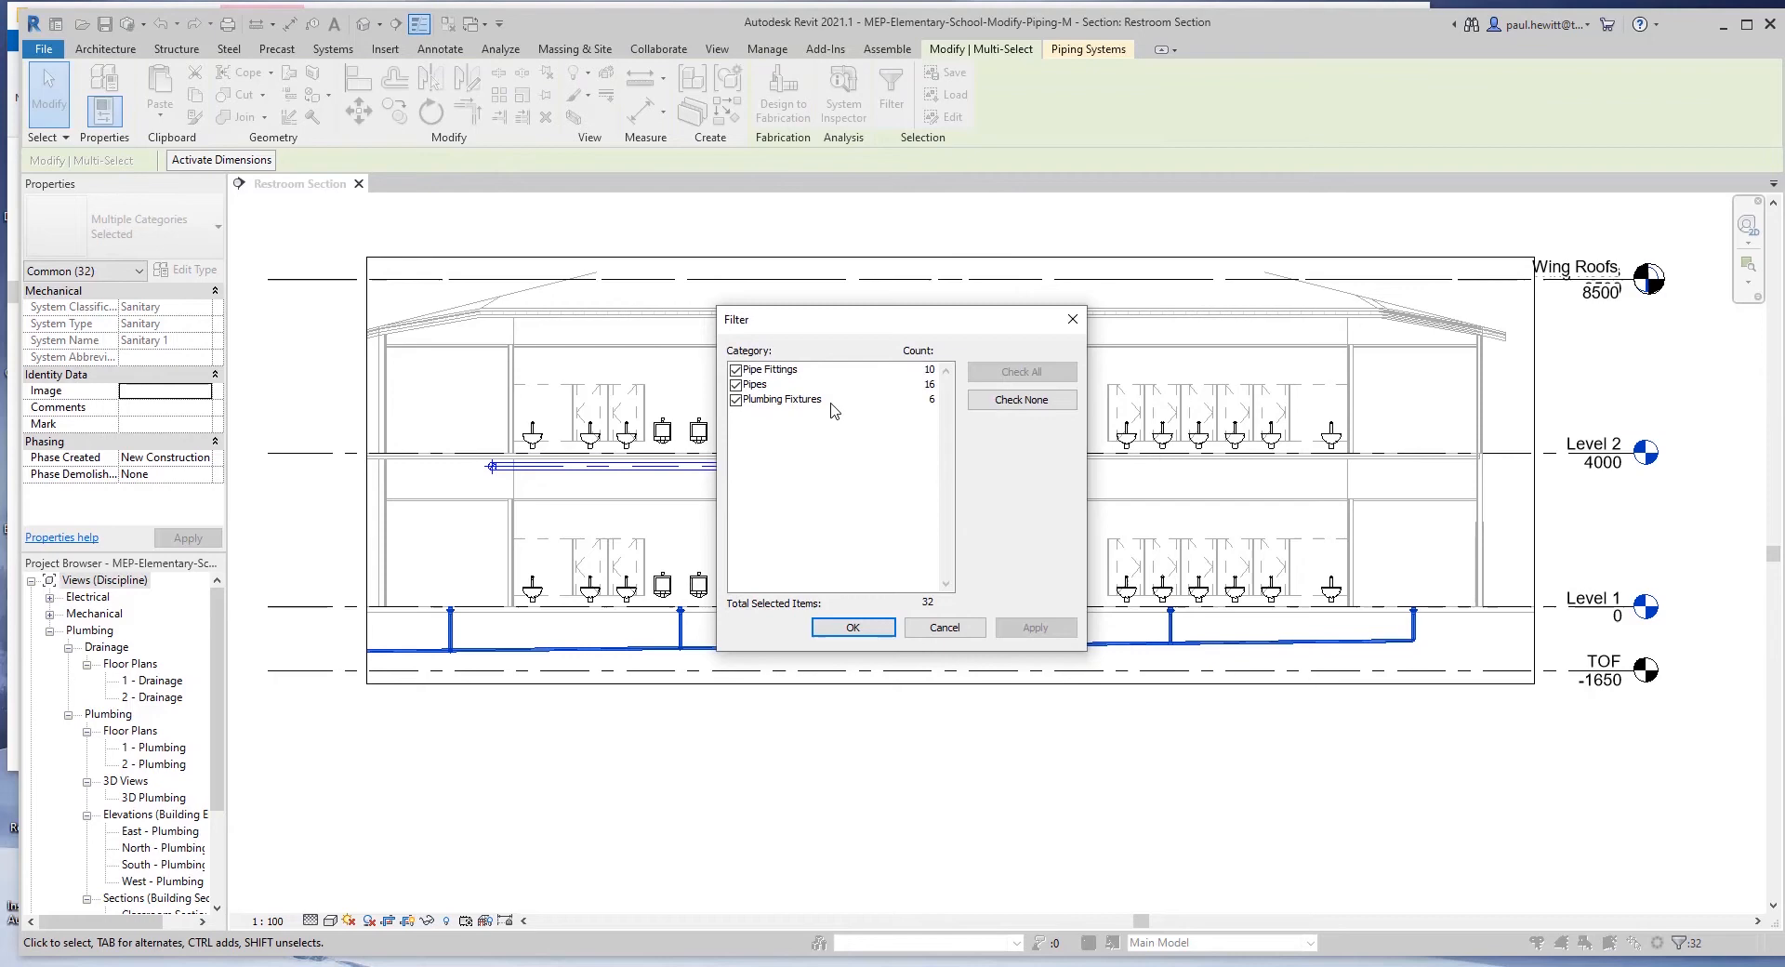
left_click(736, 400)
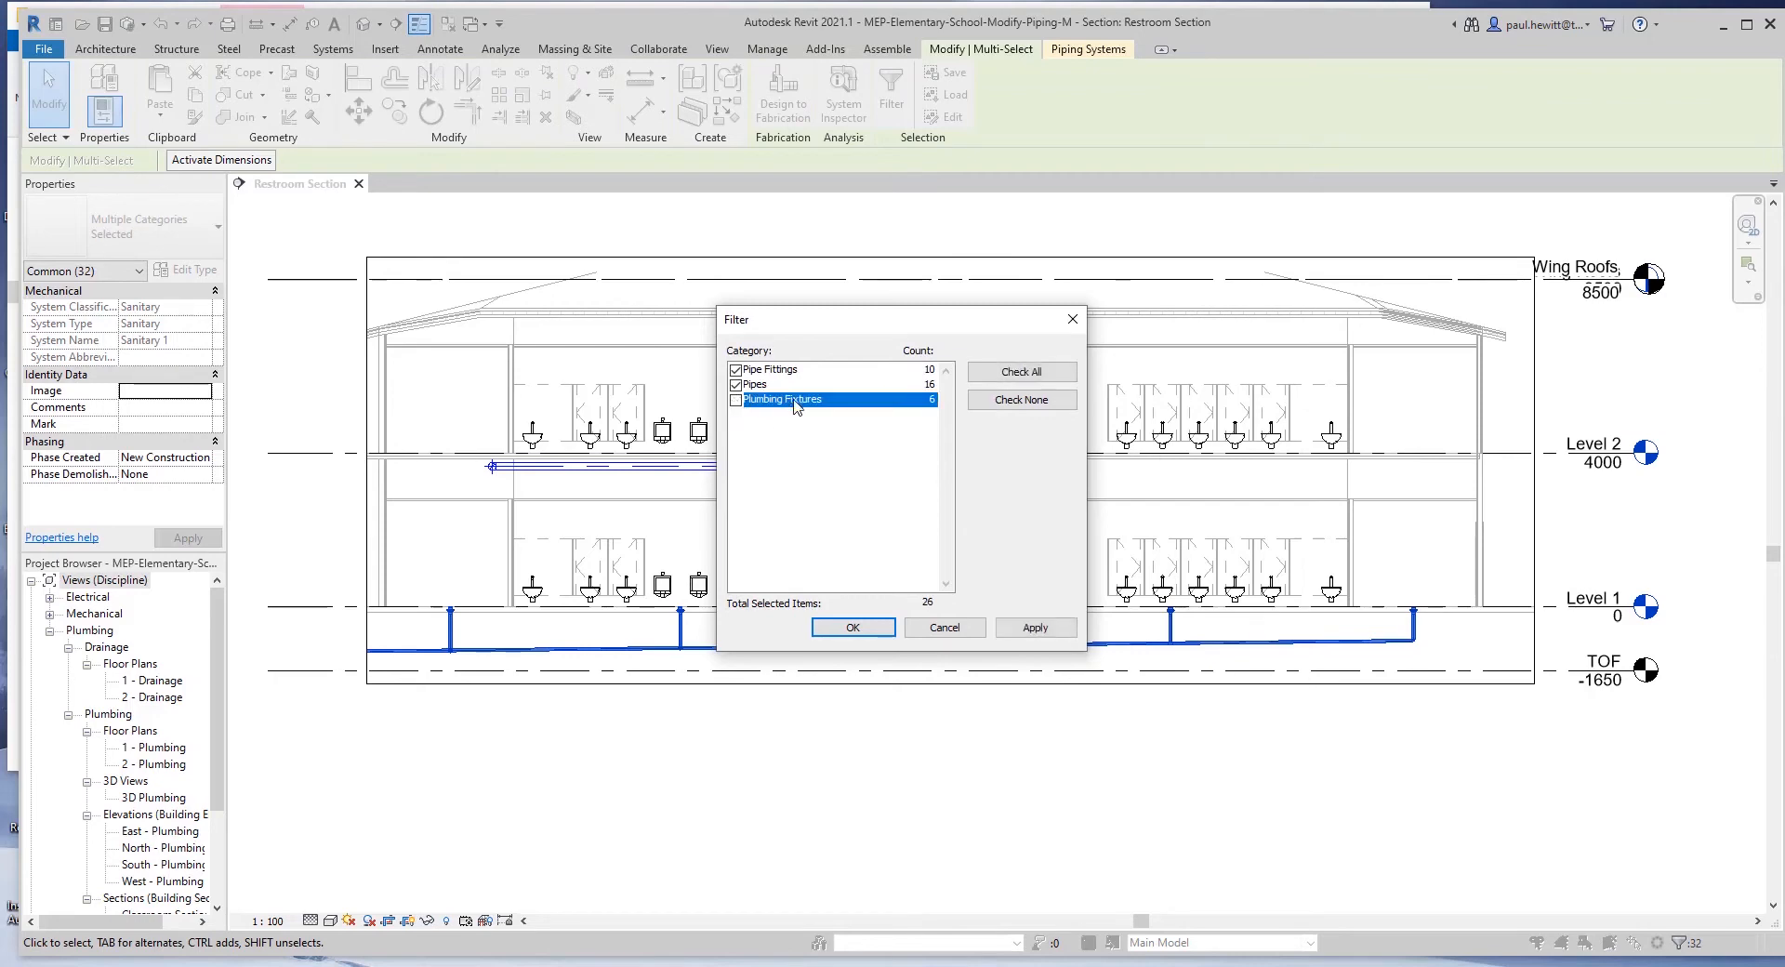
left_click(851, 627)
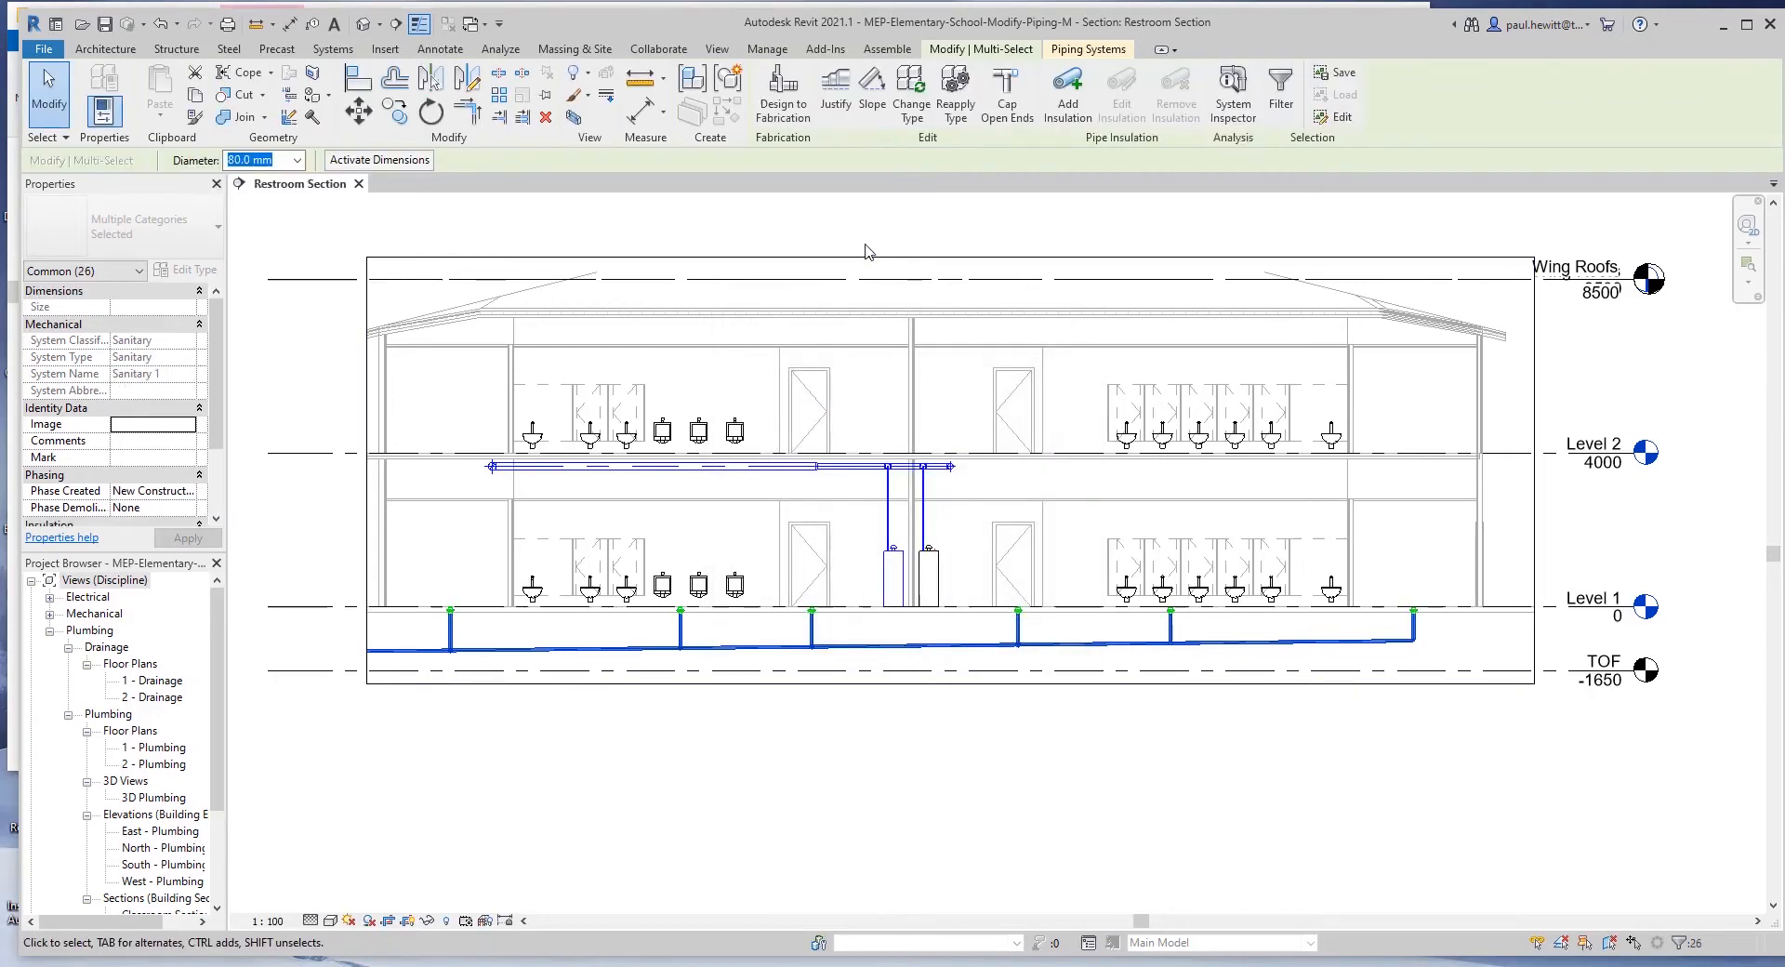
mouse_move(1361, 281)
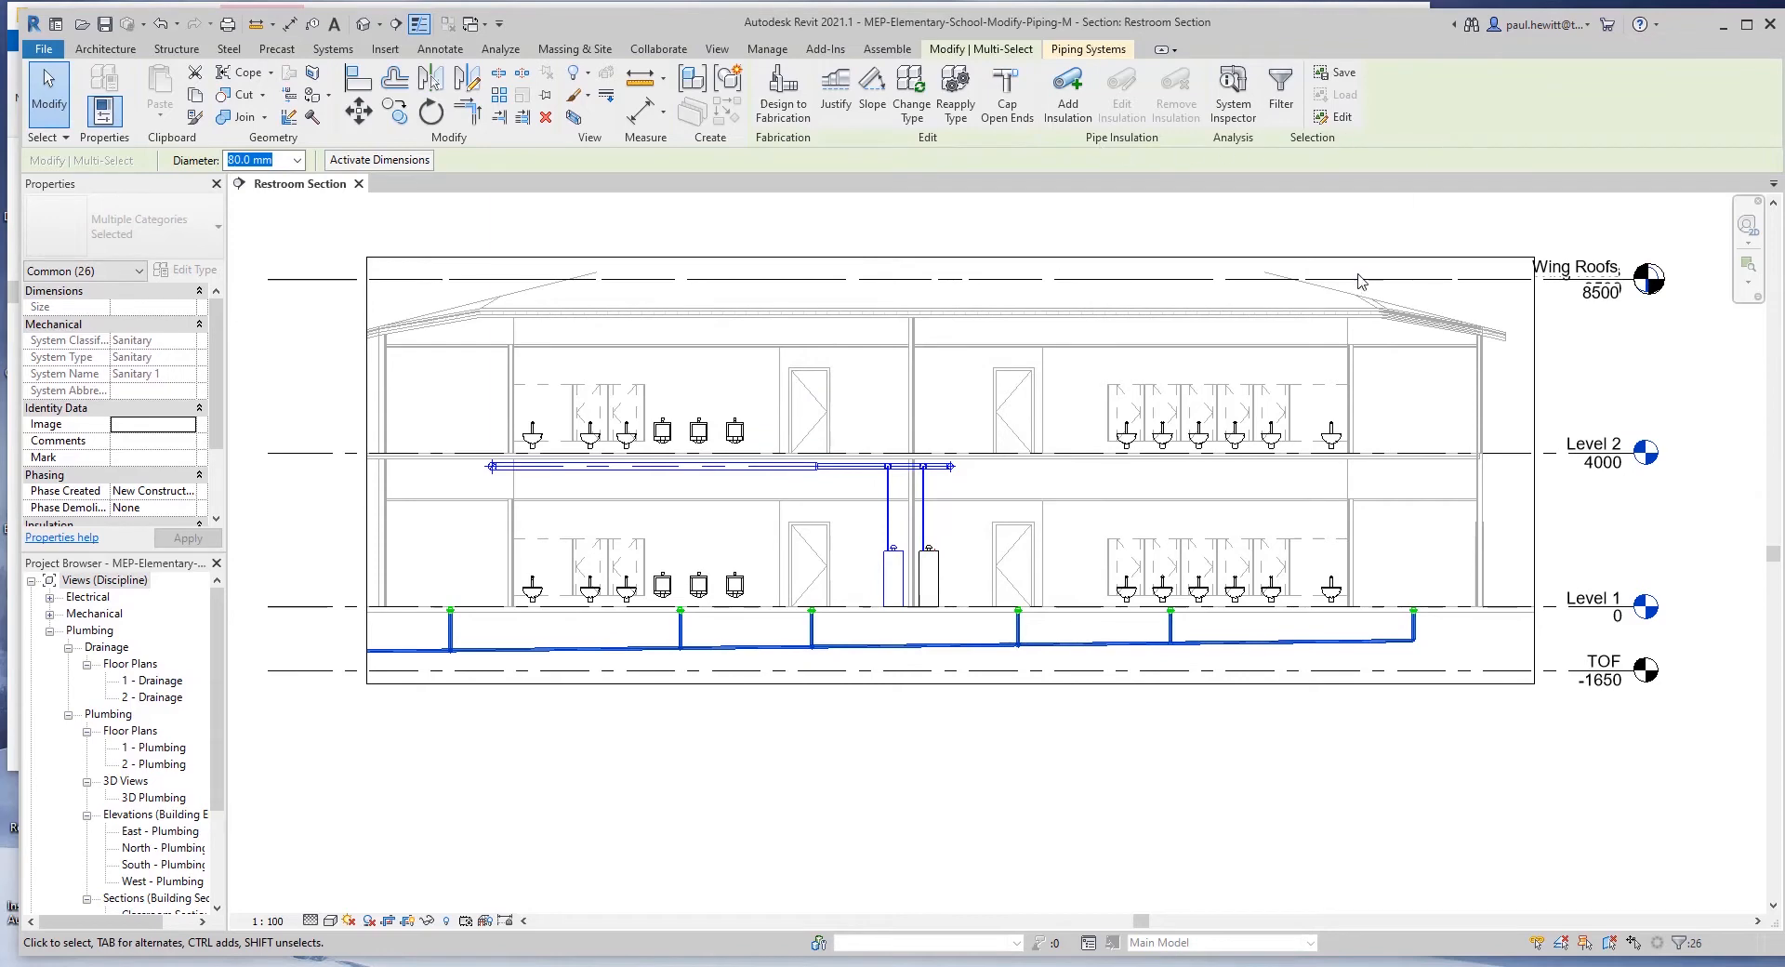
mouse_move(910, 86)
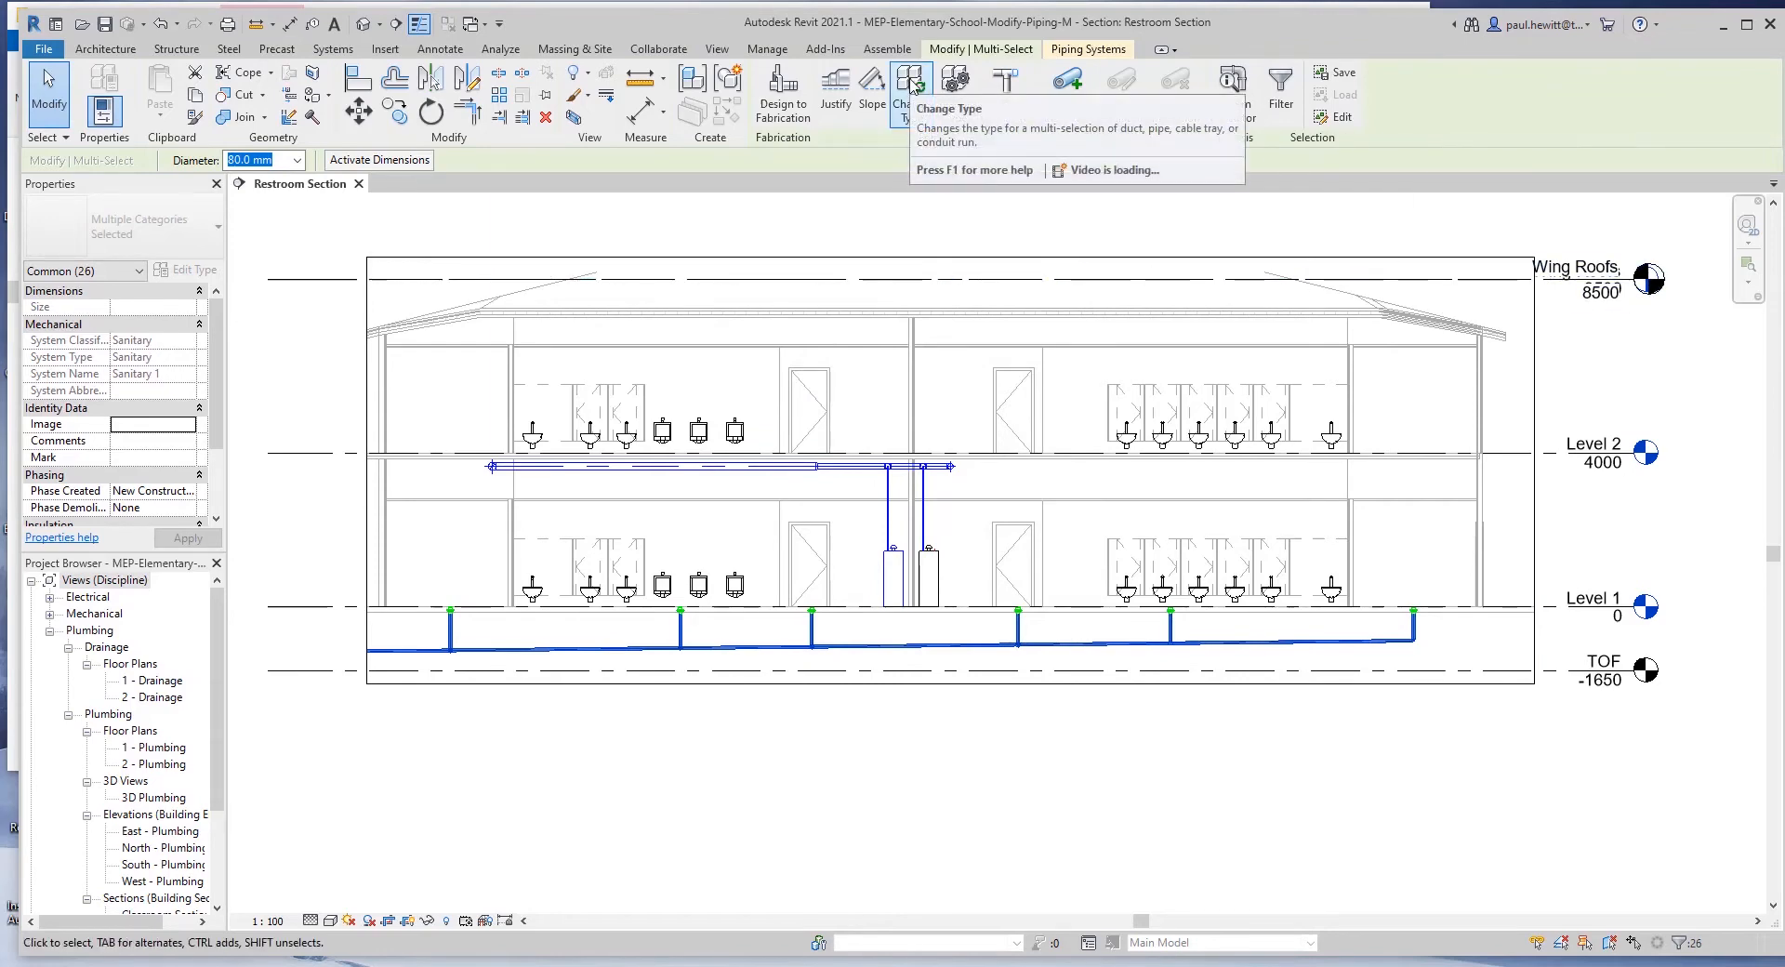
- Change the selected drainage pipes from Standard to the PVC - DWV pipe type
left_click(104, 48)
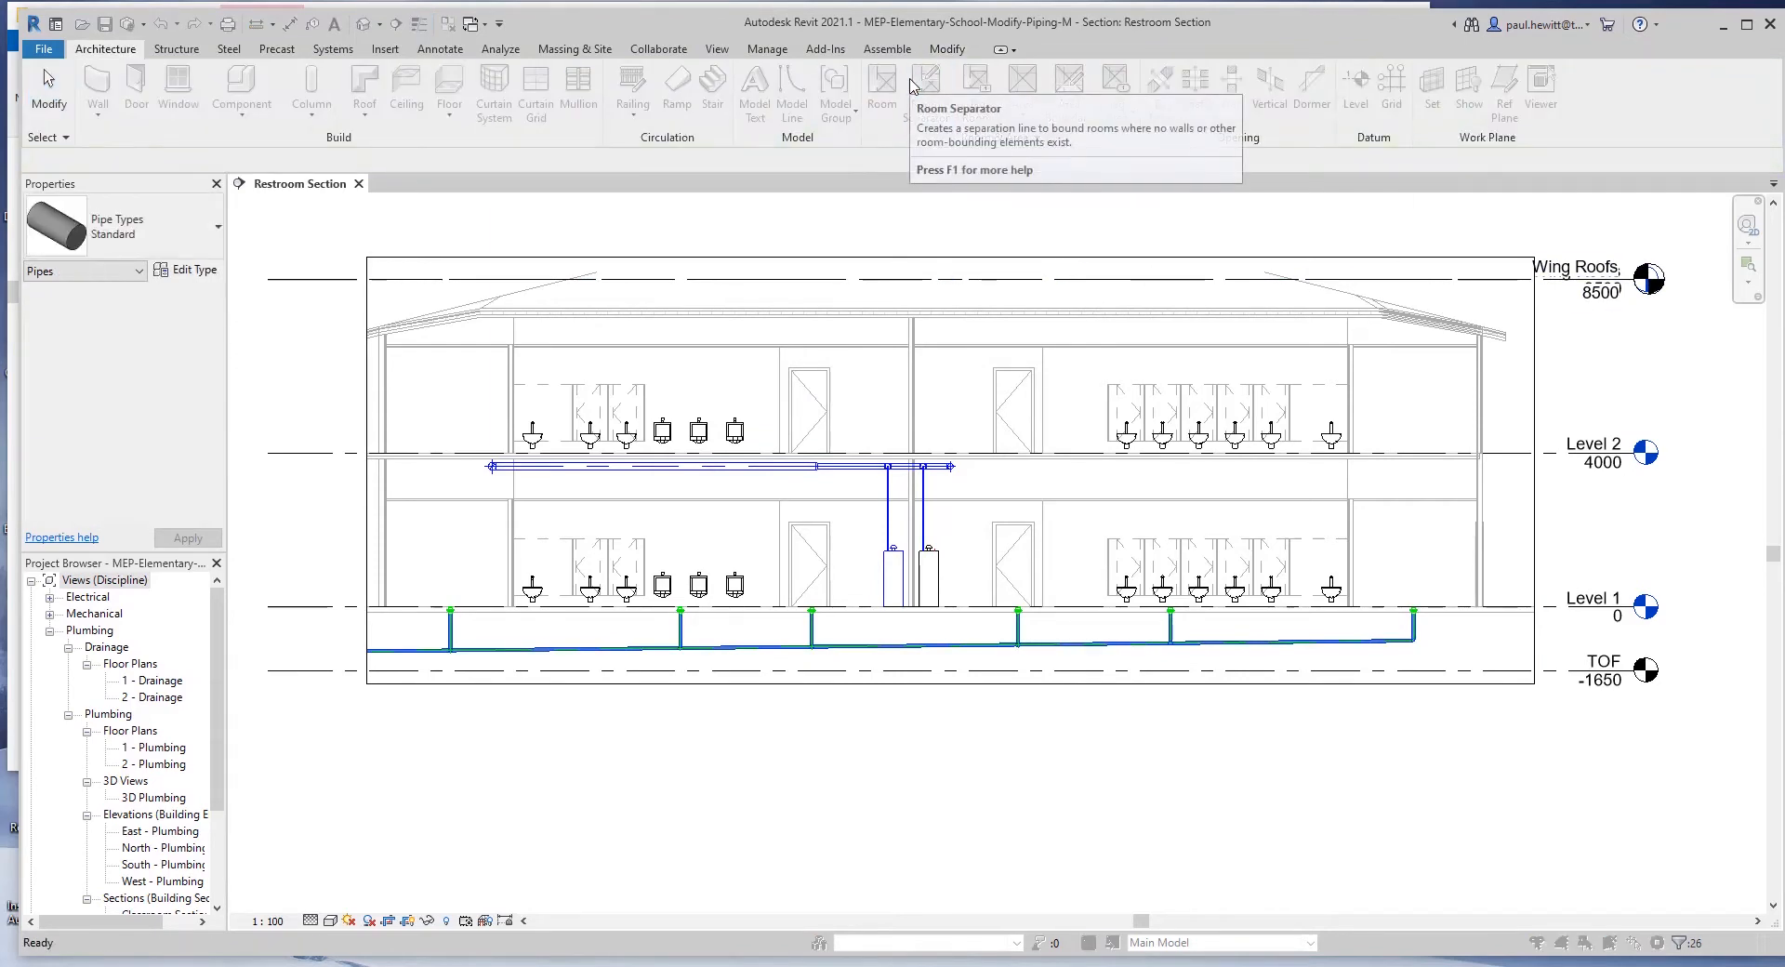
mouse_move(113, 225)
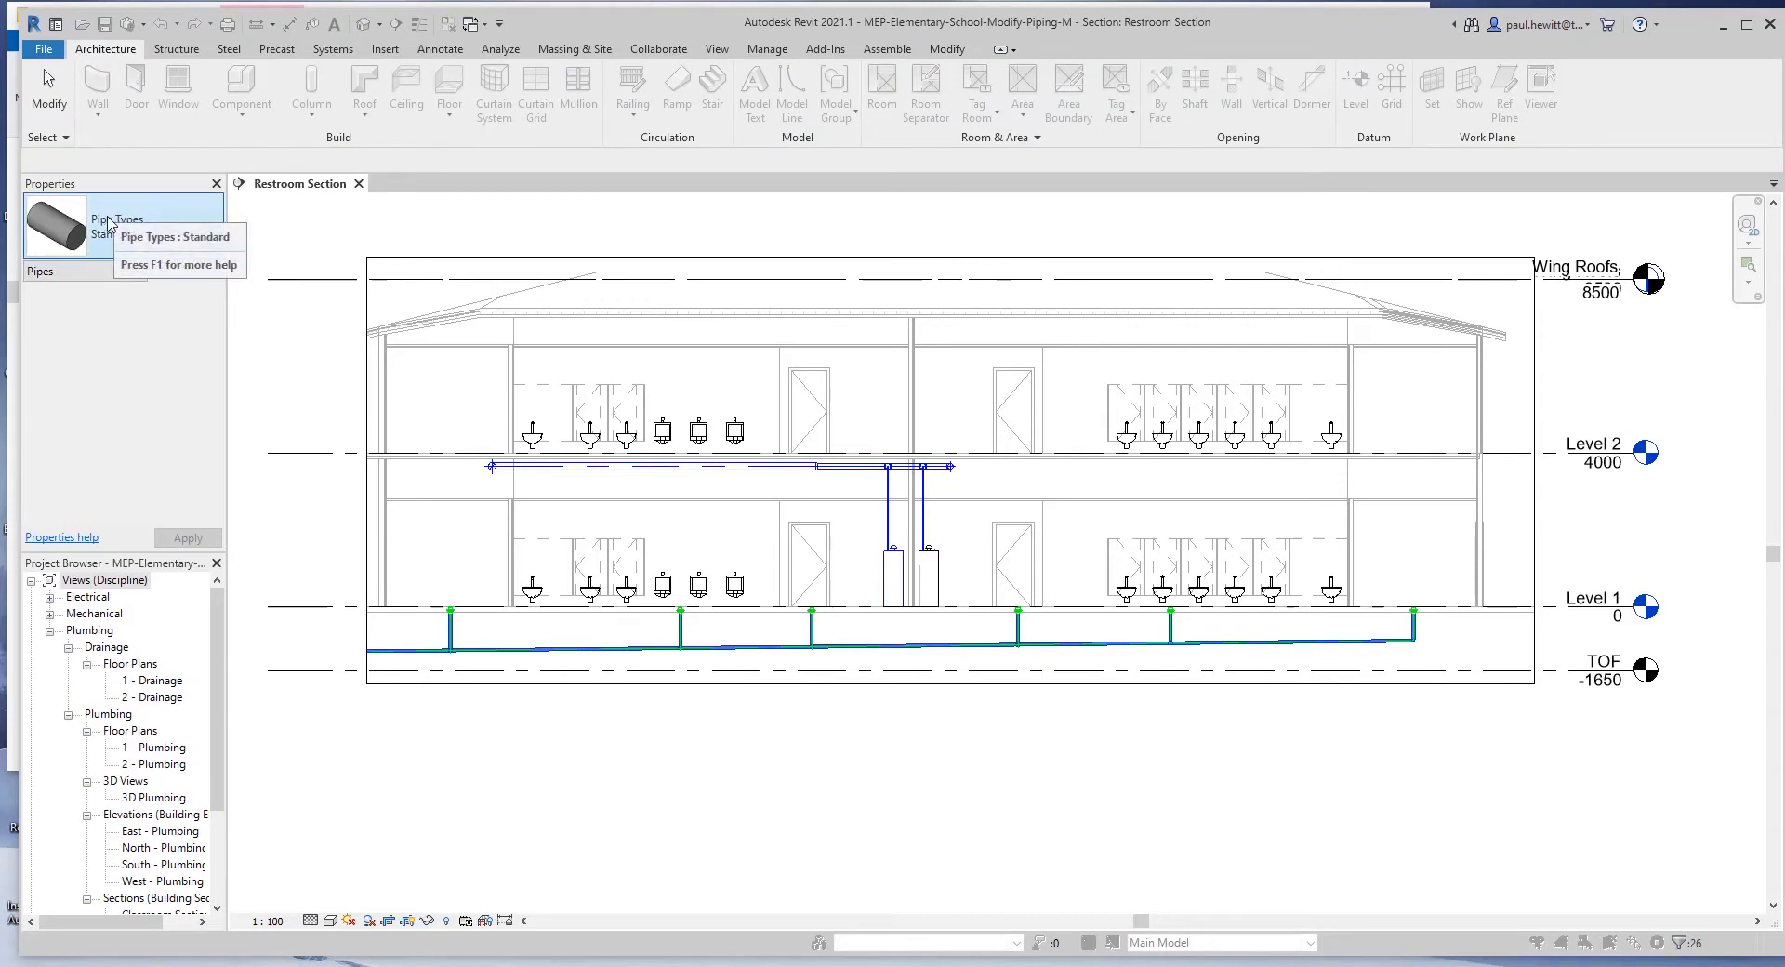
left_click(210, 225)
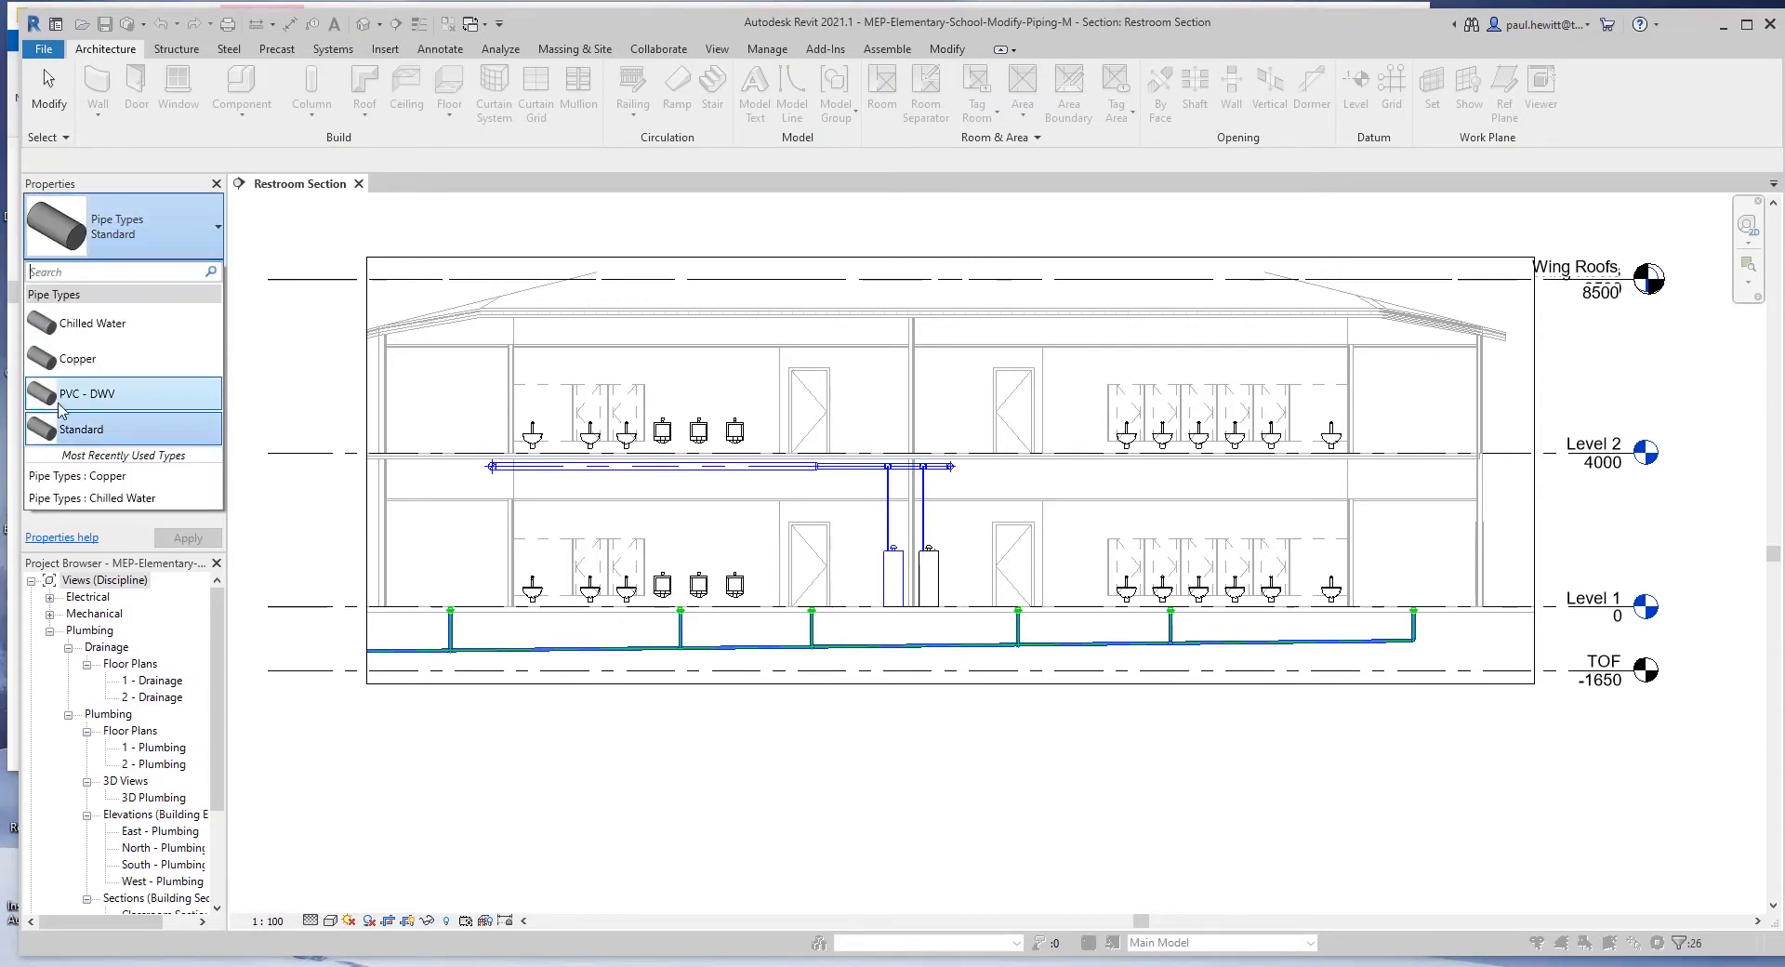
mouse_move(86, 392)
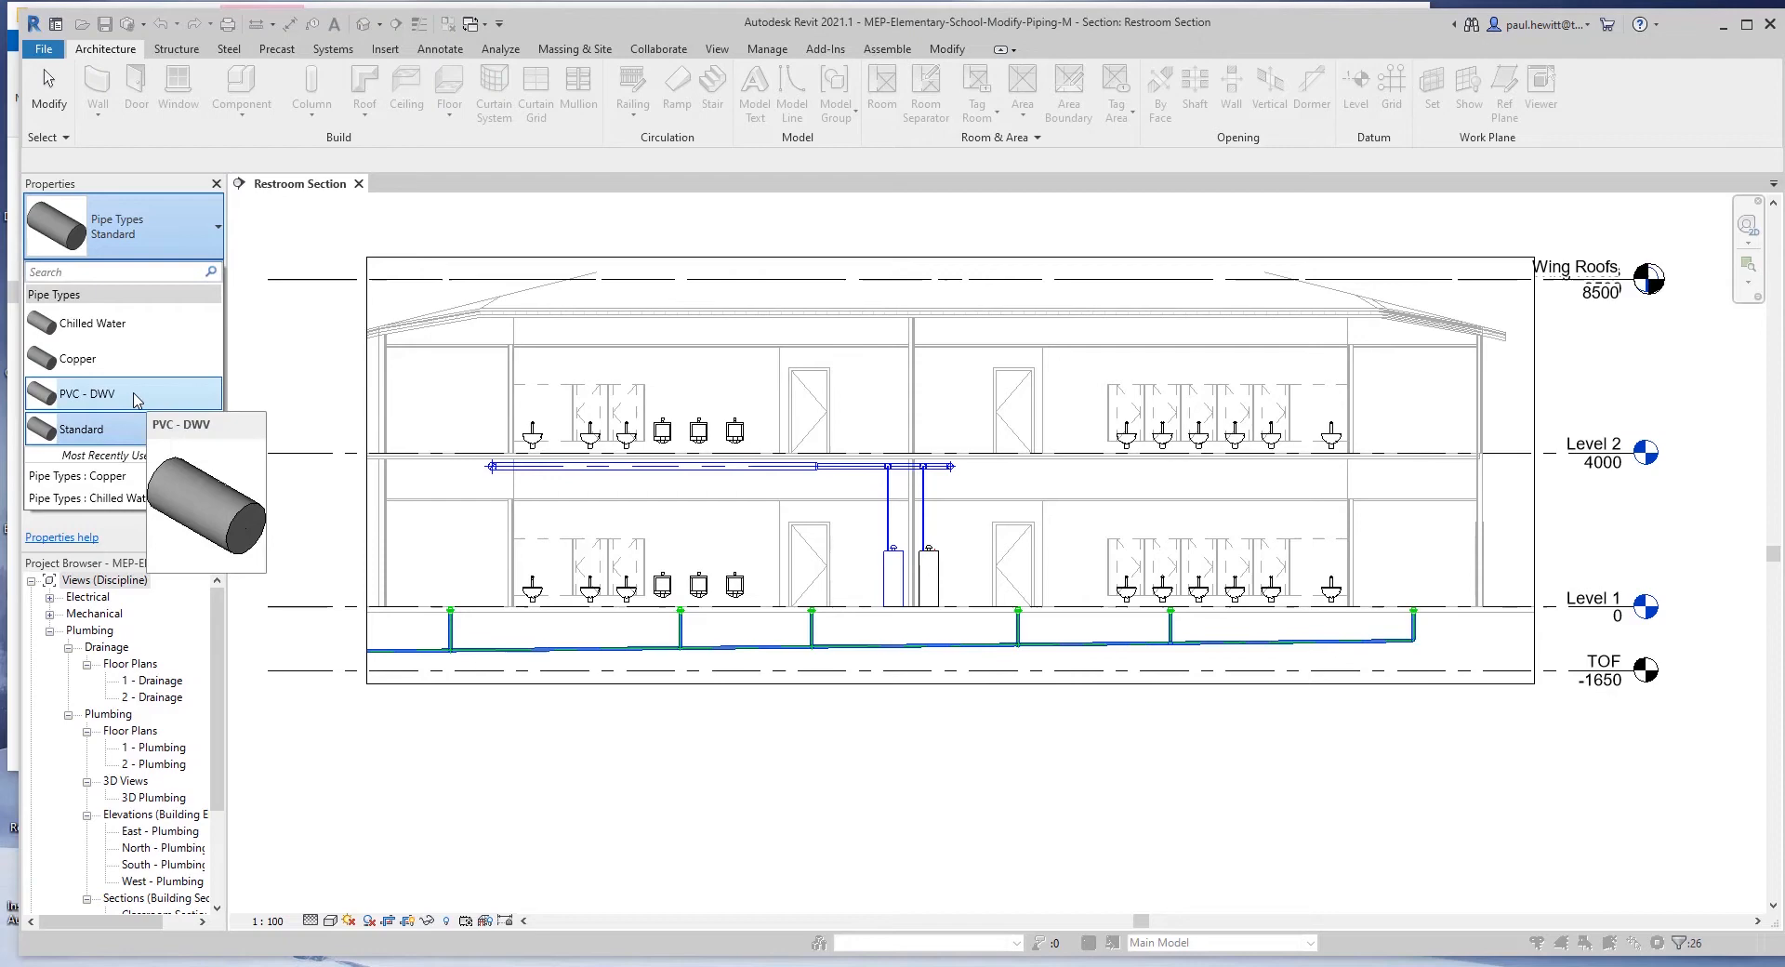
left_click(87, 395)
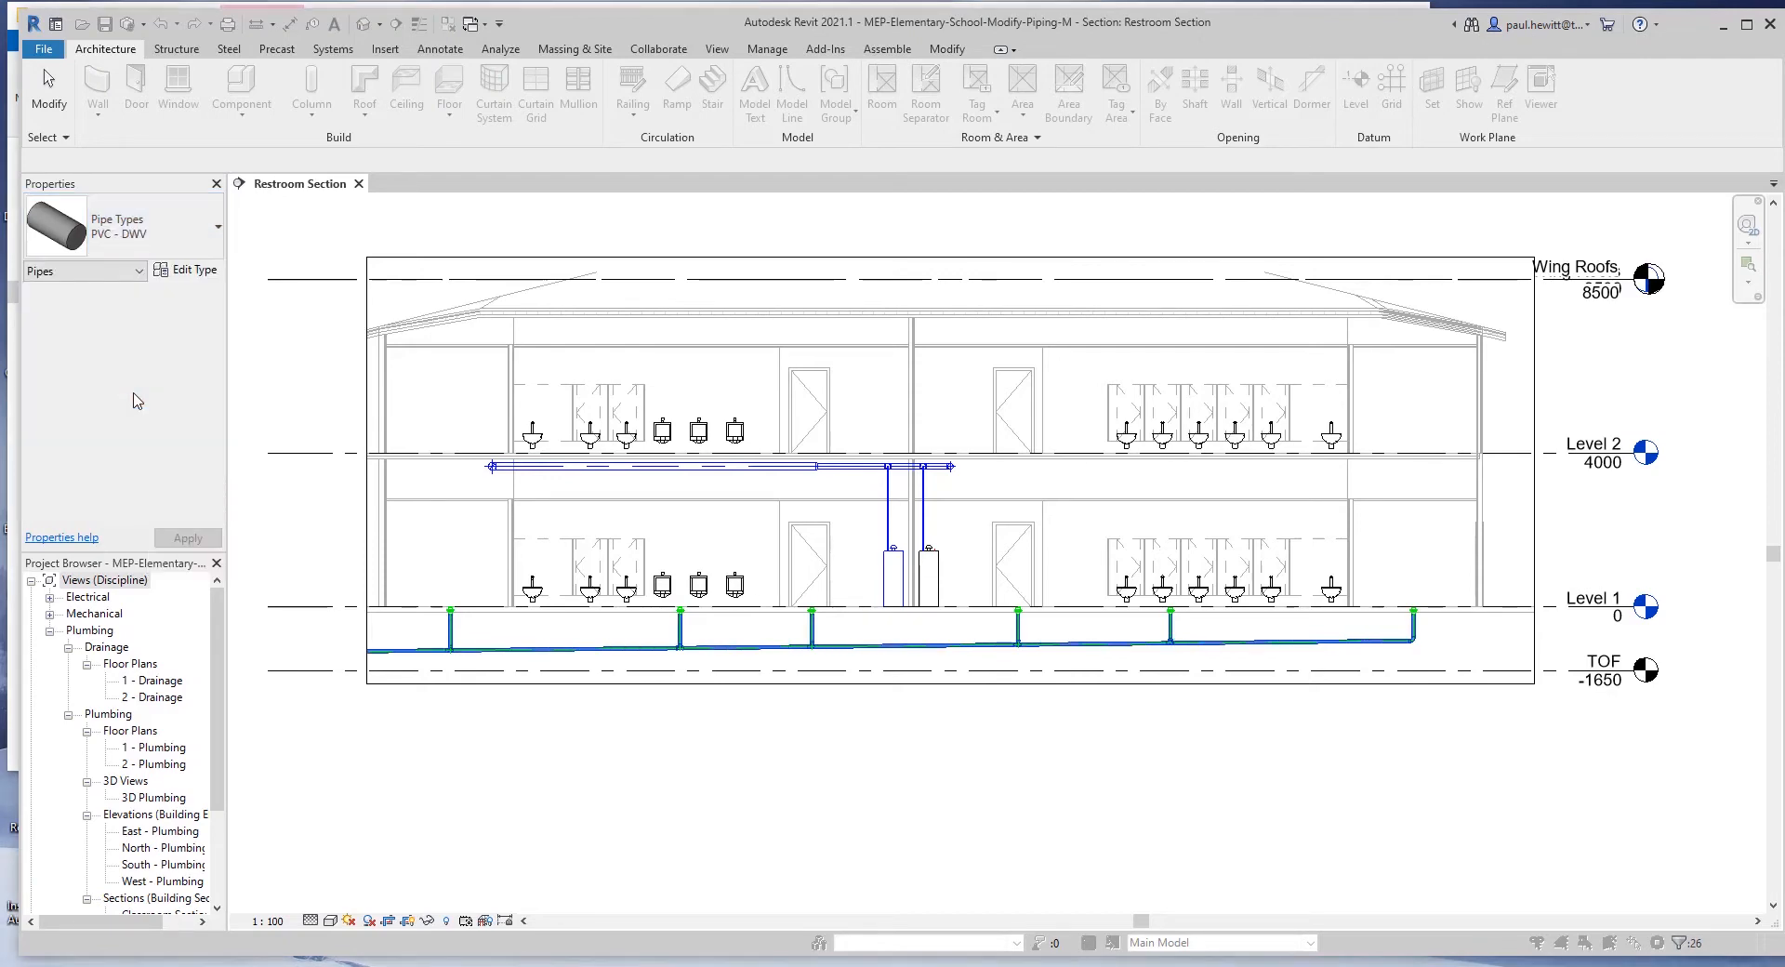
scroll("up", 3)
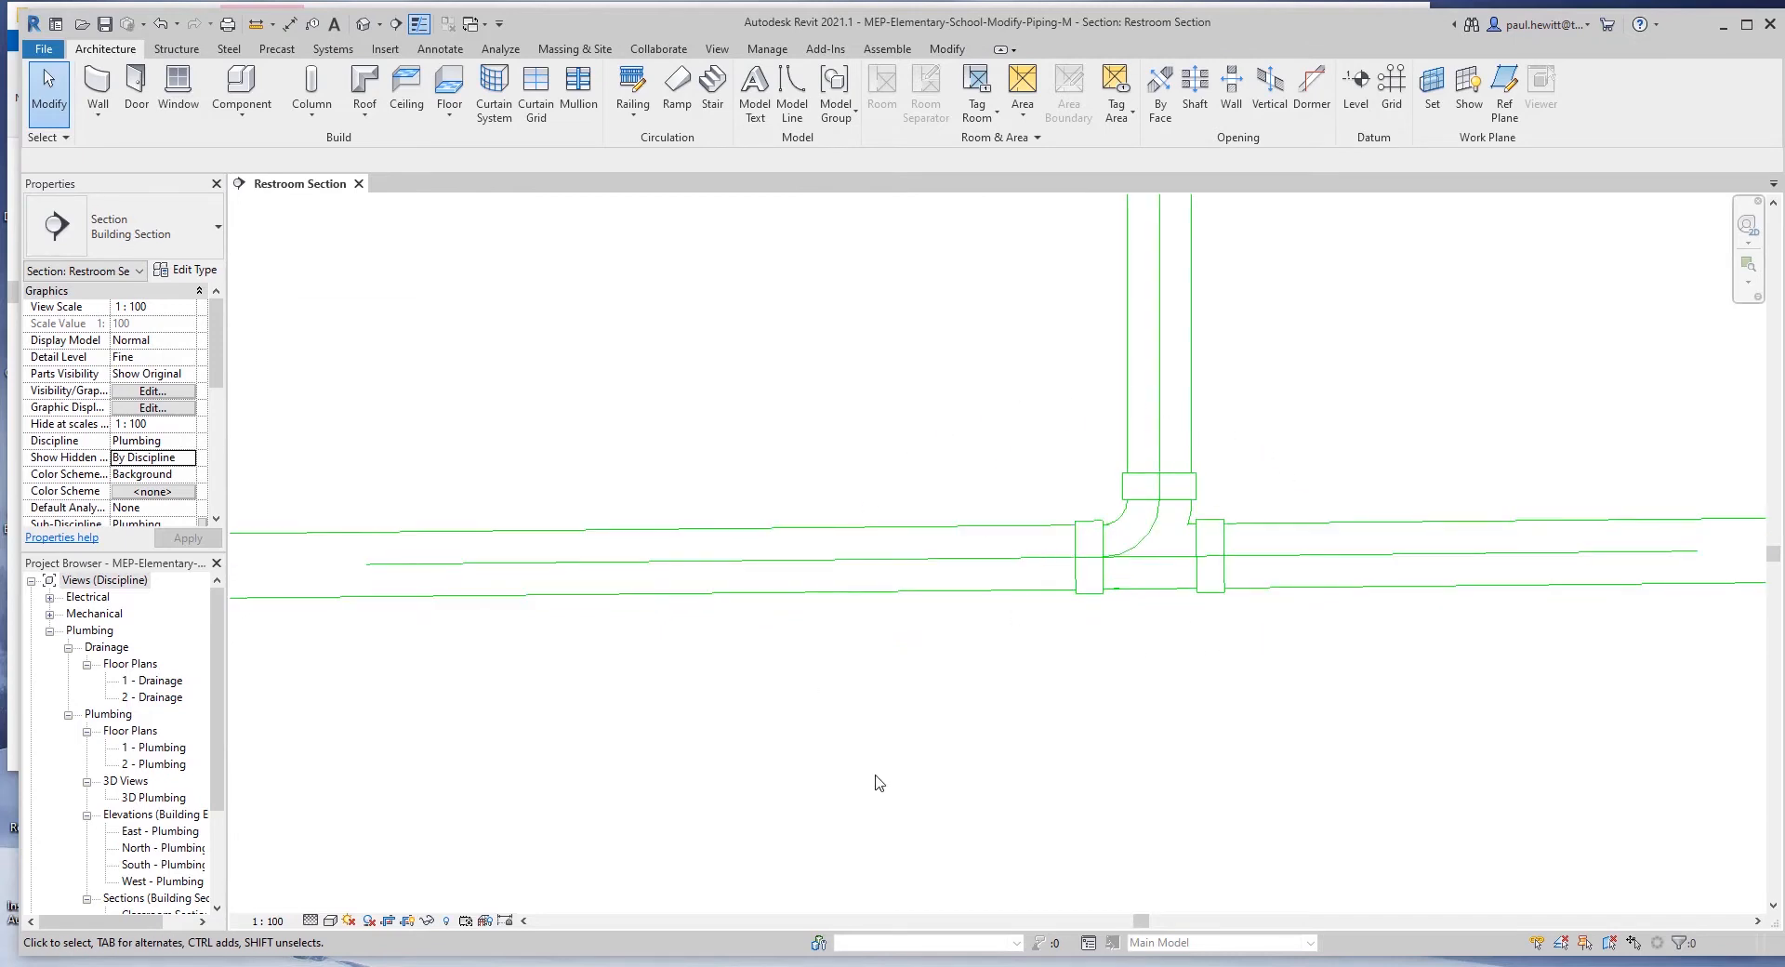
mouse_move(1198, 768)
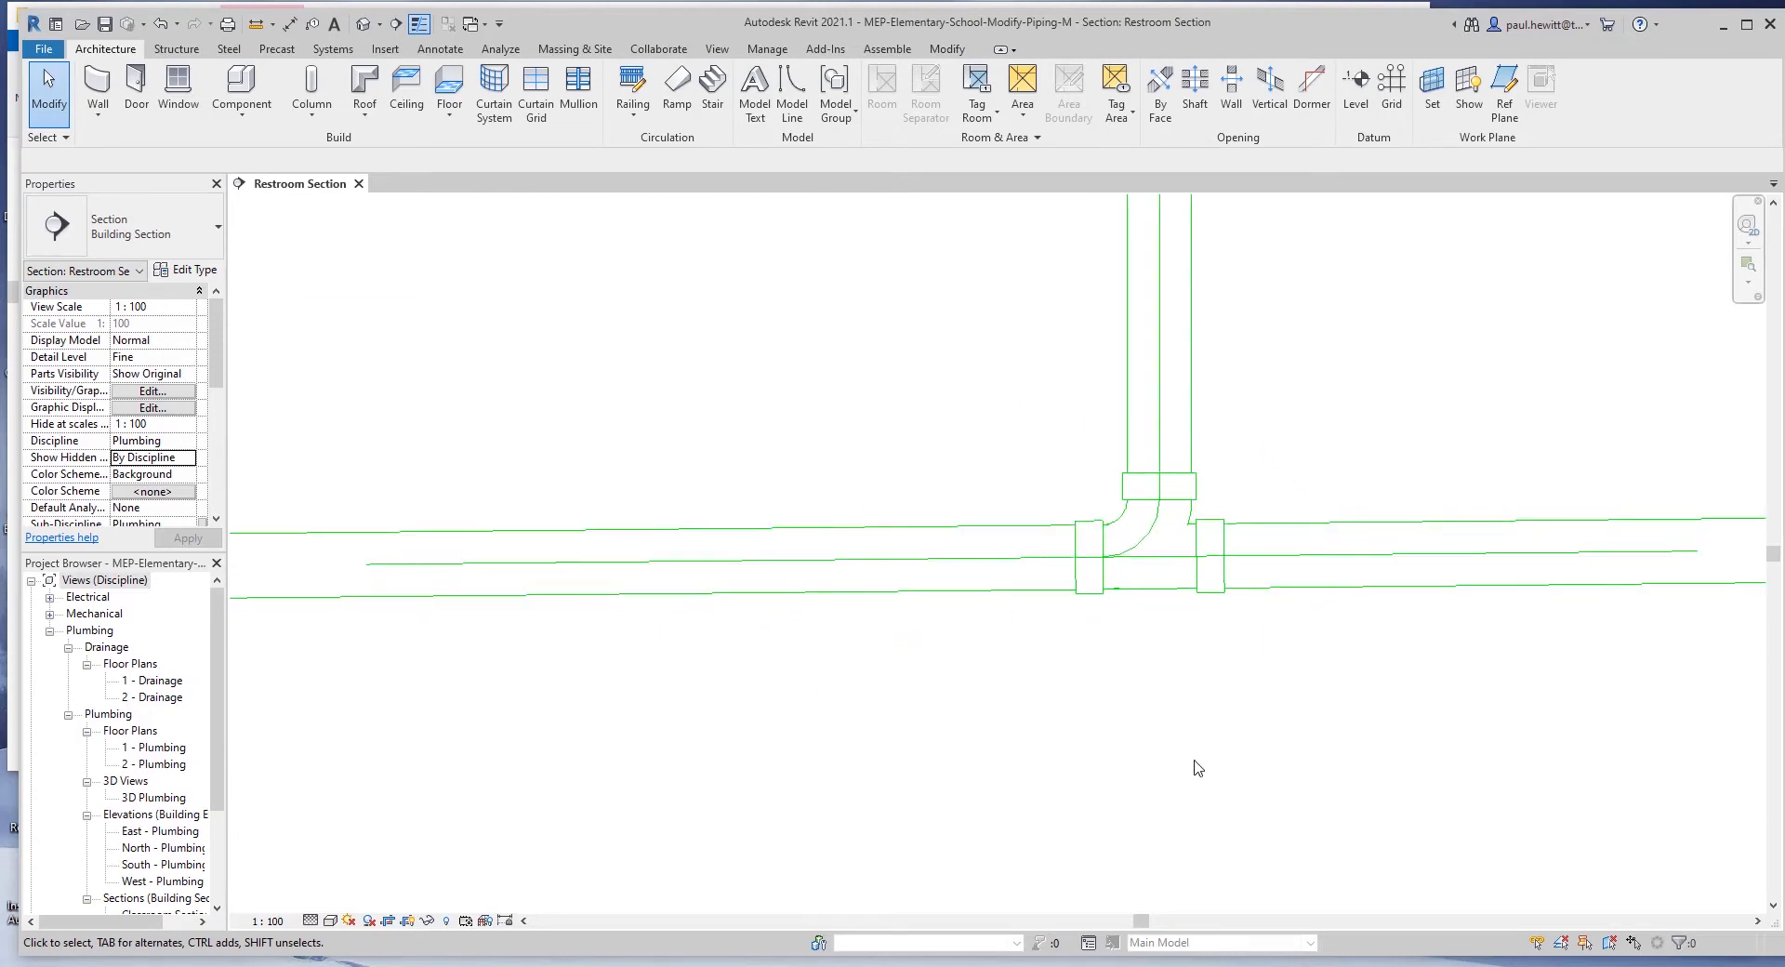
mouse_move(1183, 745)
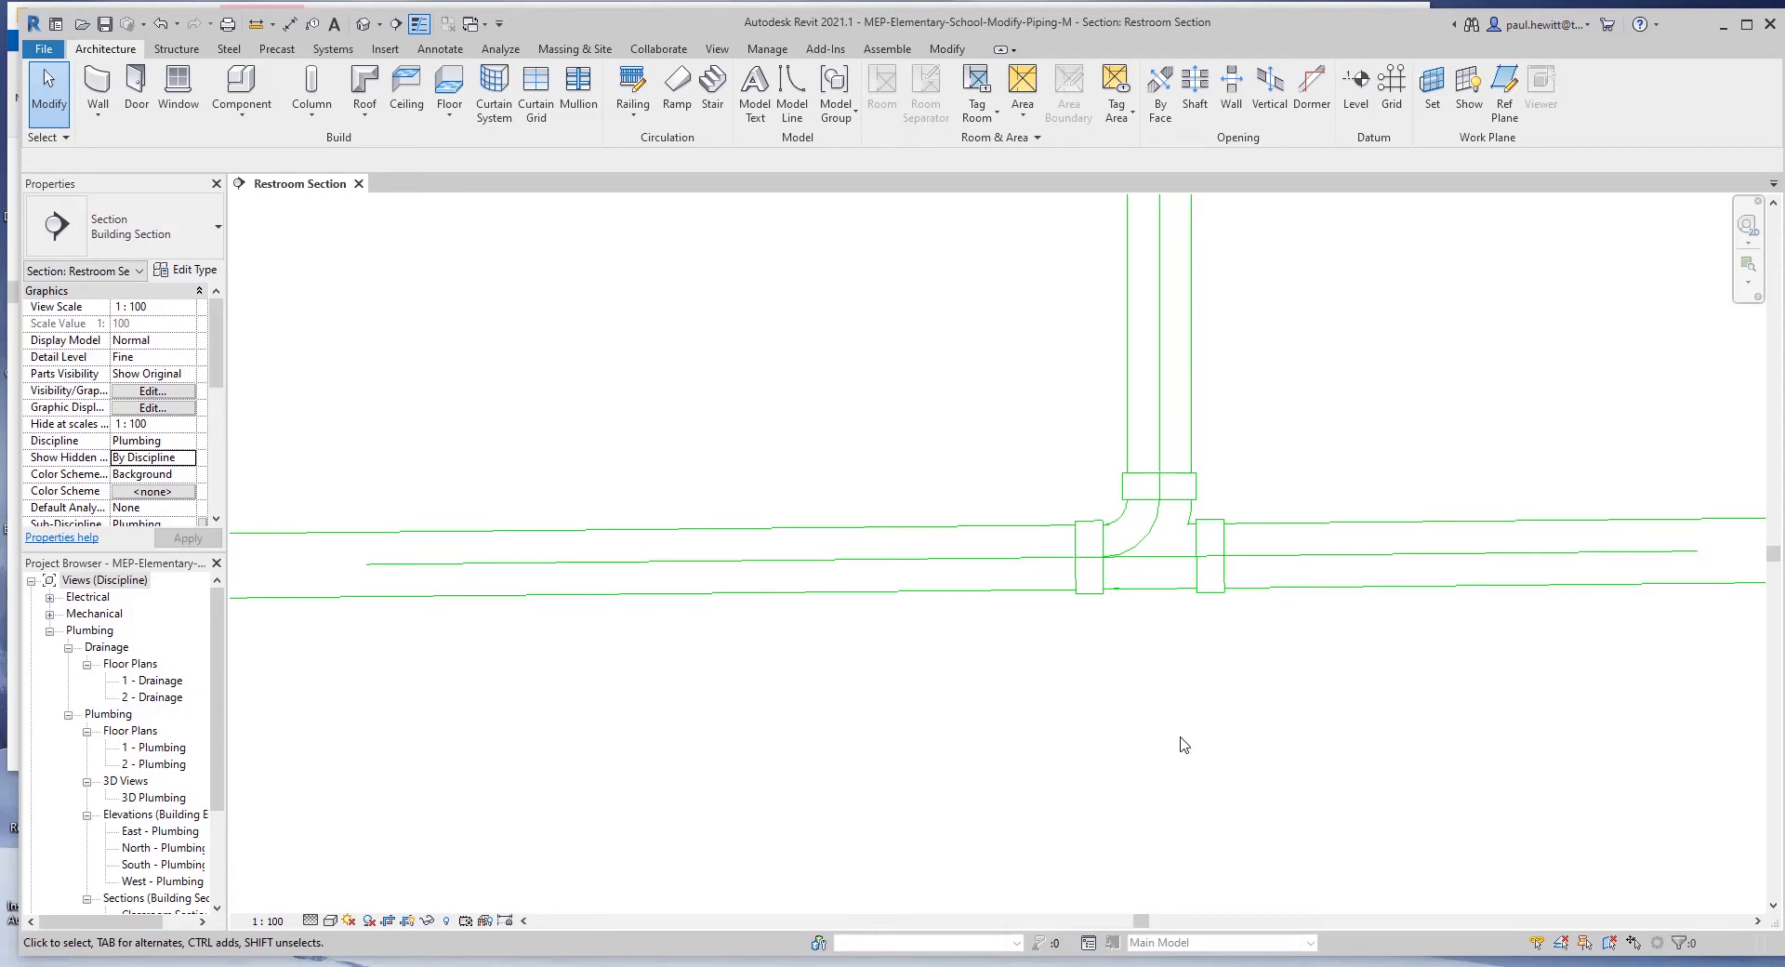
mouse_move(329, 736)
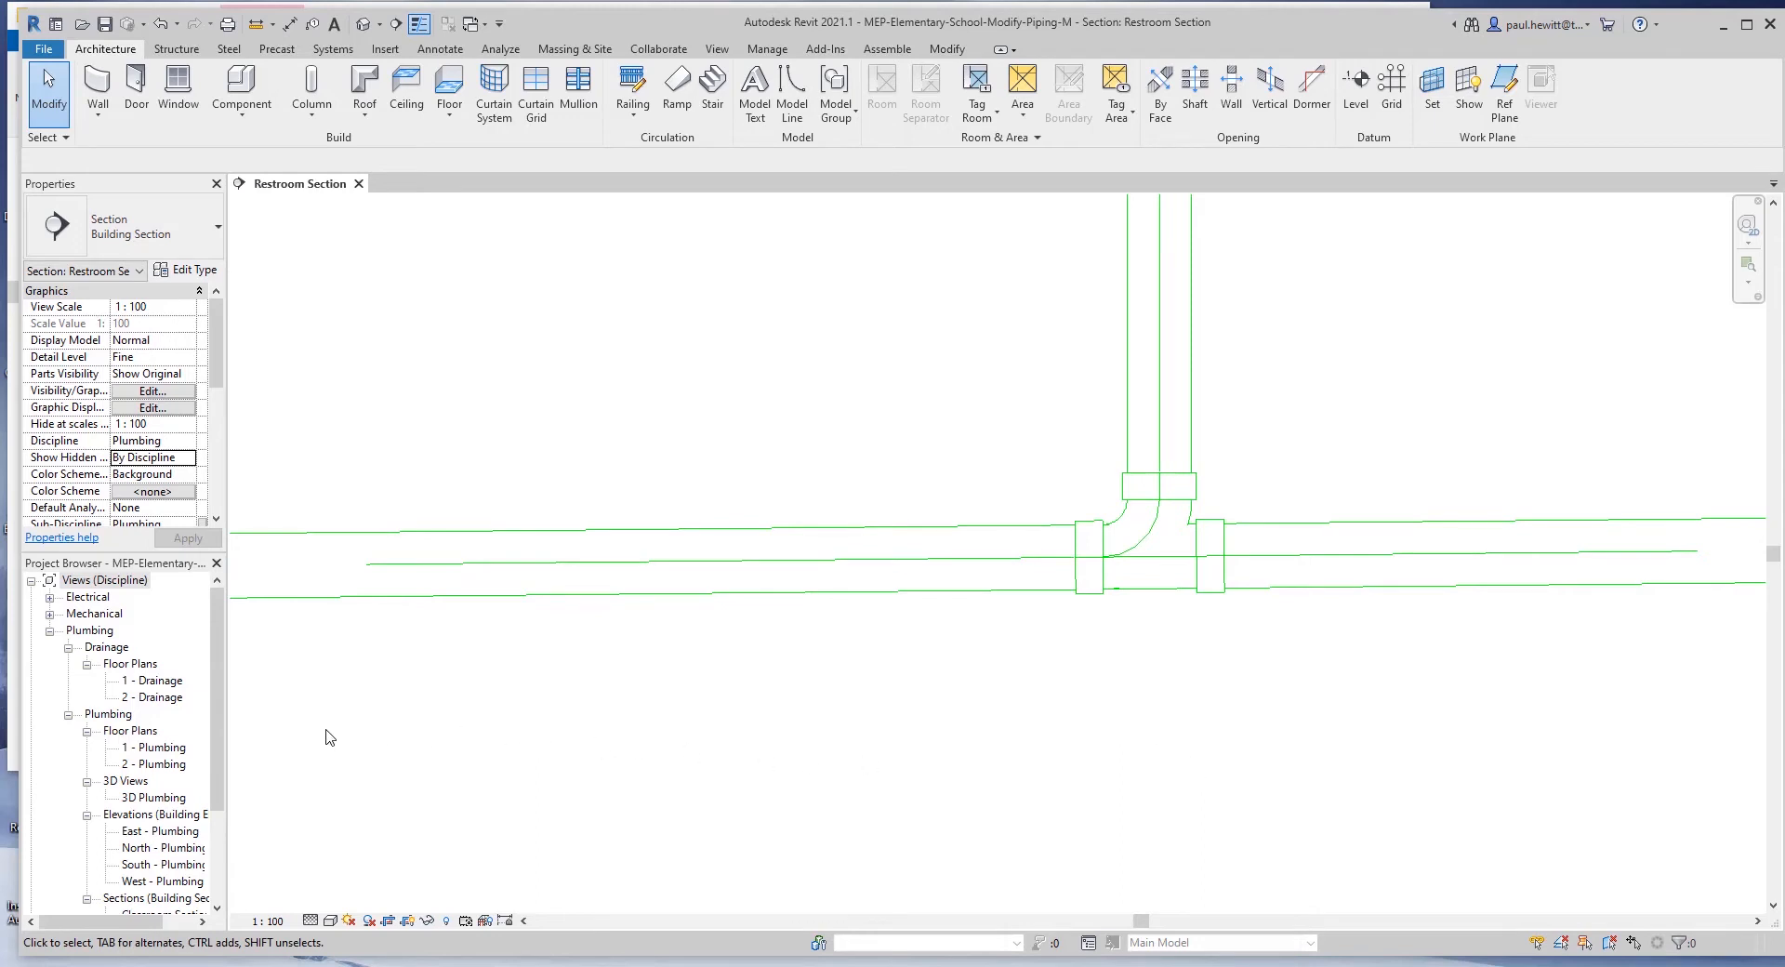
mouse_move(169, 753)
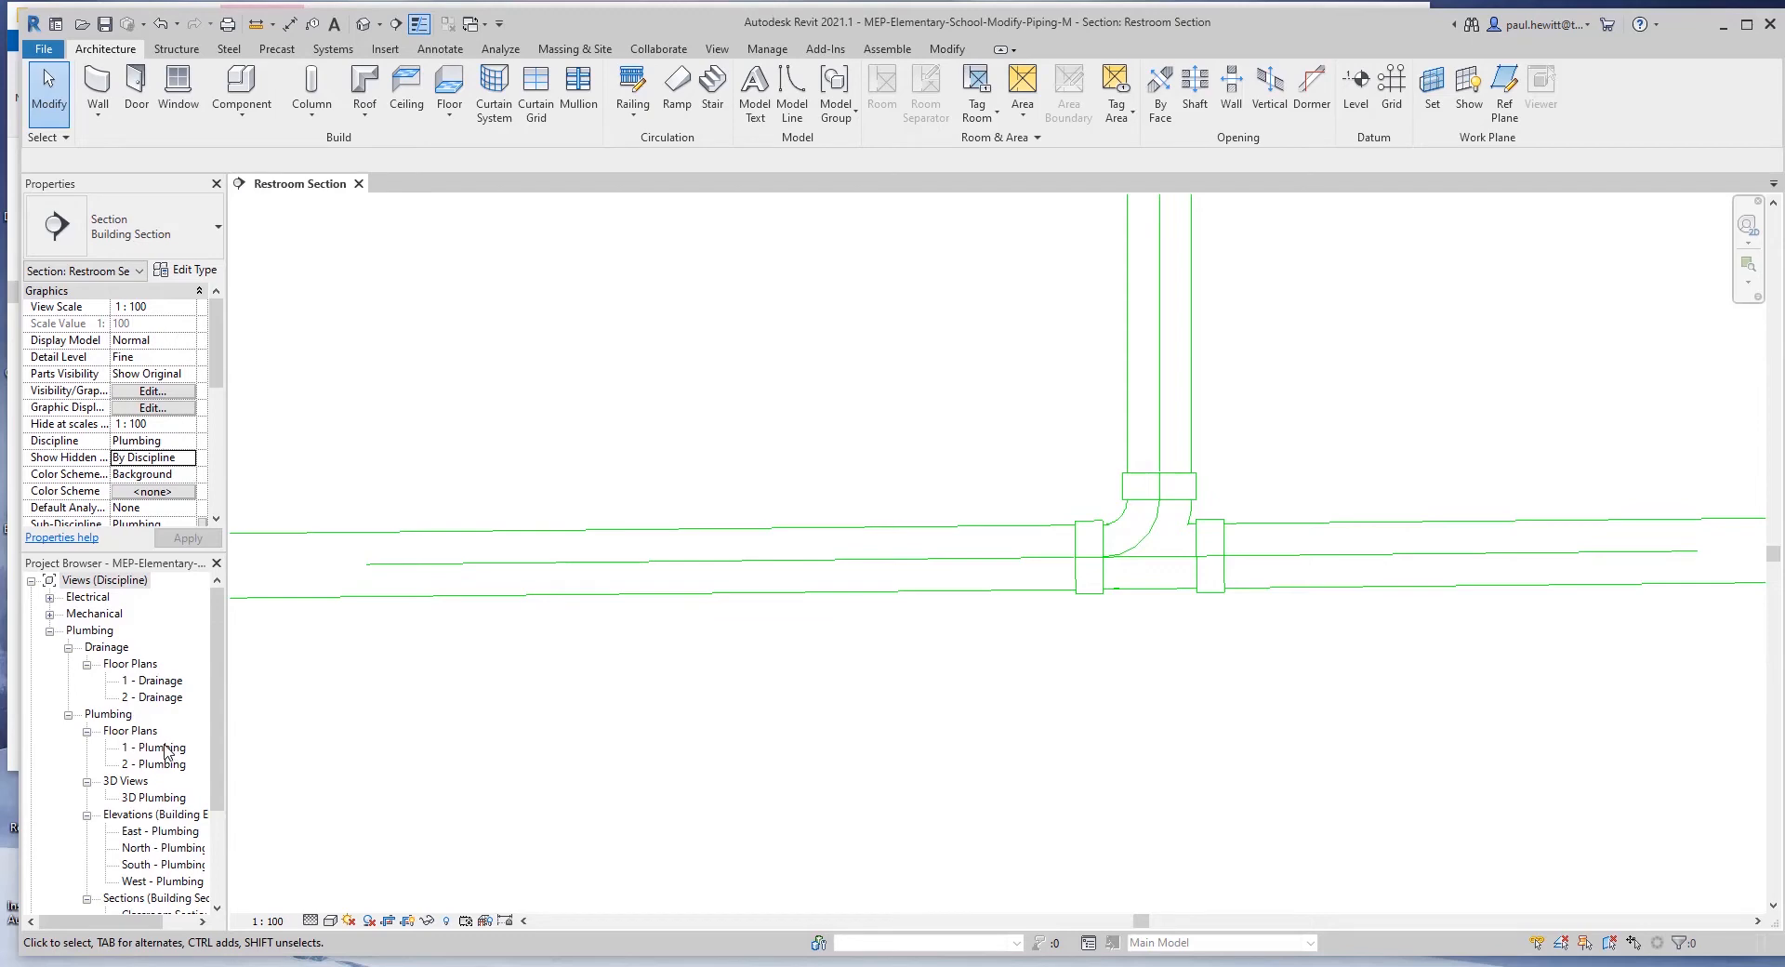
- Open the 2 - Plumbing floor plan from the Project Browser
double_click(155, 763)
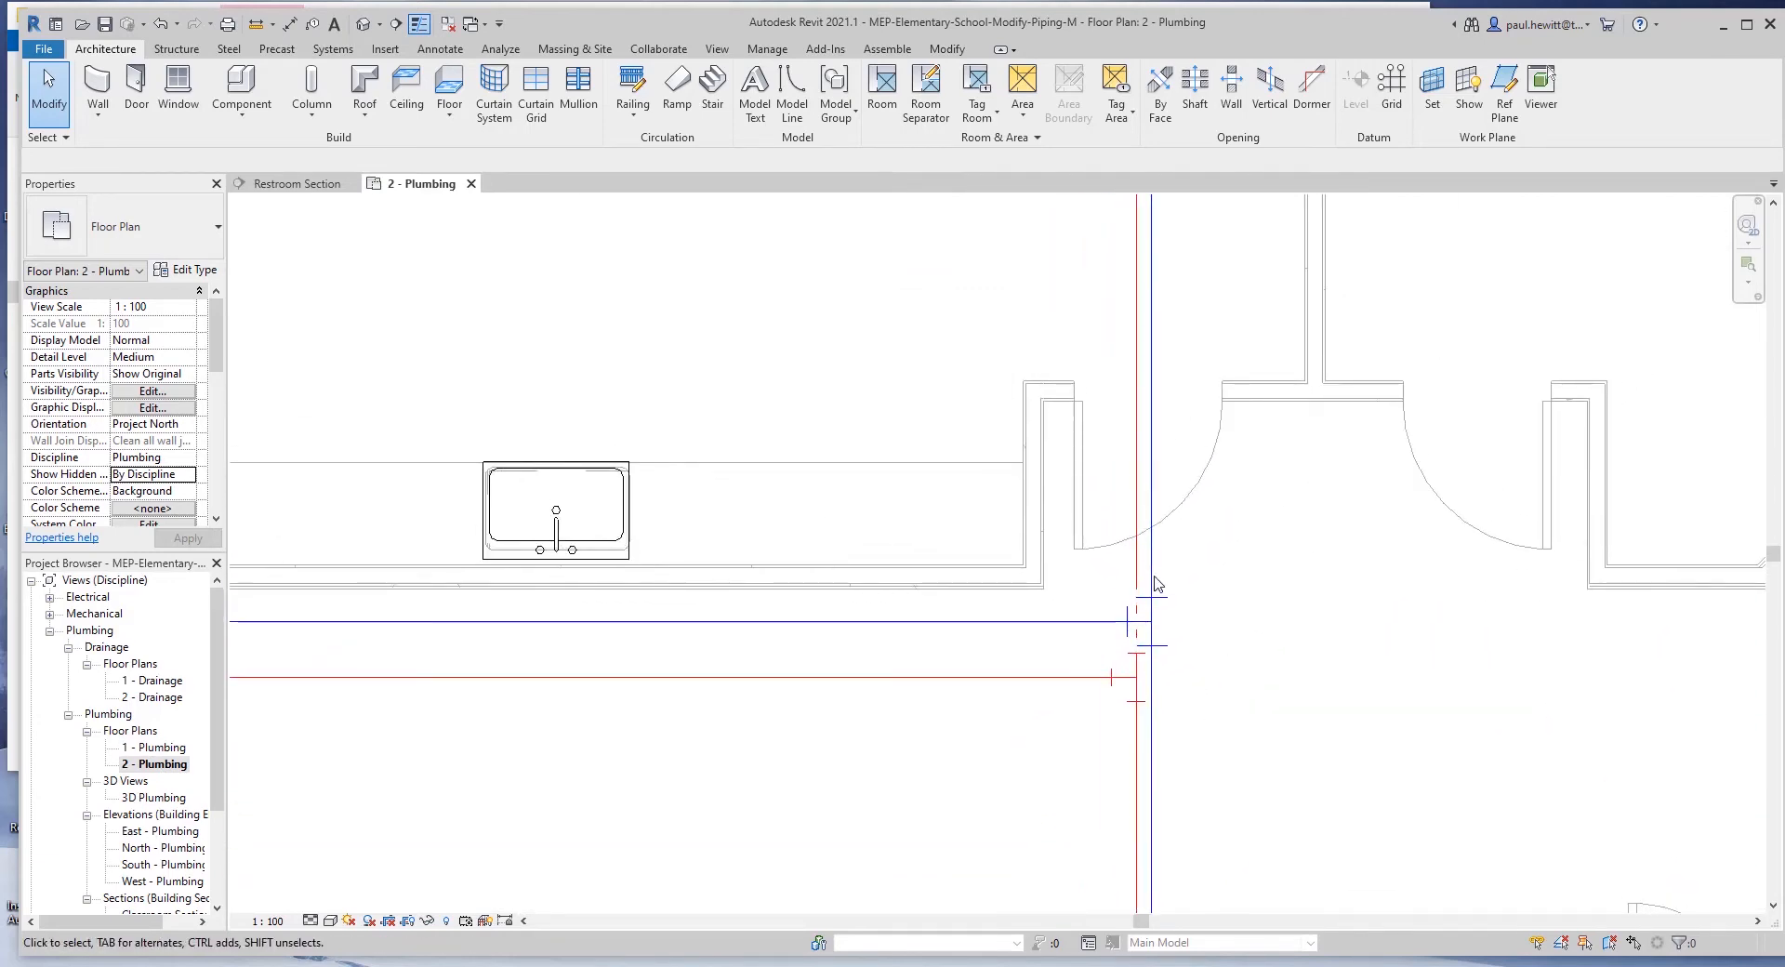
- Set the Level 2 plumbing plan's detail level to Fine
left_click(308, 921)
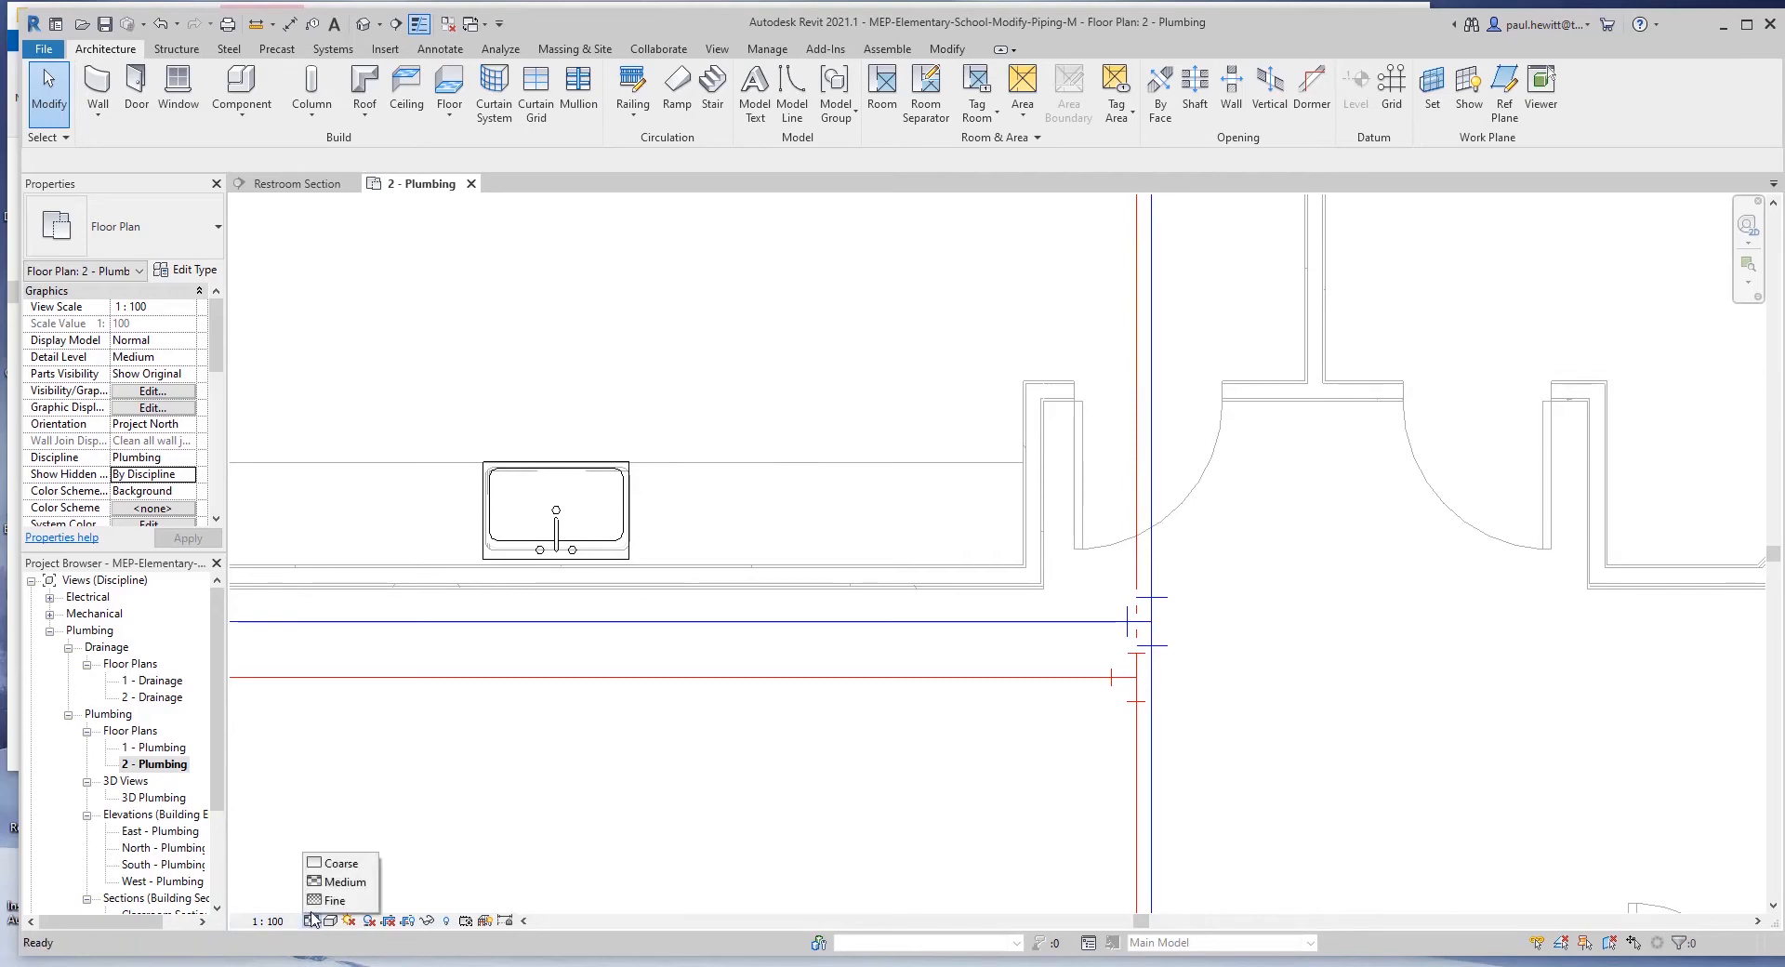
left_click(335, 900)
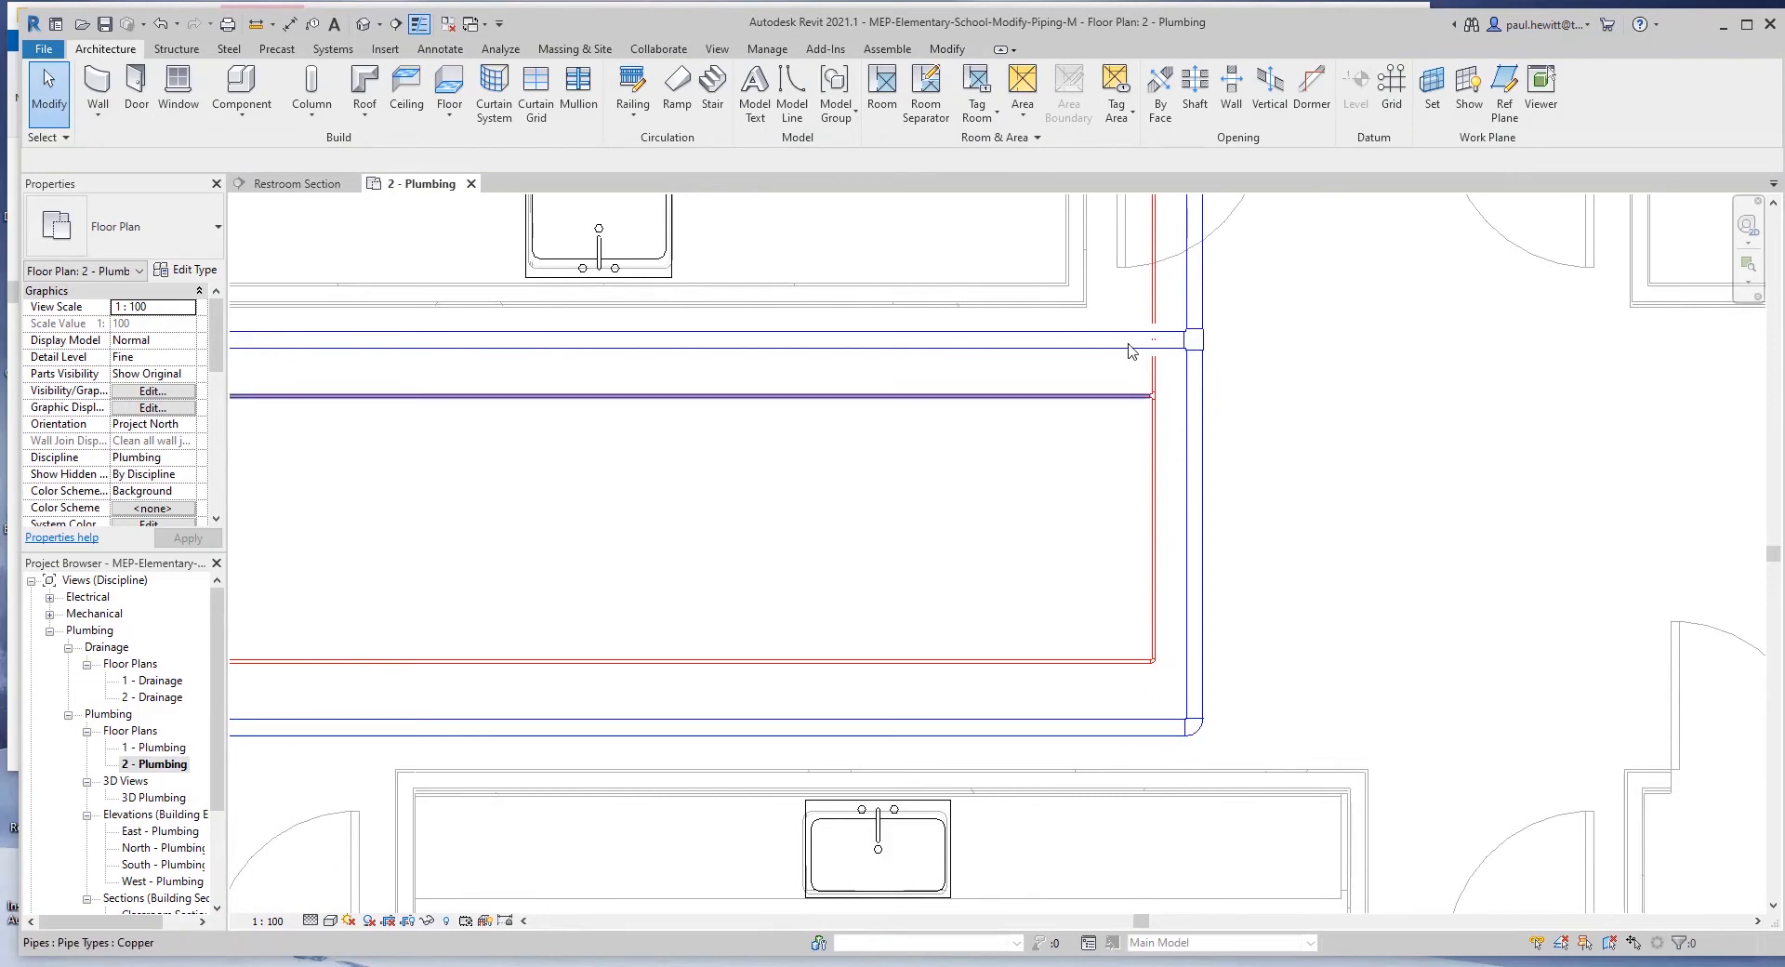
mouse_move(1130, 333)
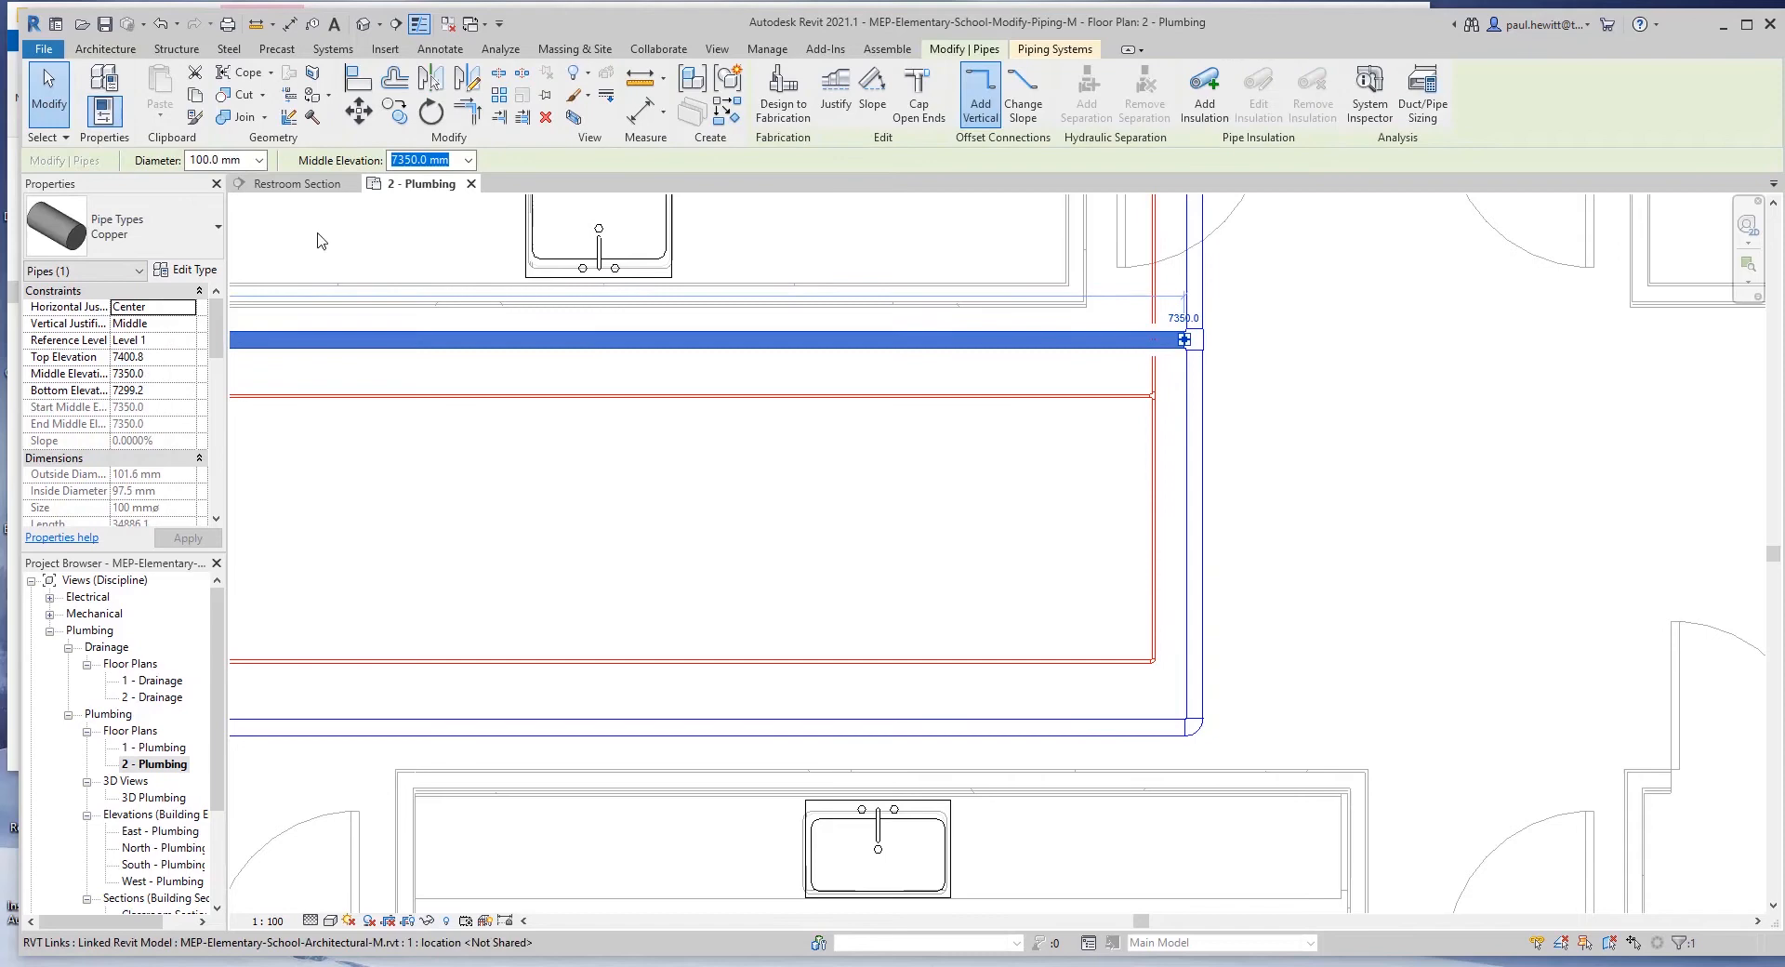
- Check the blue and red pipes' diameters and elevations (100 mm at 7350 mm, 20 mm at 7150 mm)
left_click(259, 160)
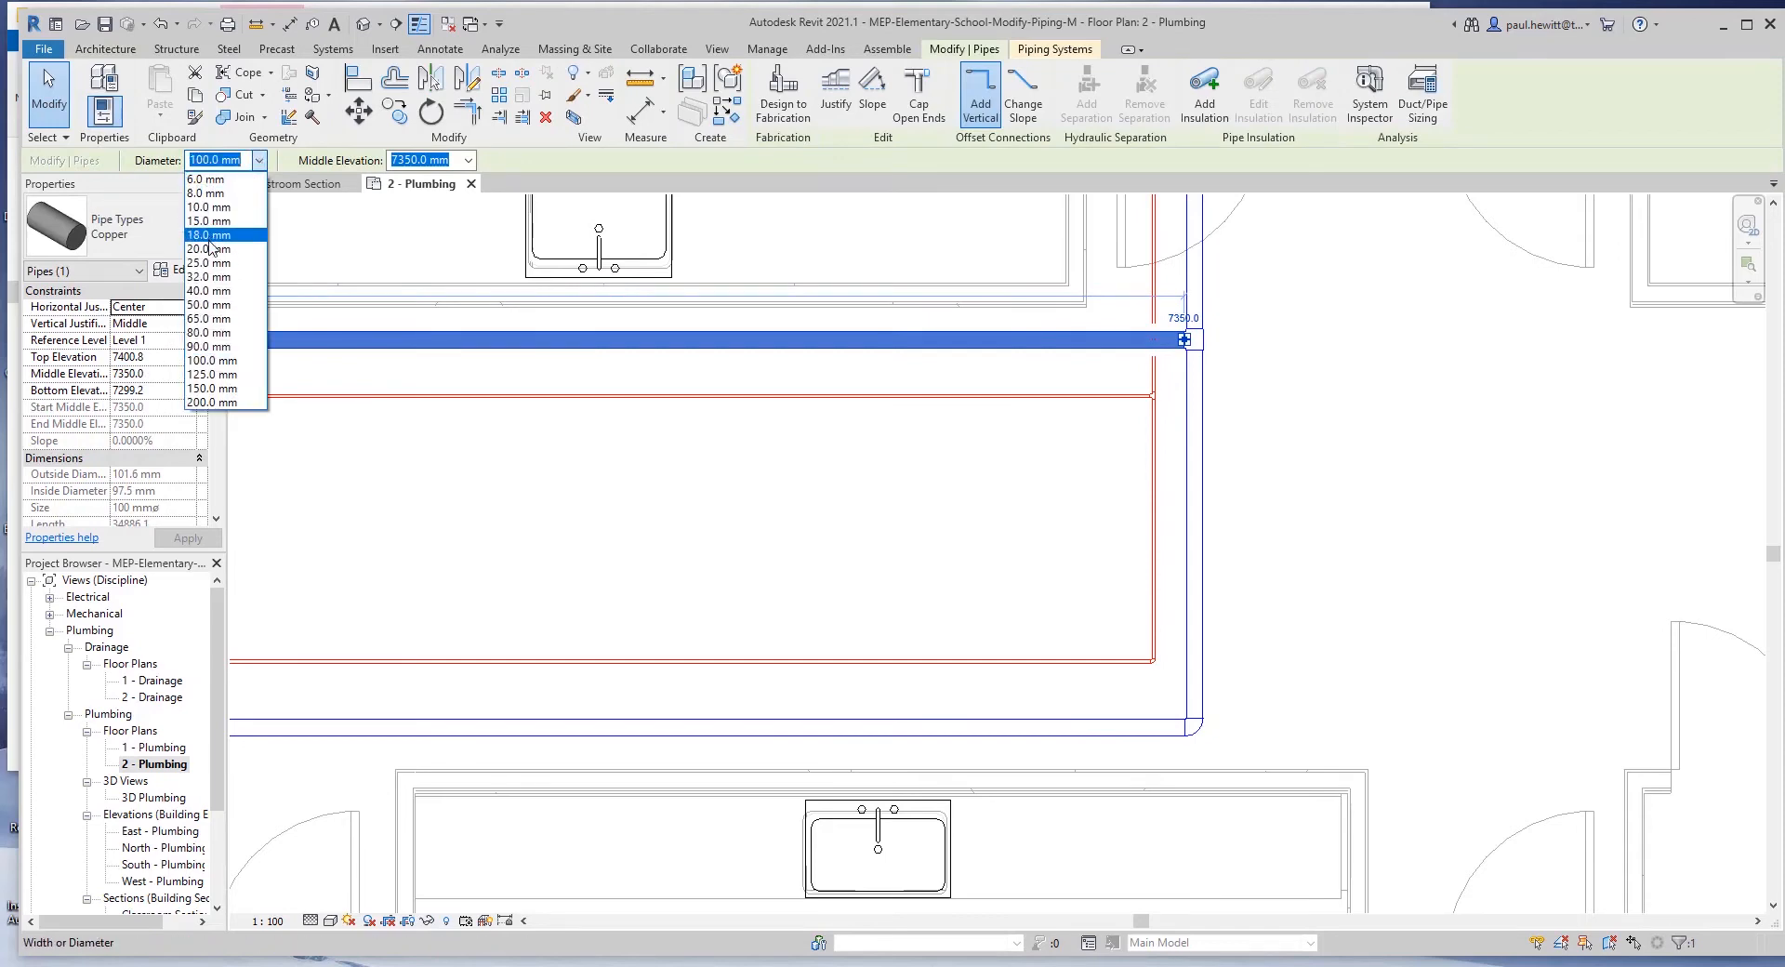
left_click(208, 262)
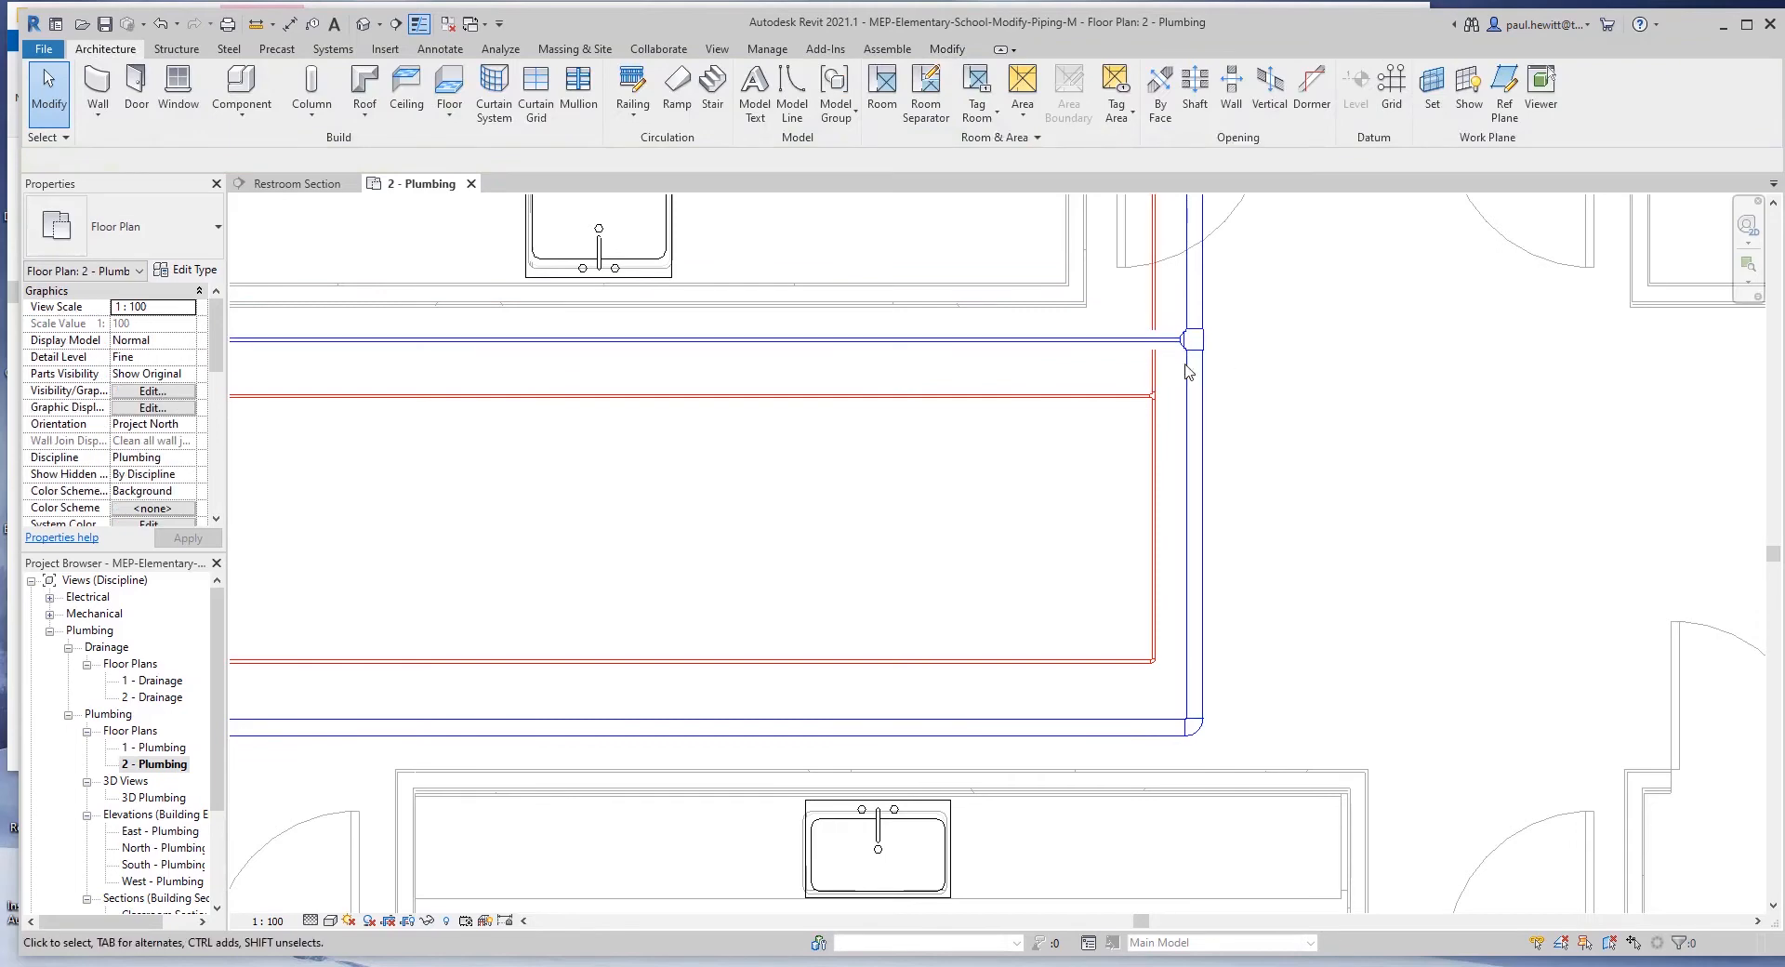
left_click(714, 727)
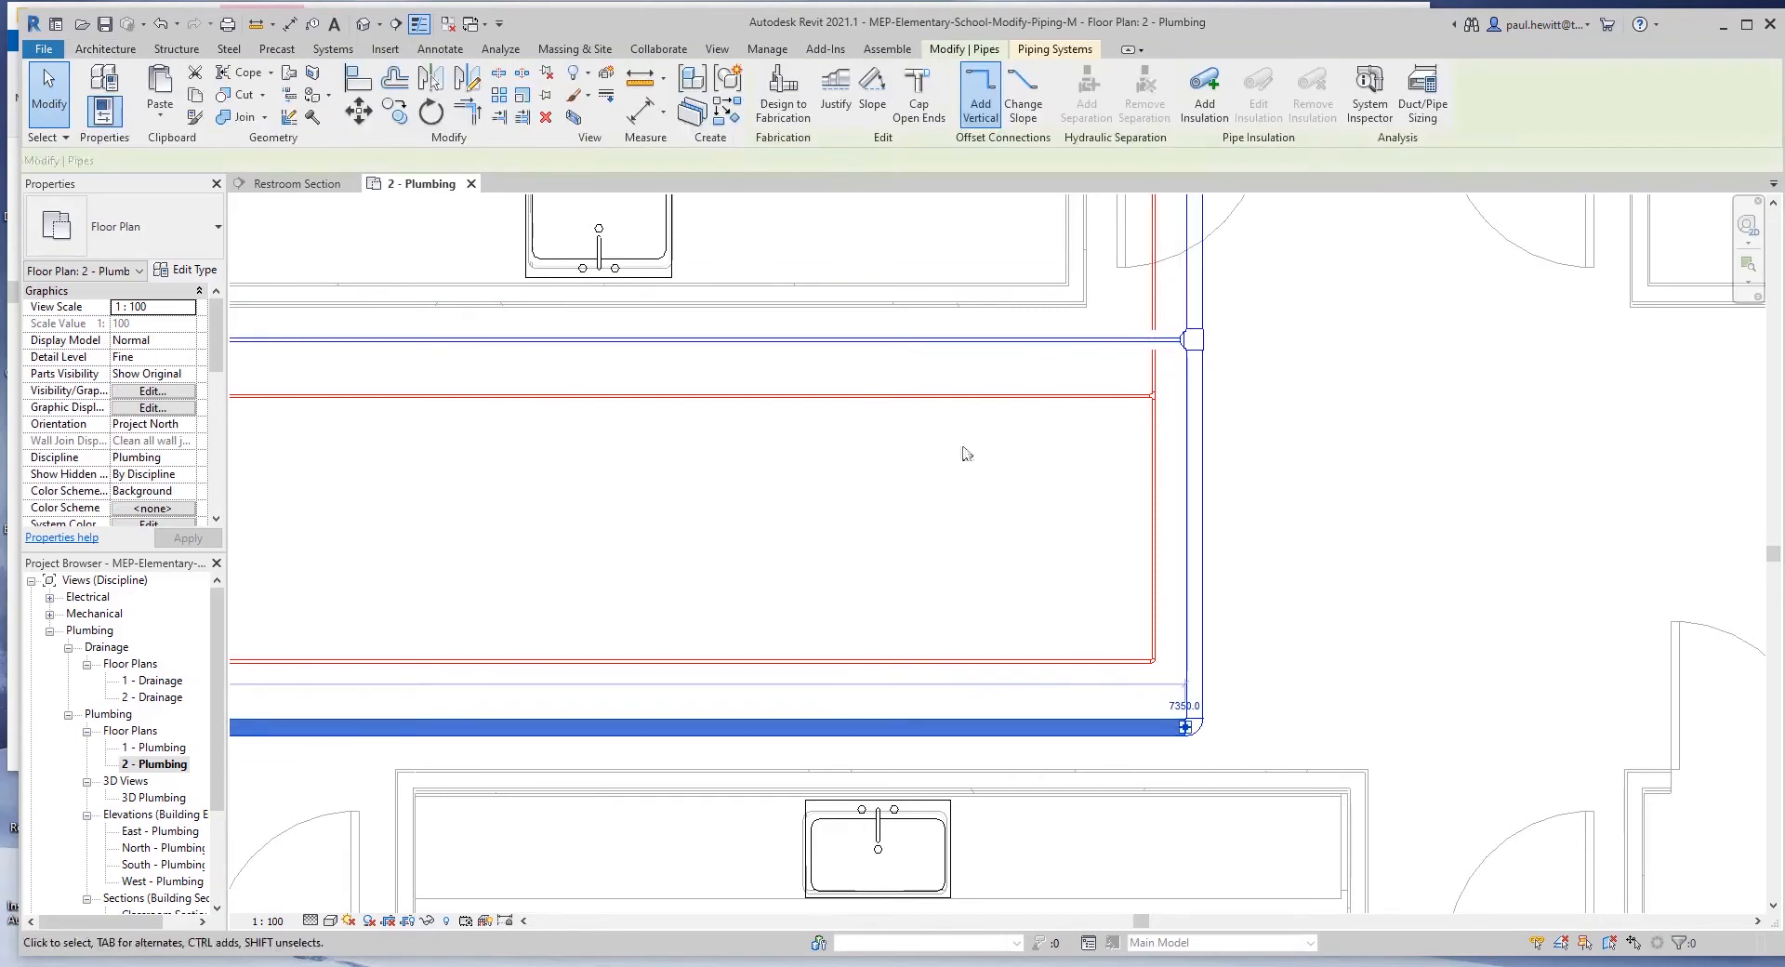
left_click(706, 729)
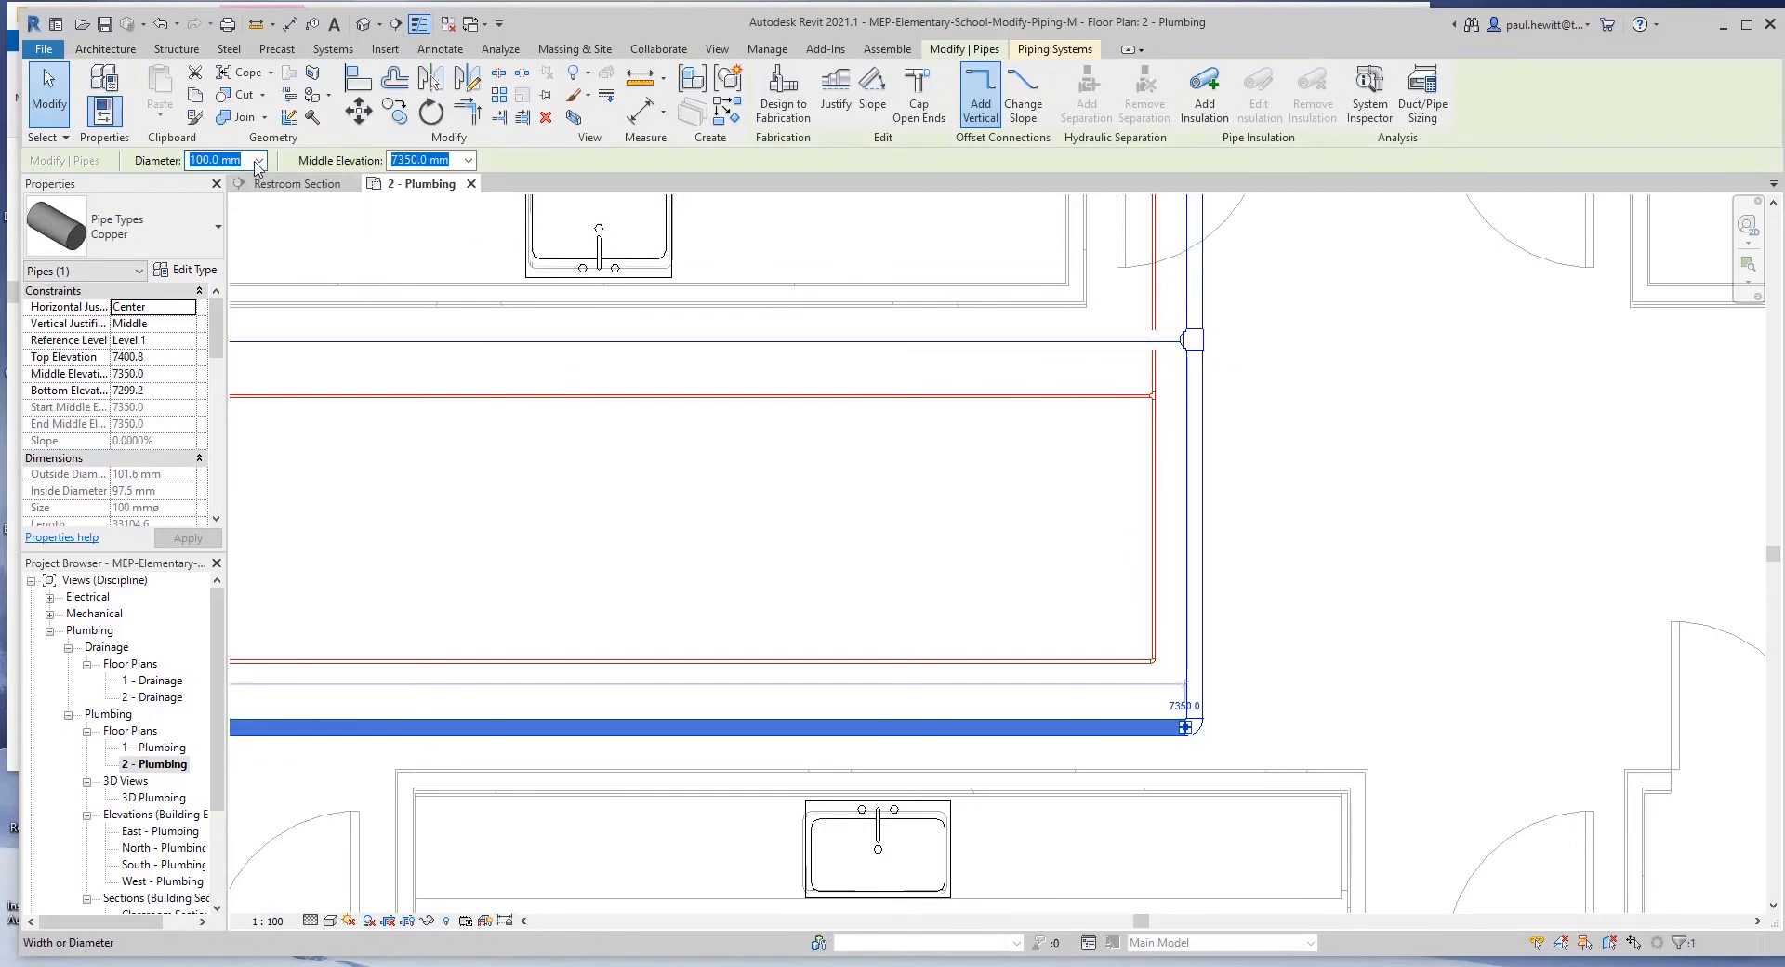
left_click(257, 160)
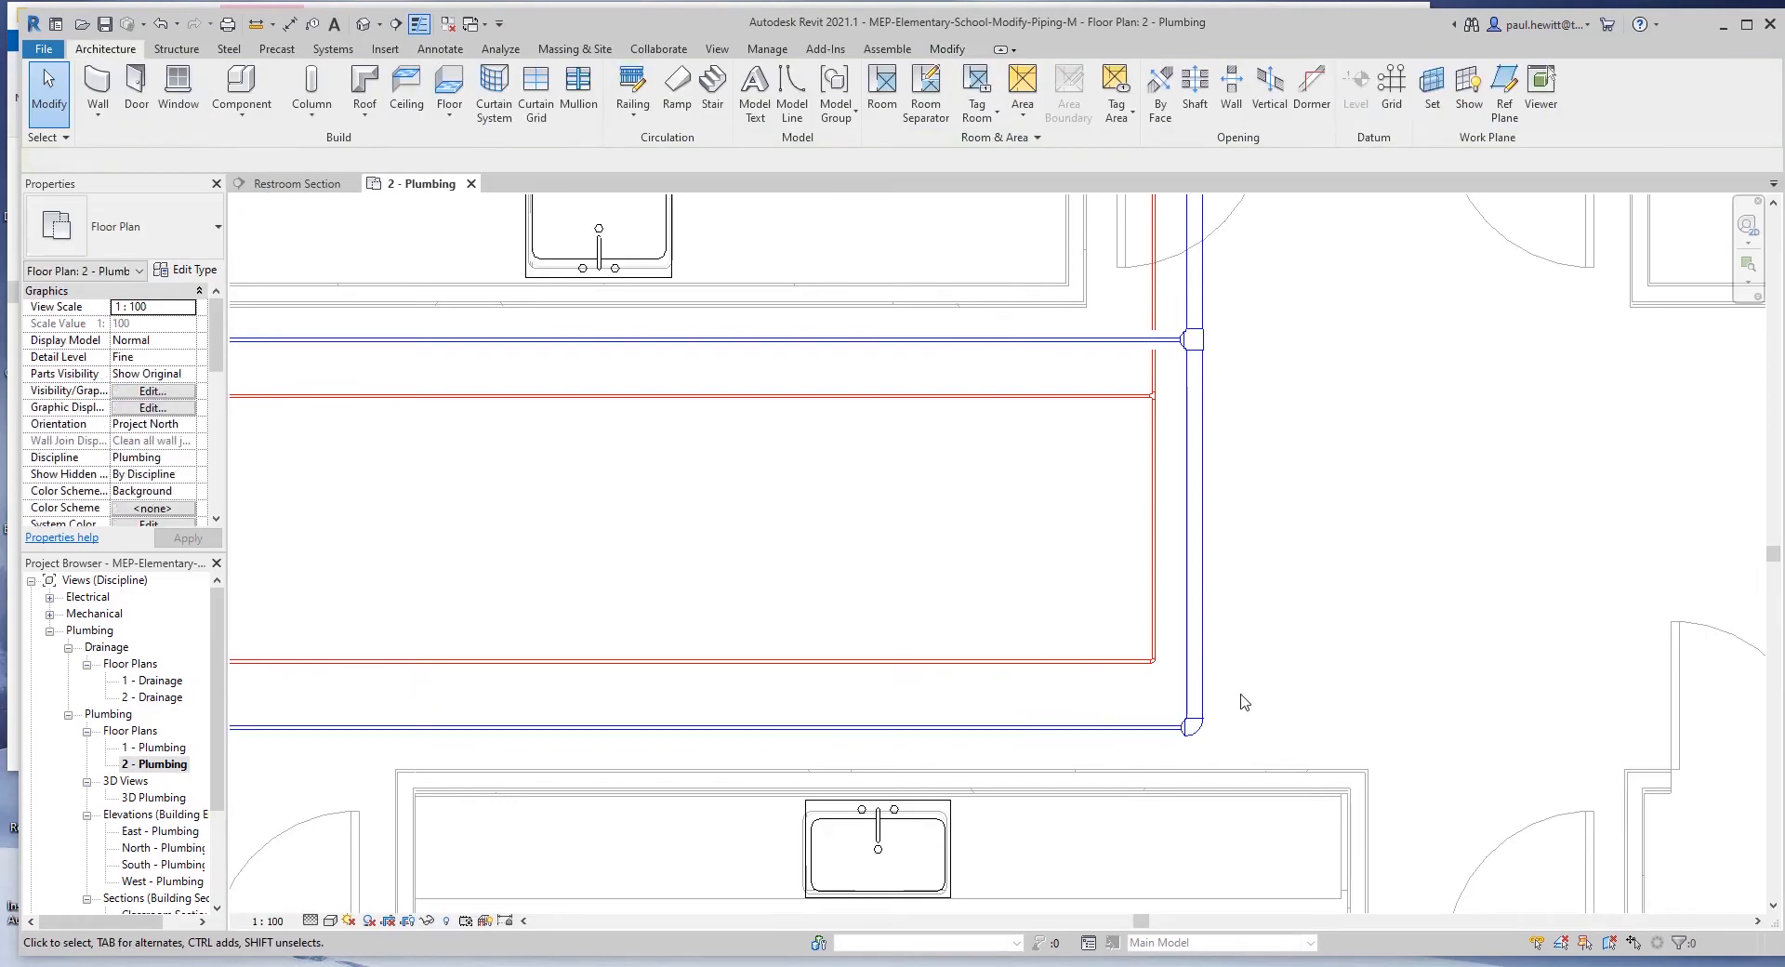
left_click(707, 728)
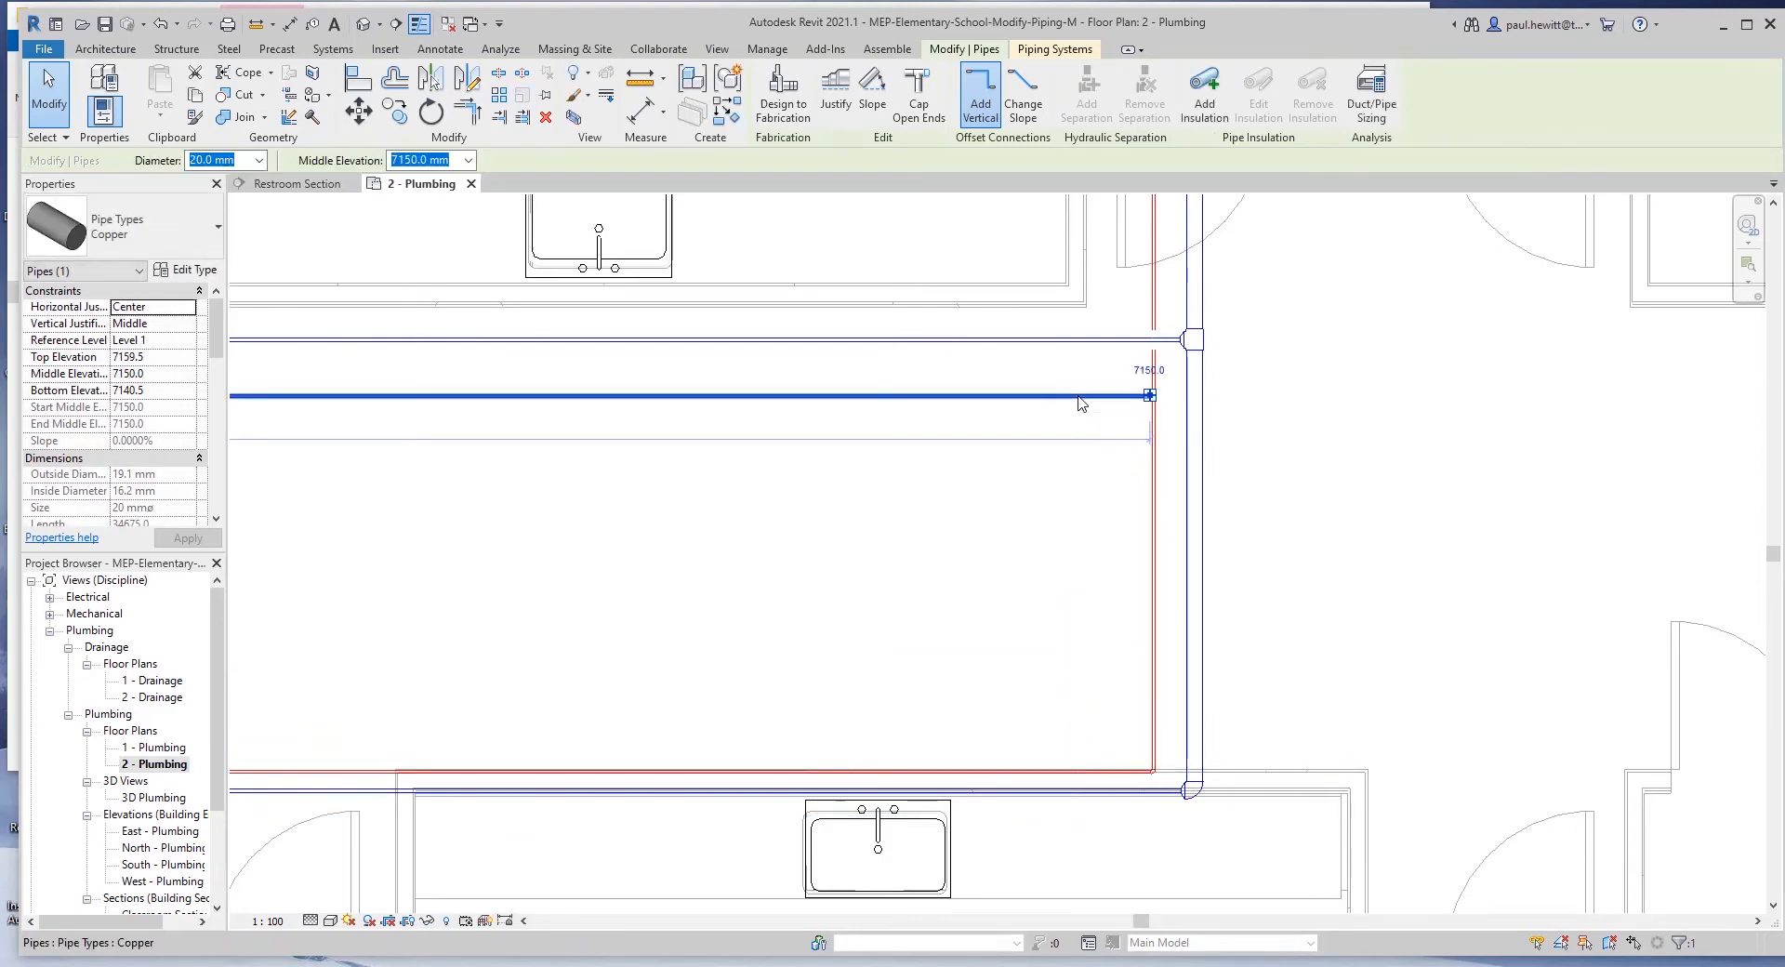
- Drag the red hot water pipe up beside the 25 mm blue pipe near the top wall
left_click_drag(1079, 396, 1073, 286)
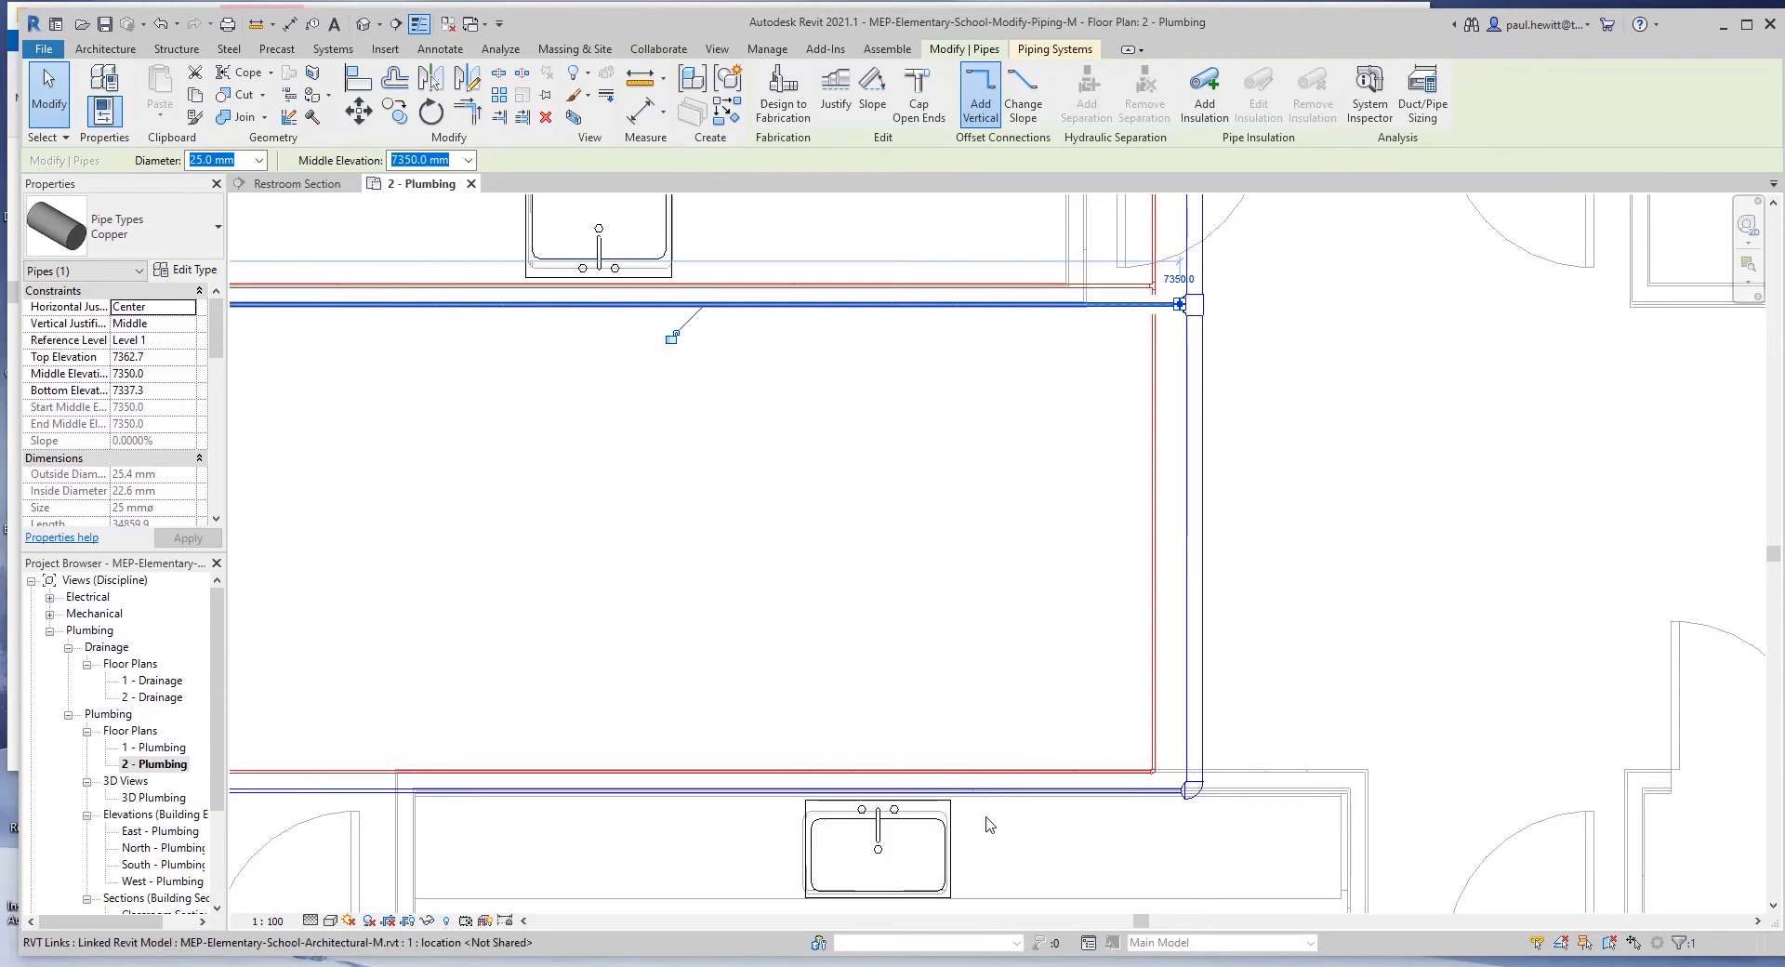
mouse_move(993, 826)
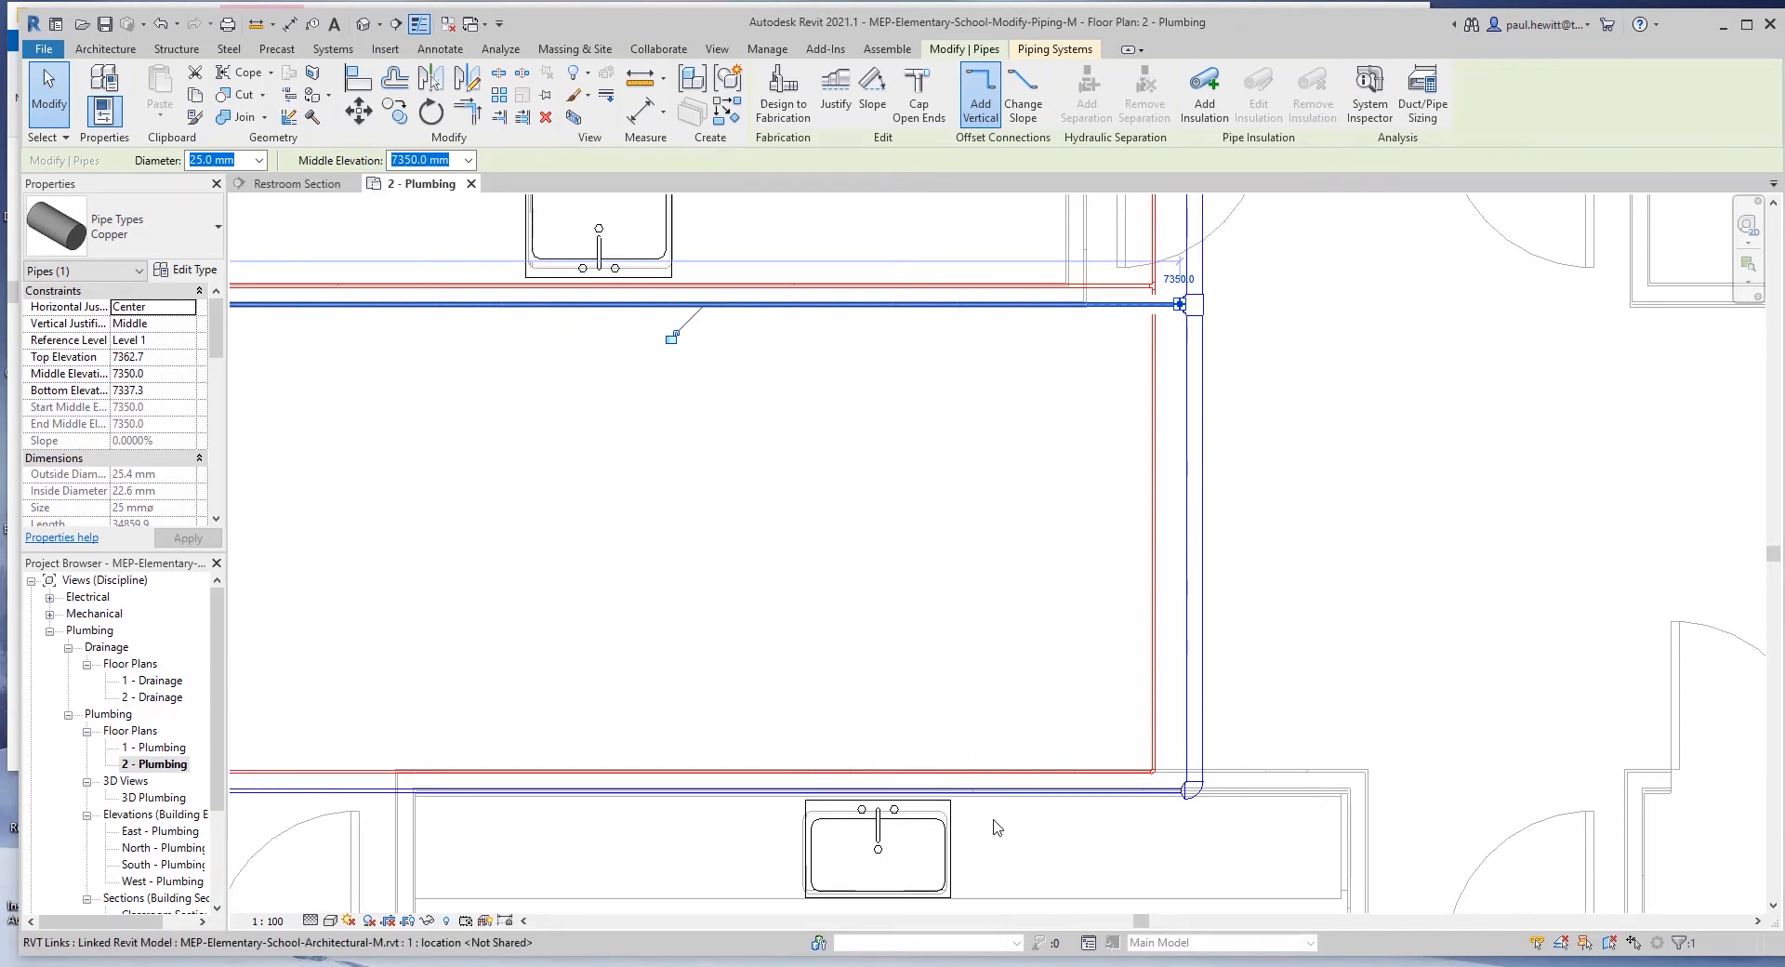
mouse_move(993, 822)
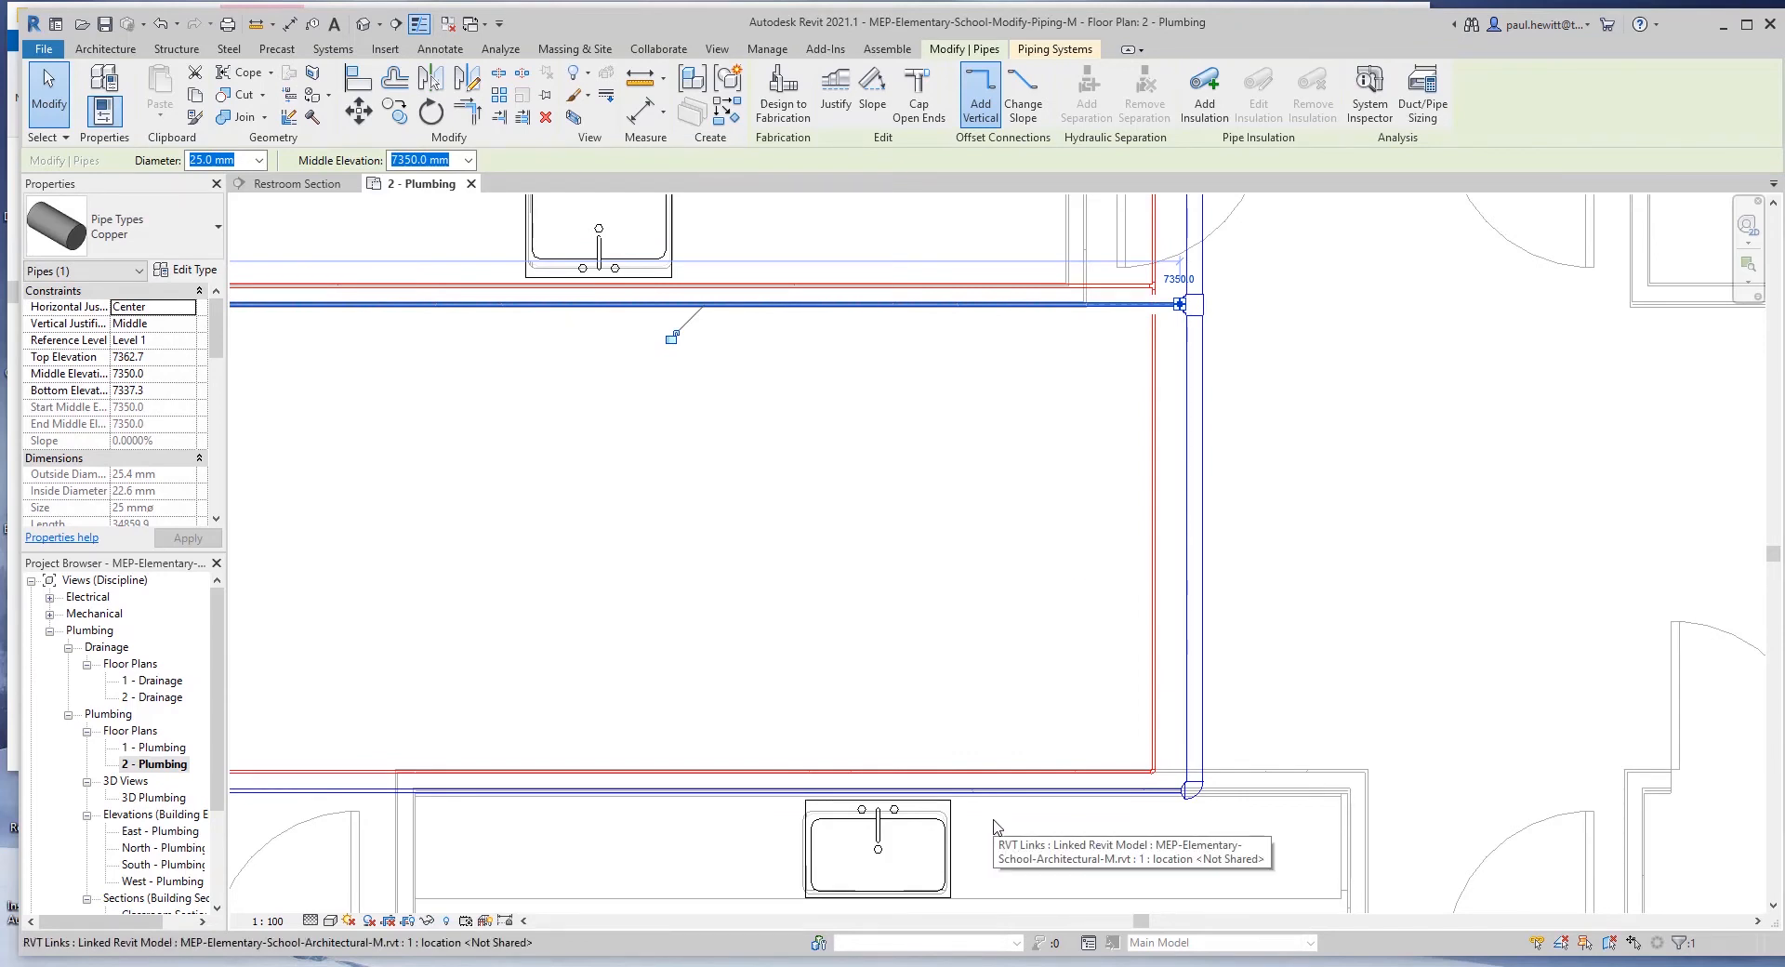
mouse_move(242, 814)
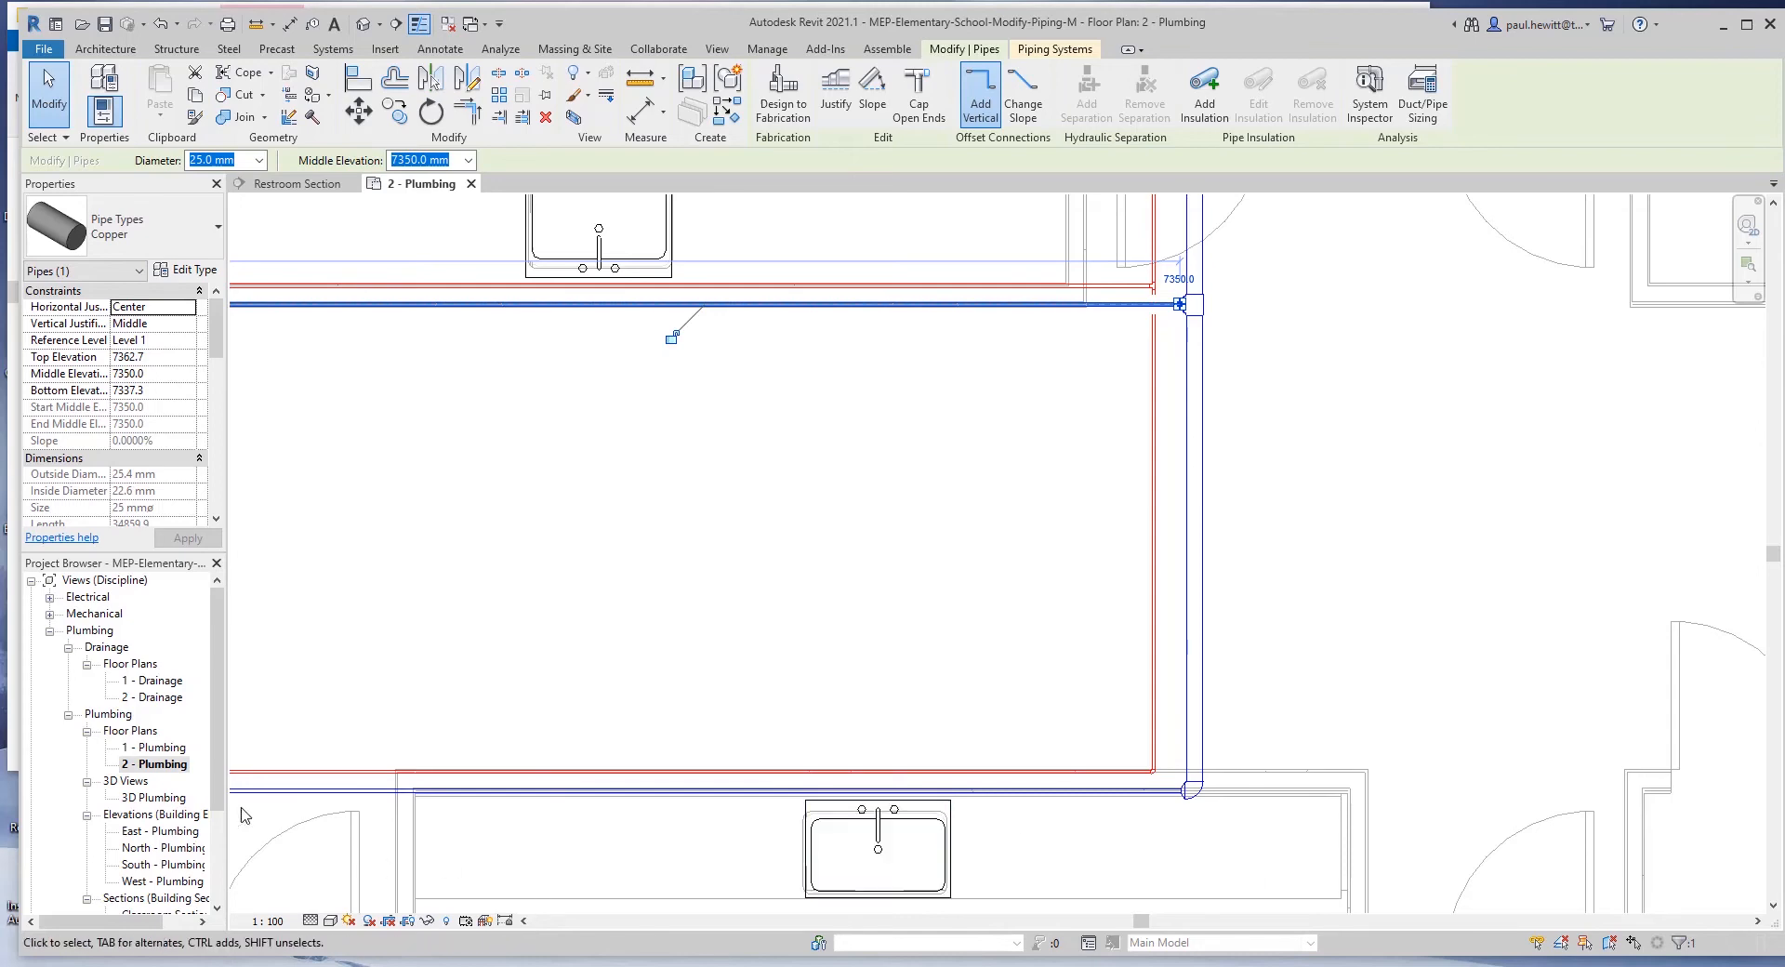
- In the 1 - Plumbing plan, connect the classroom sink's Domestic Hot Water connector into the pipe
double_click(156, 747)
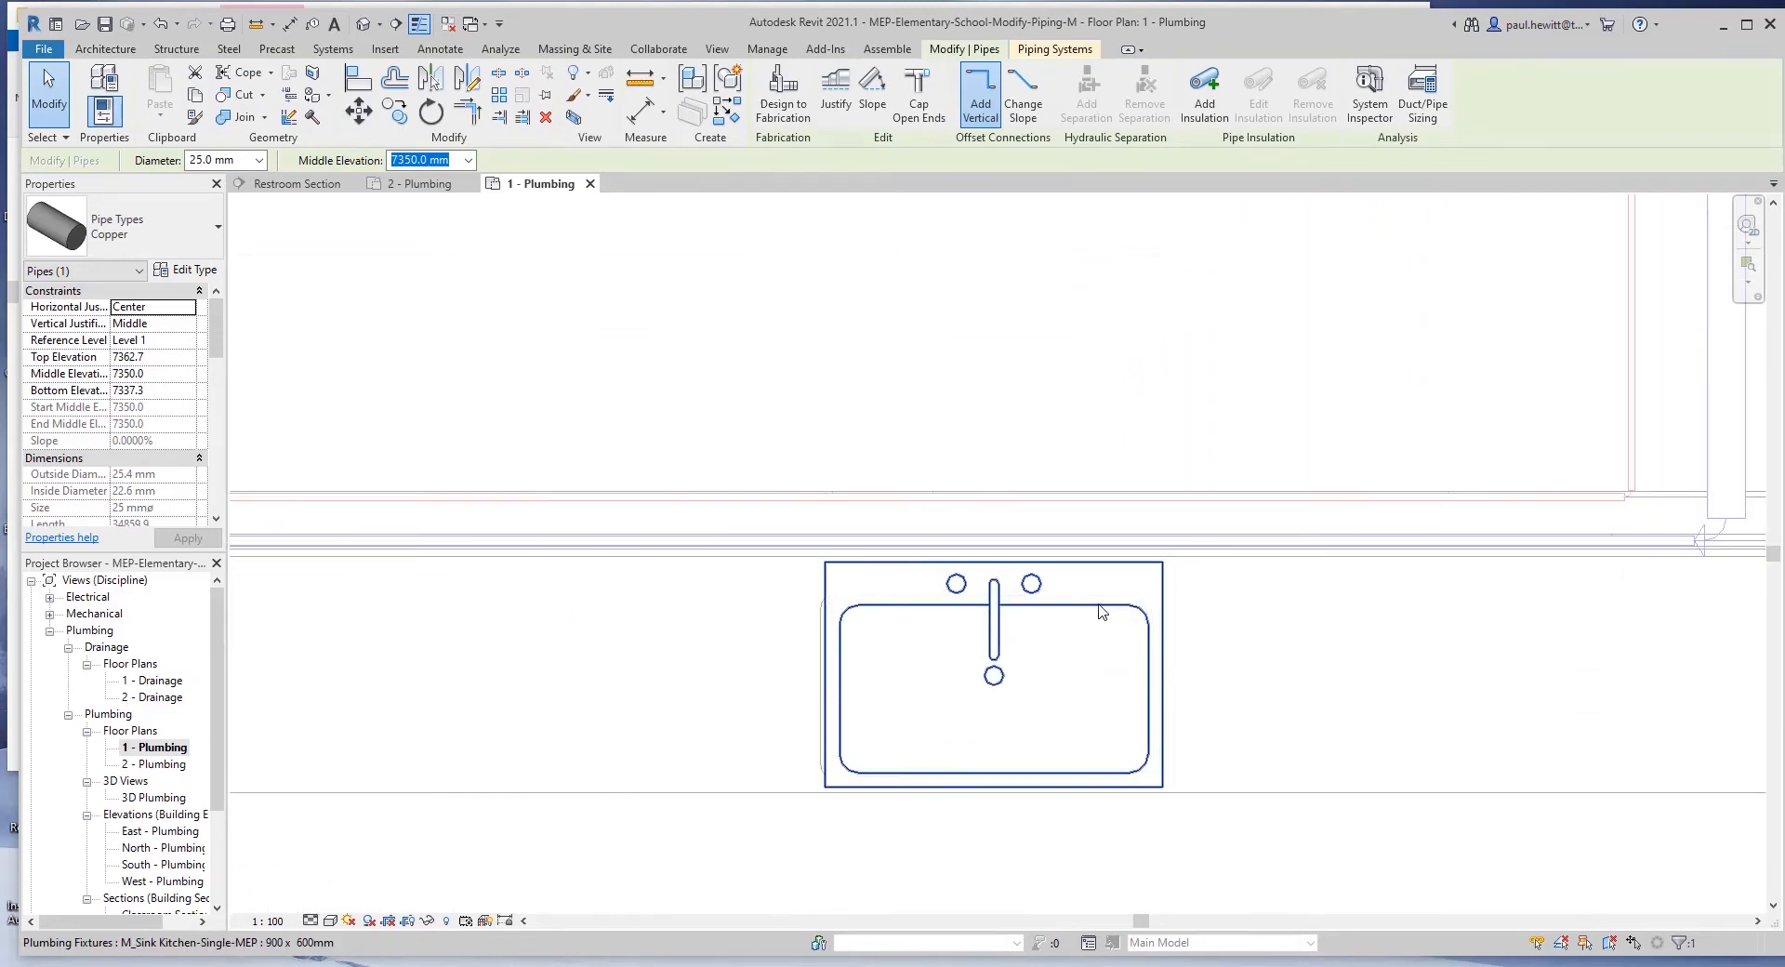
left_click(991, 671)
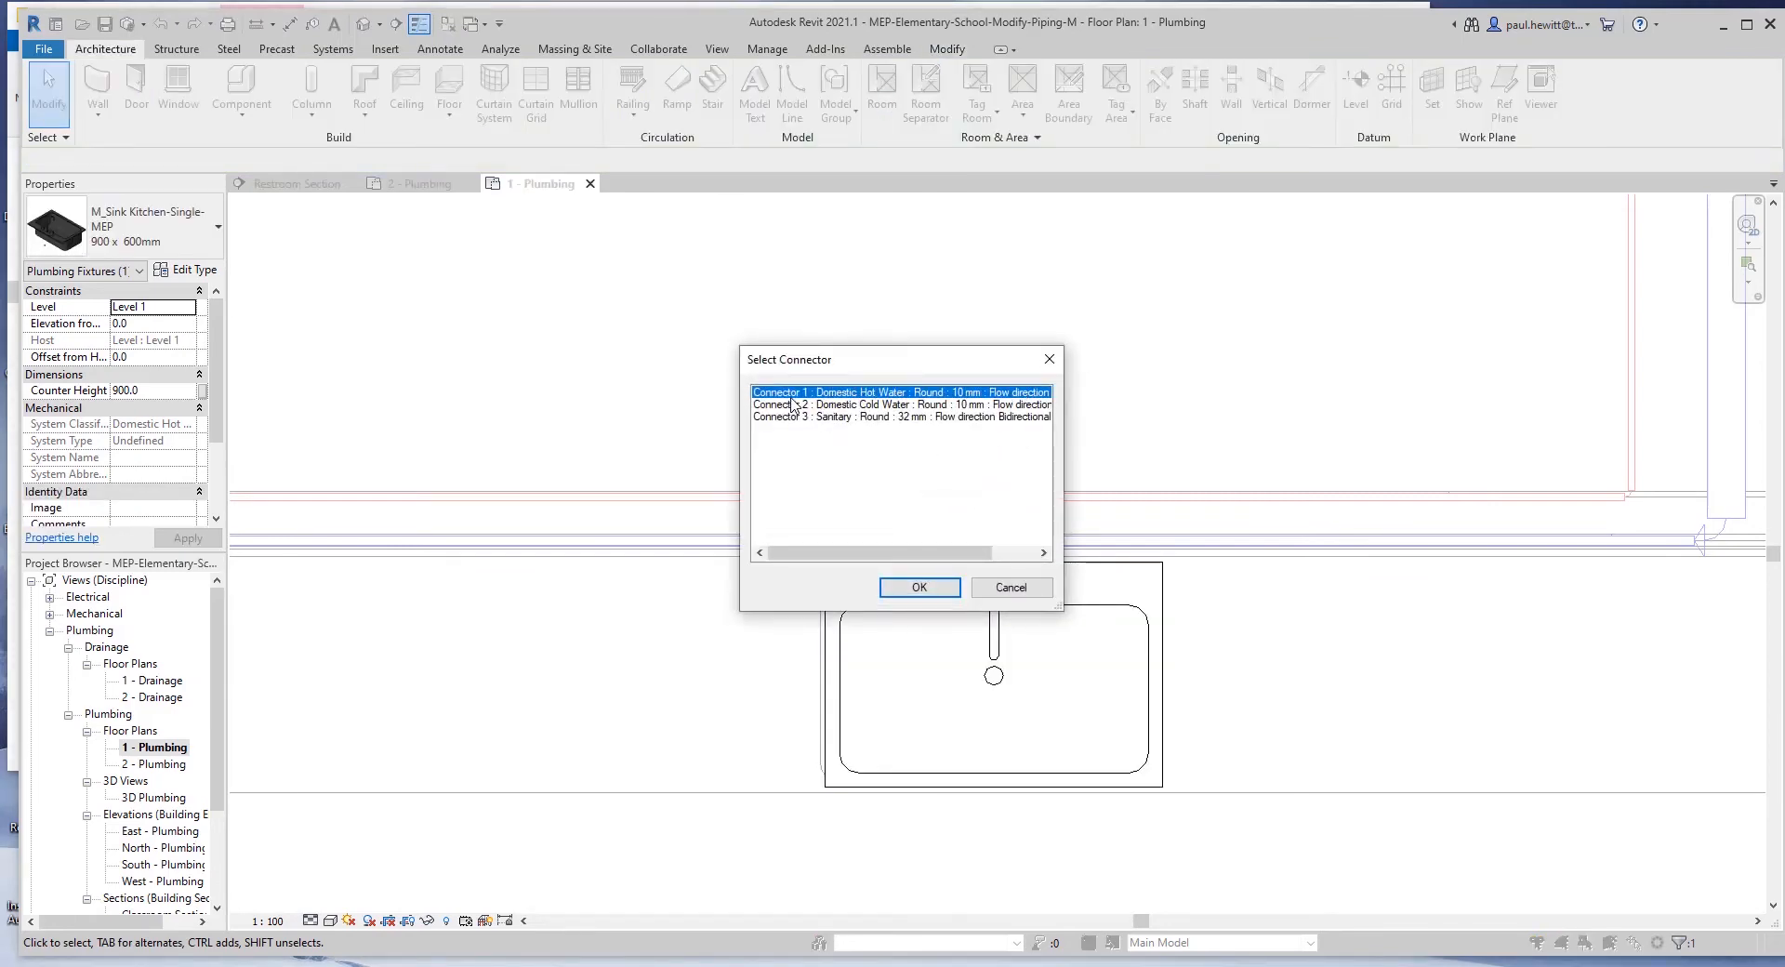
left_click(917, 585)
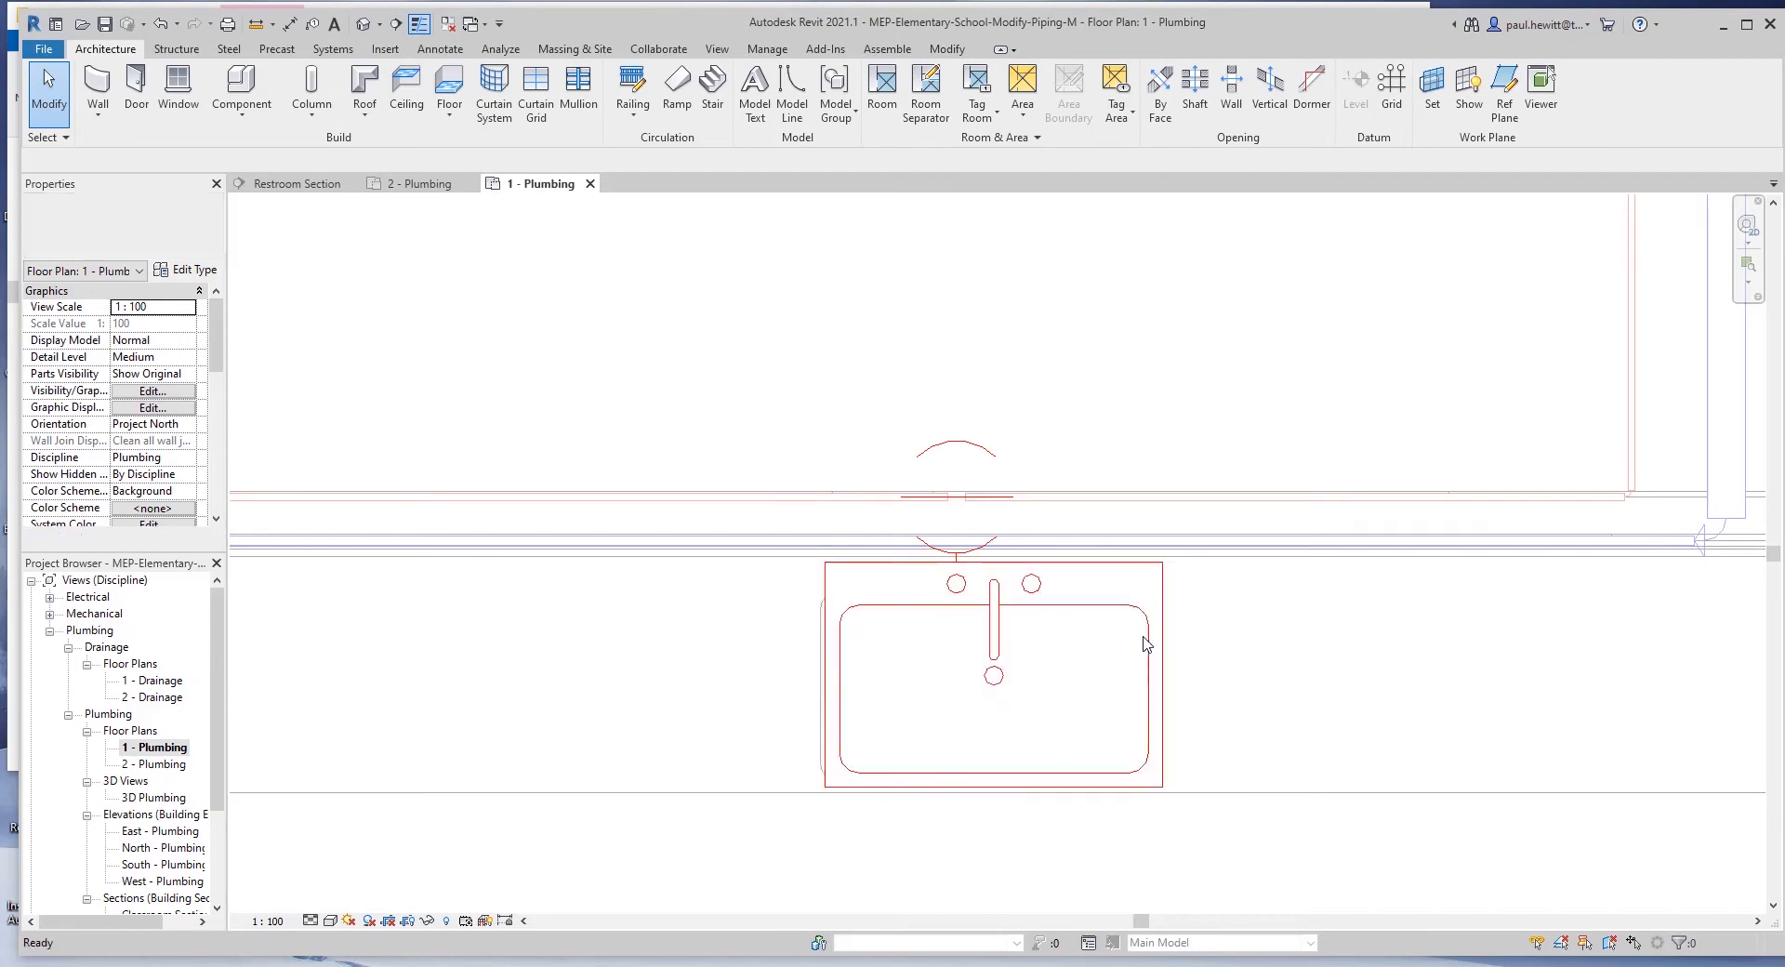
- In the Classroom Section, start a 10 mm pipe upward from the sink's connector
double_click(160, 832)
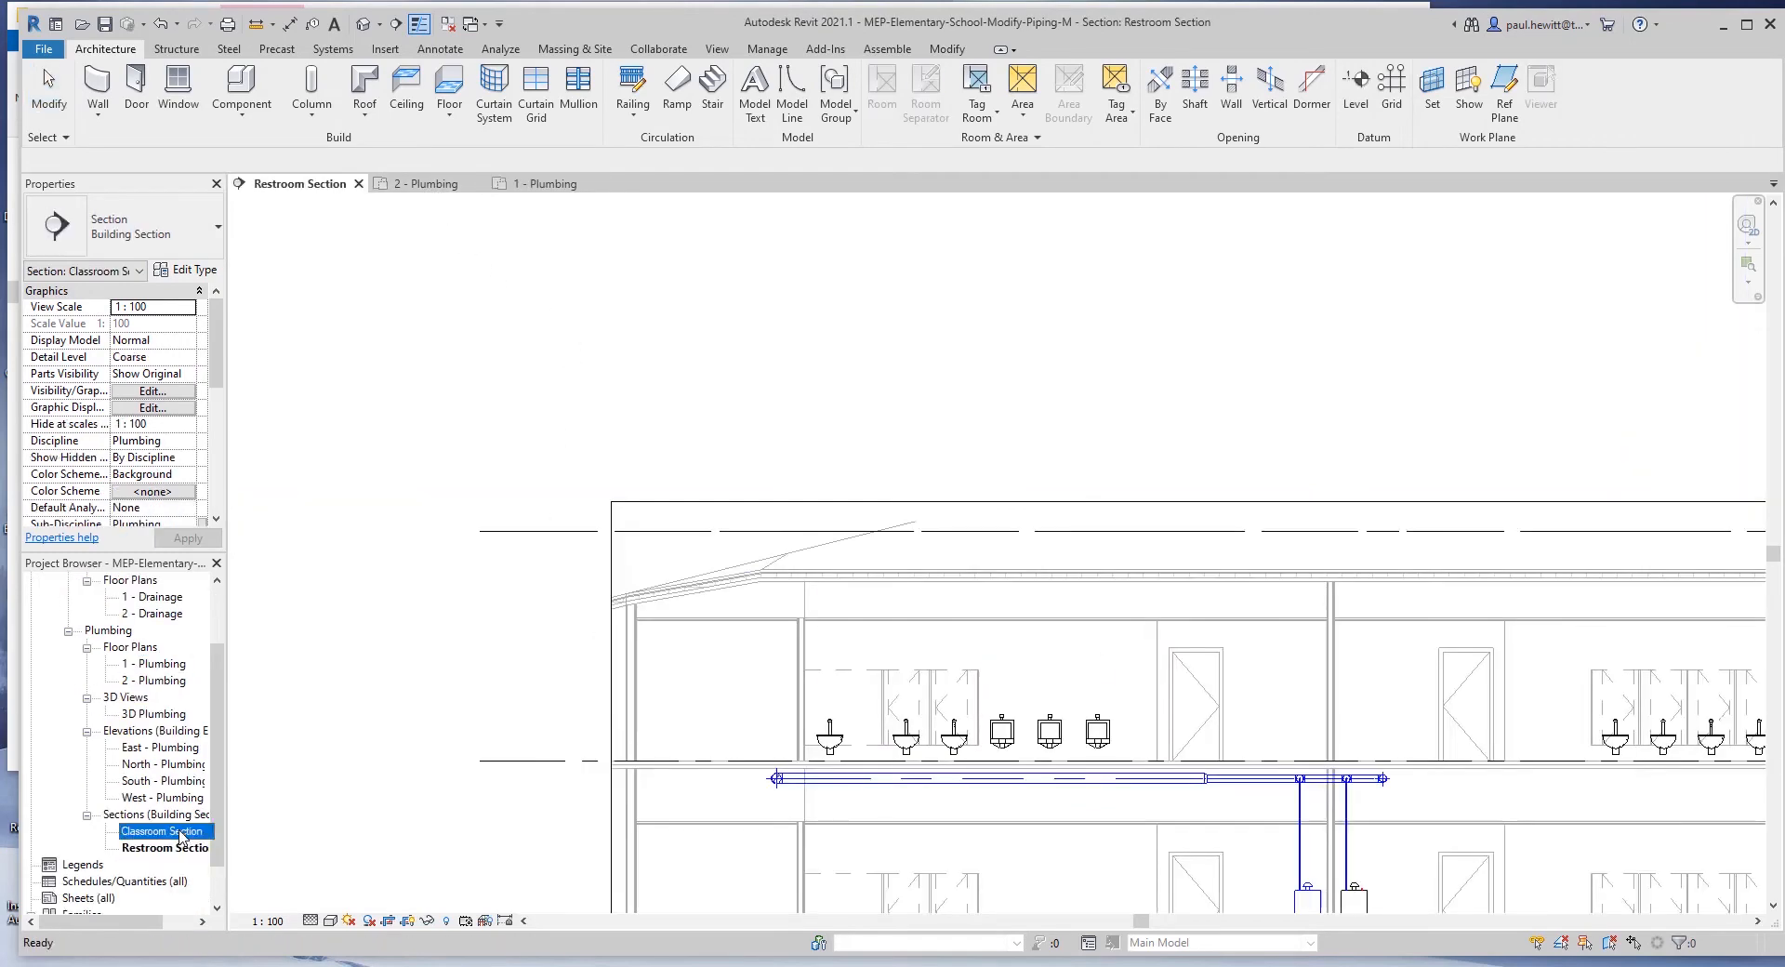
double_click(162, 832)
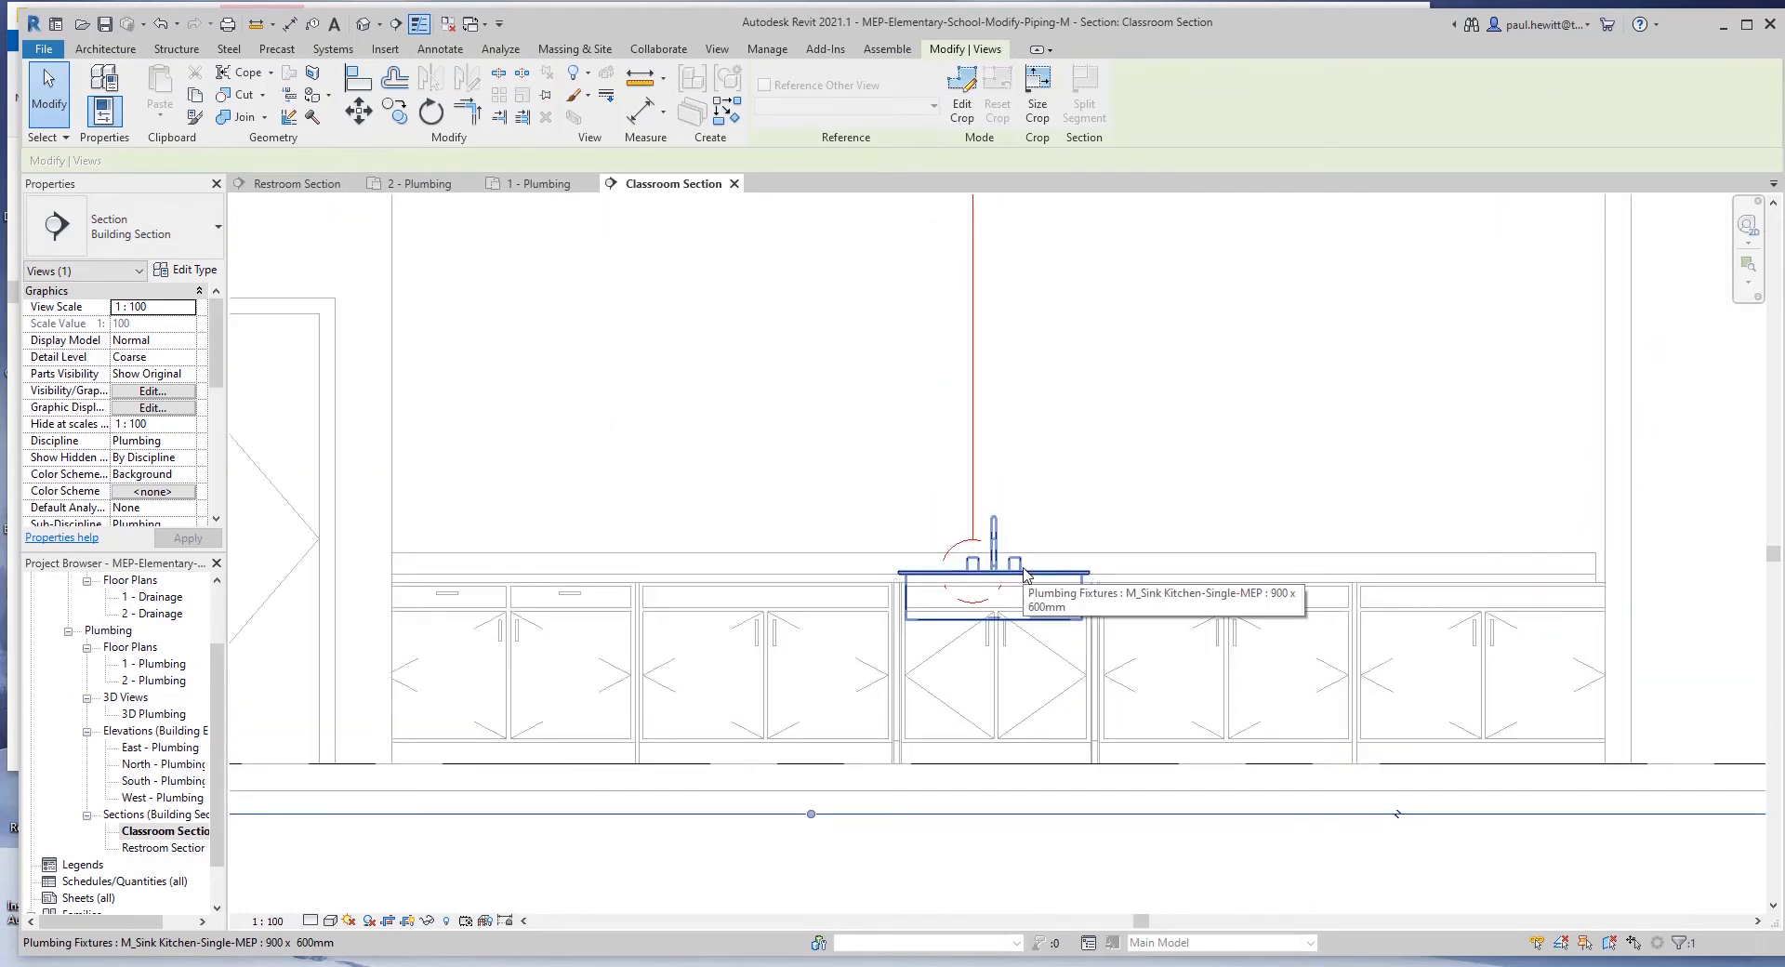
mouse_move(1030, 578)
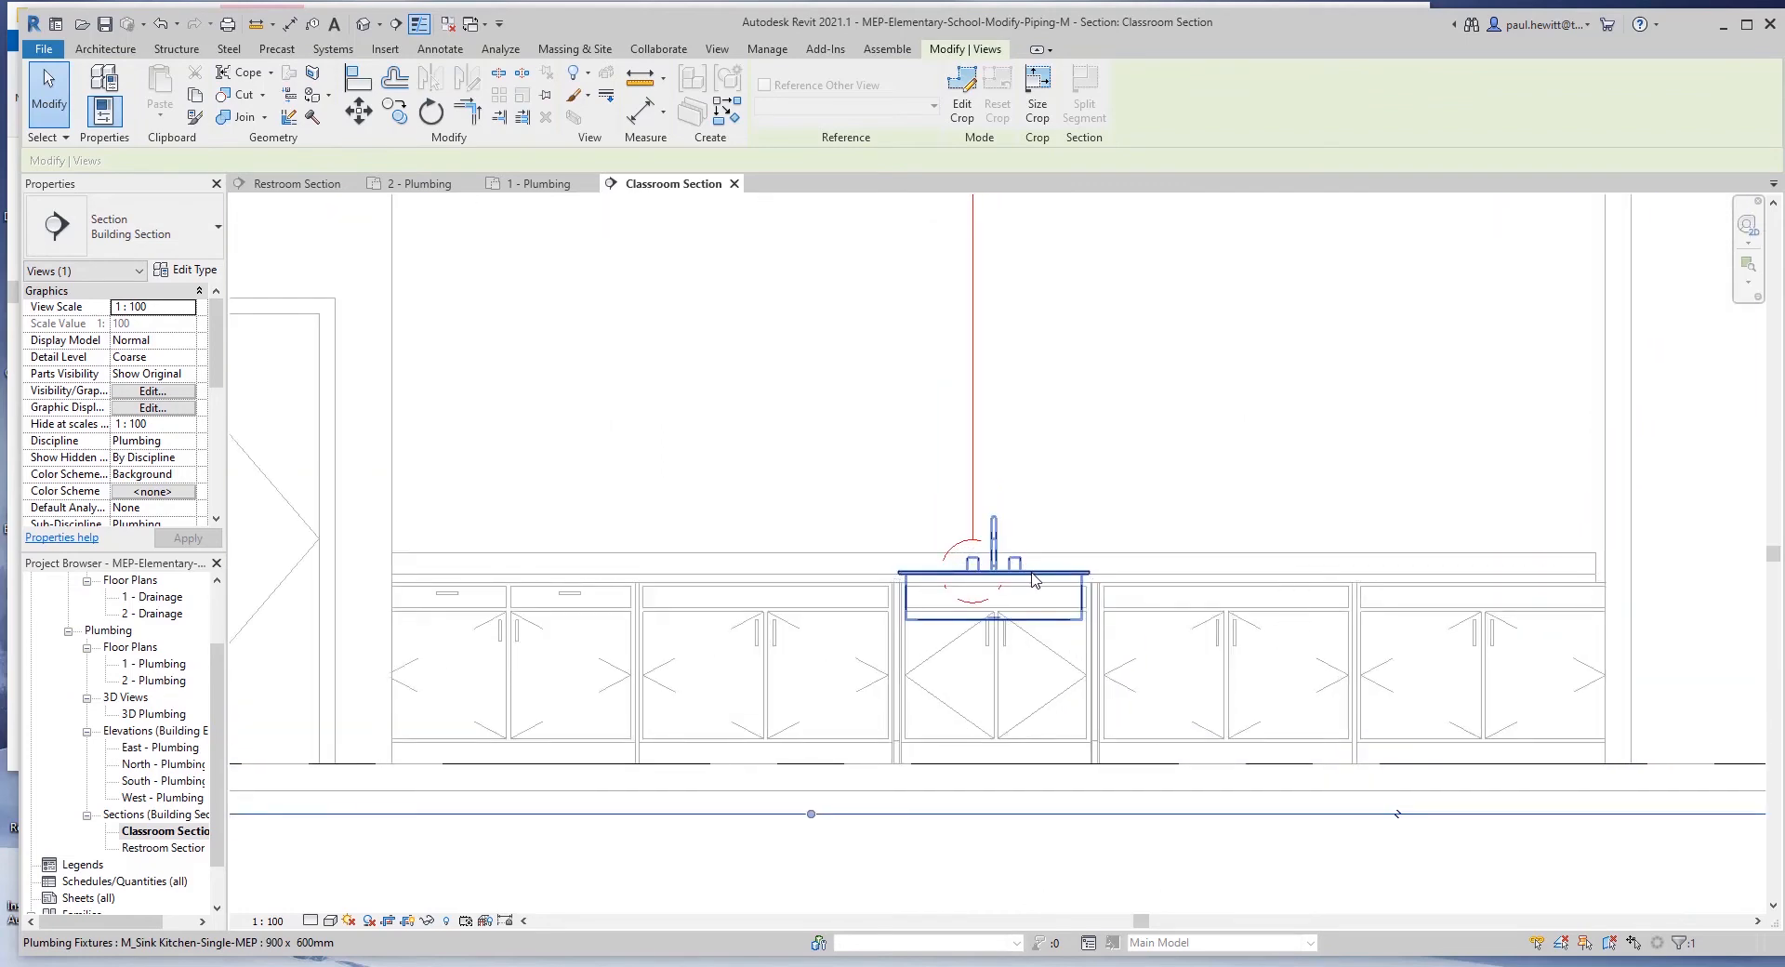
left_click(991, 575)
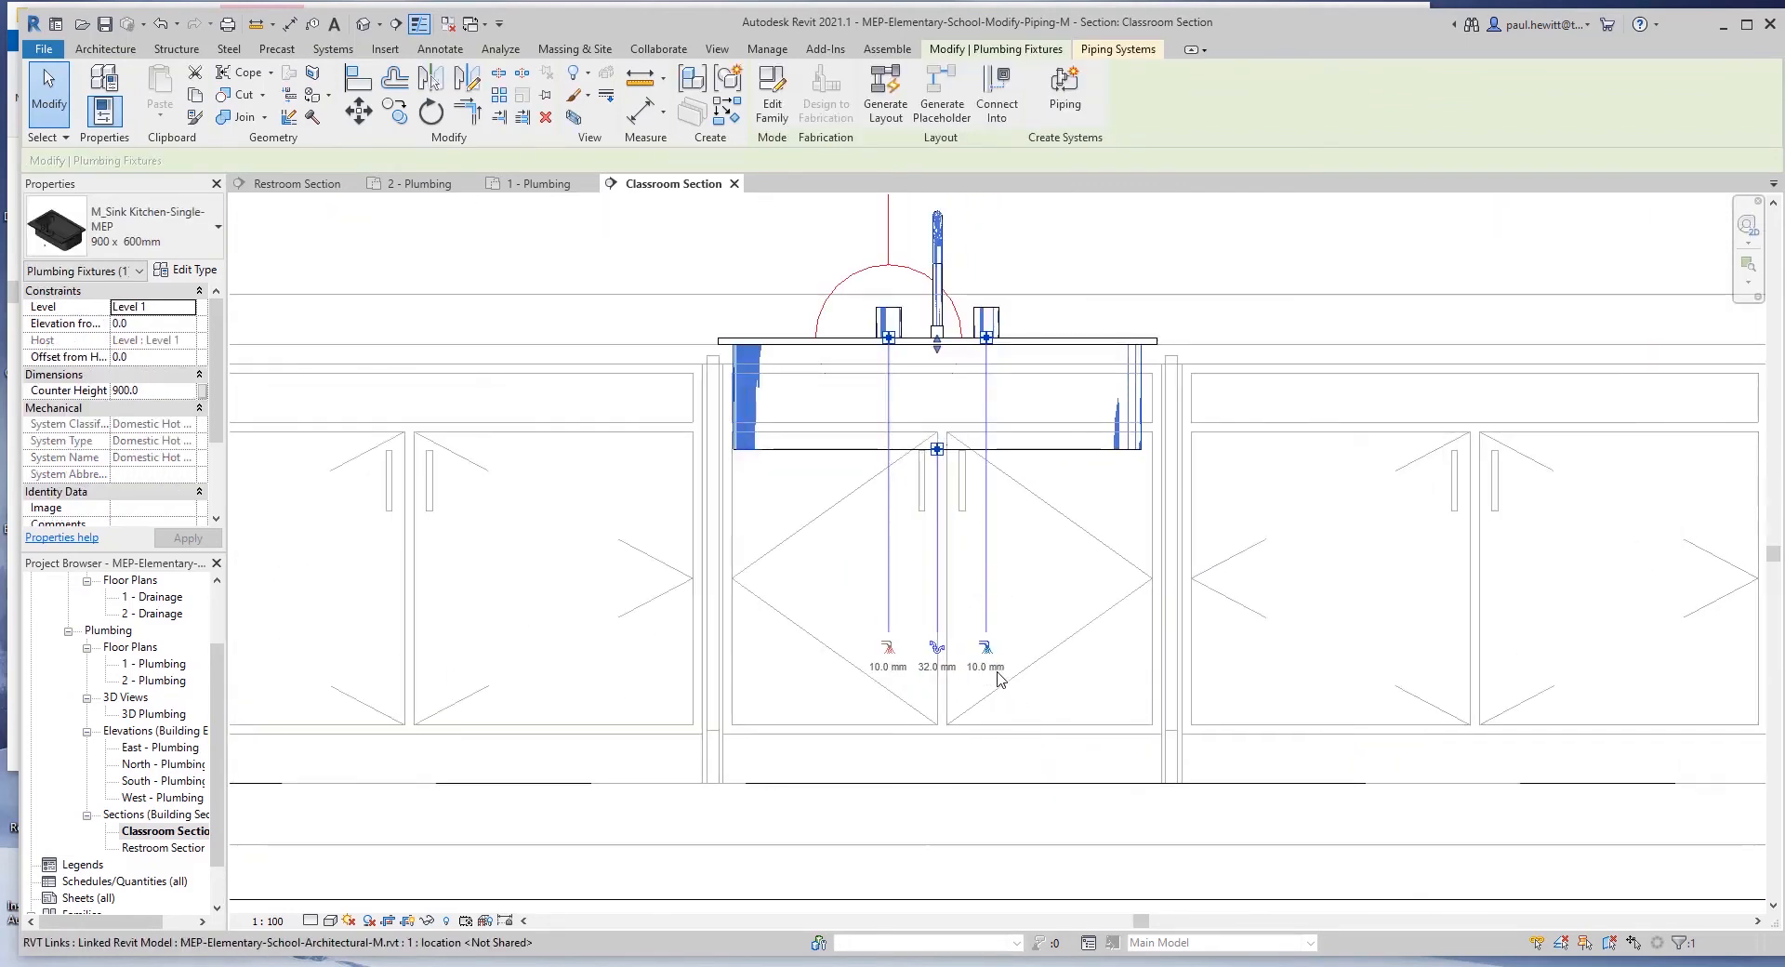
left_click(1063, 101)
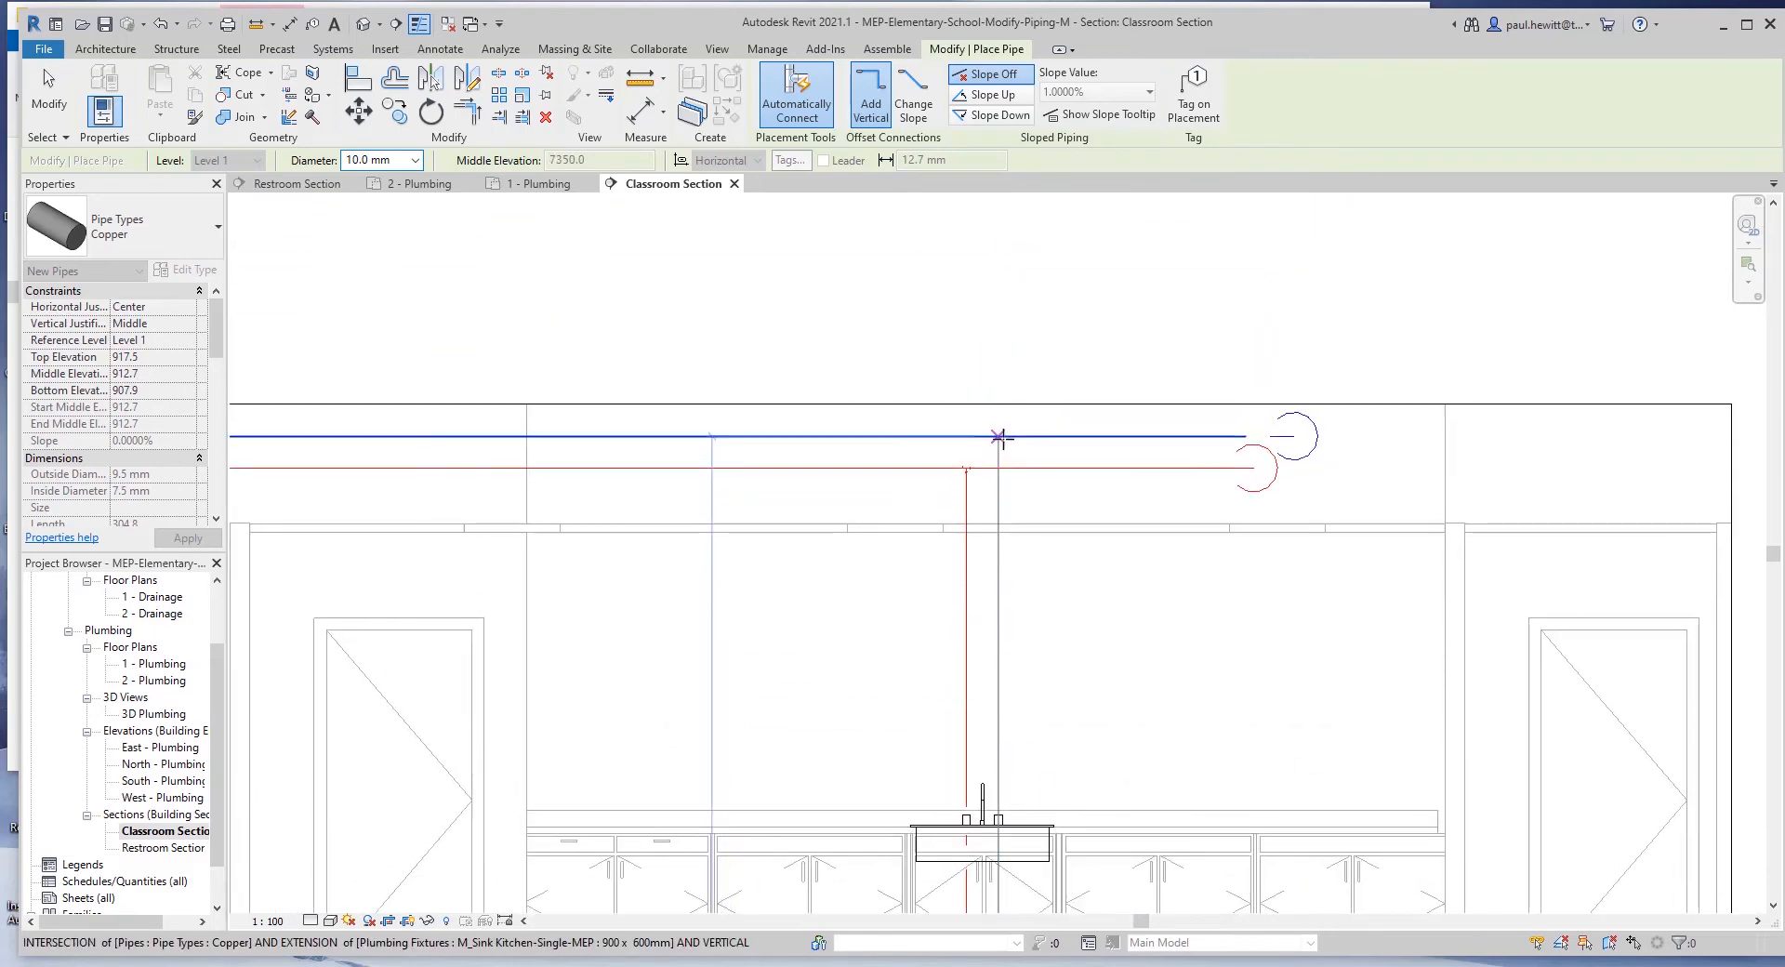
- End the riser at the overhead pipe and connect the sink's hot water into the red pipe
left_click(1001, 437)
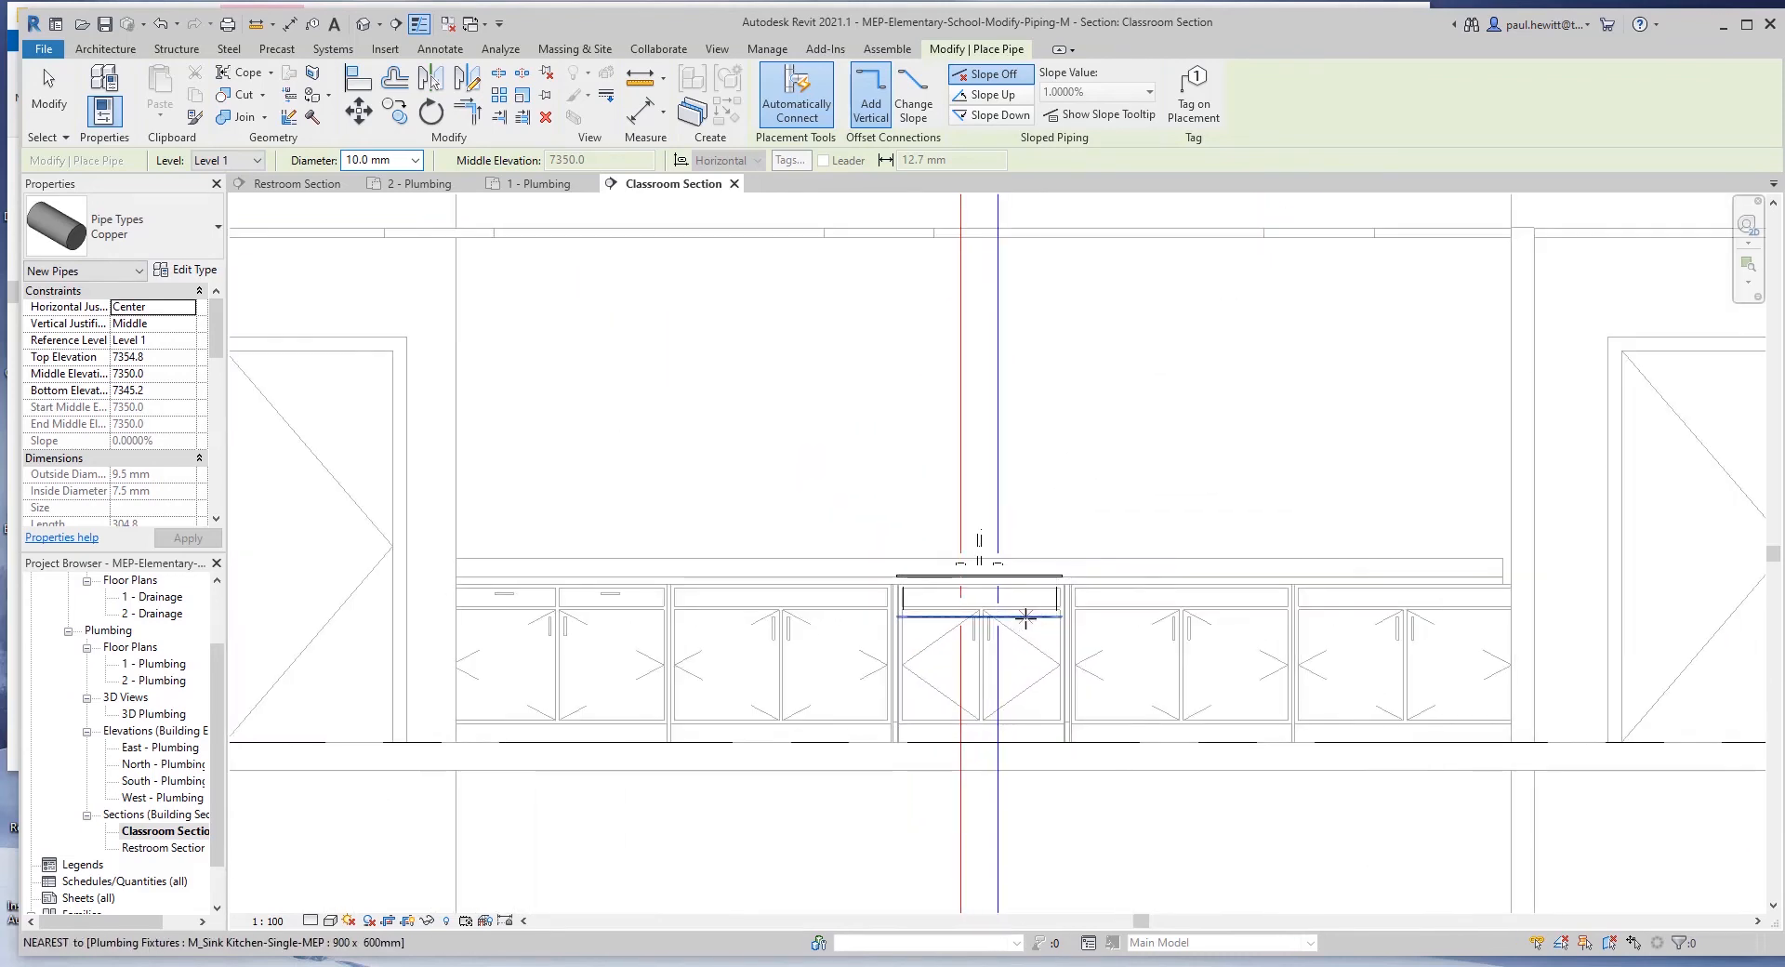
left_click(978, 598)
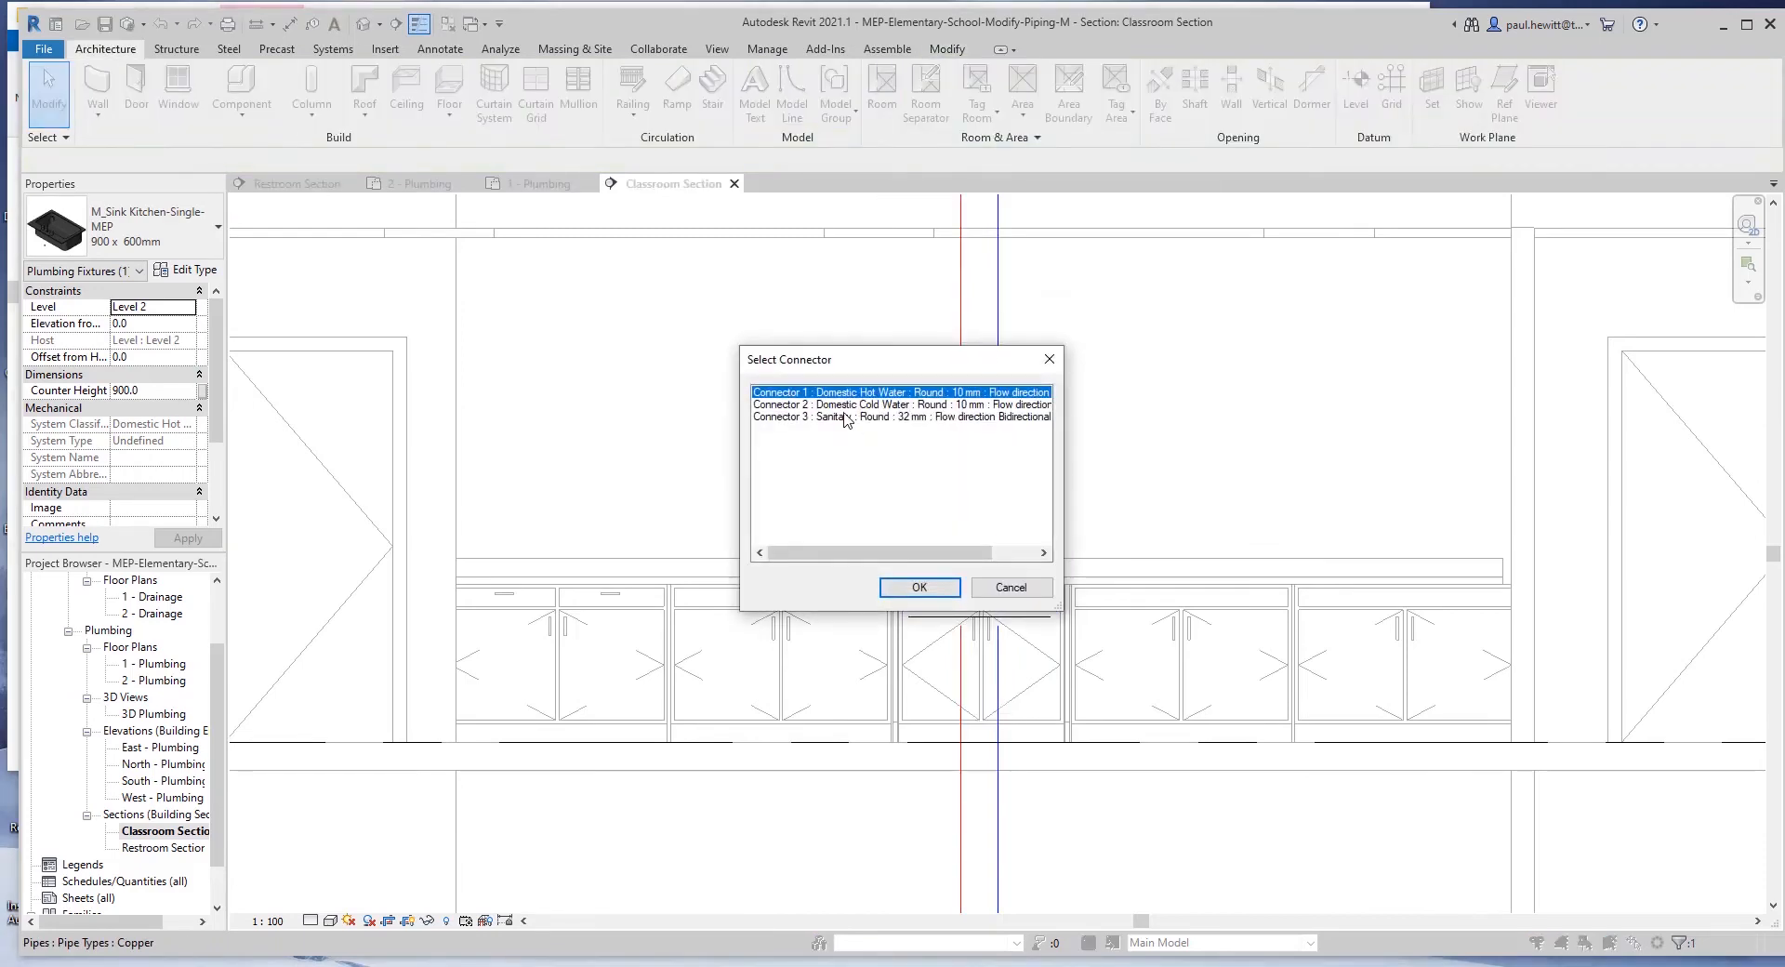
left_click(916, 586)
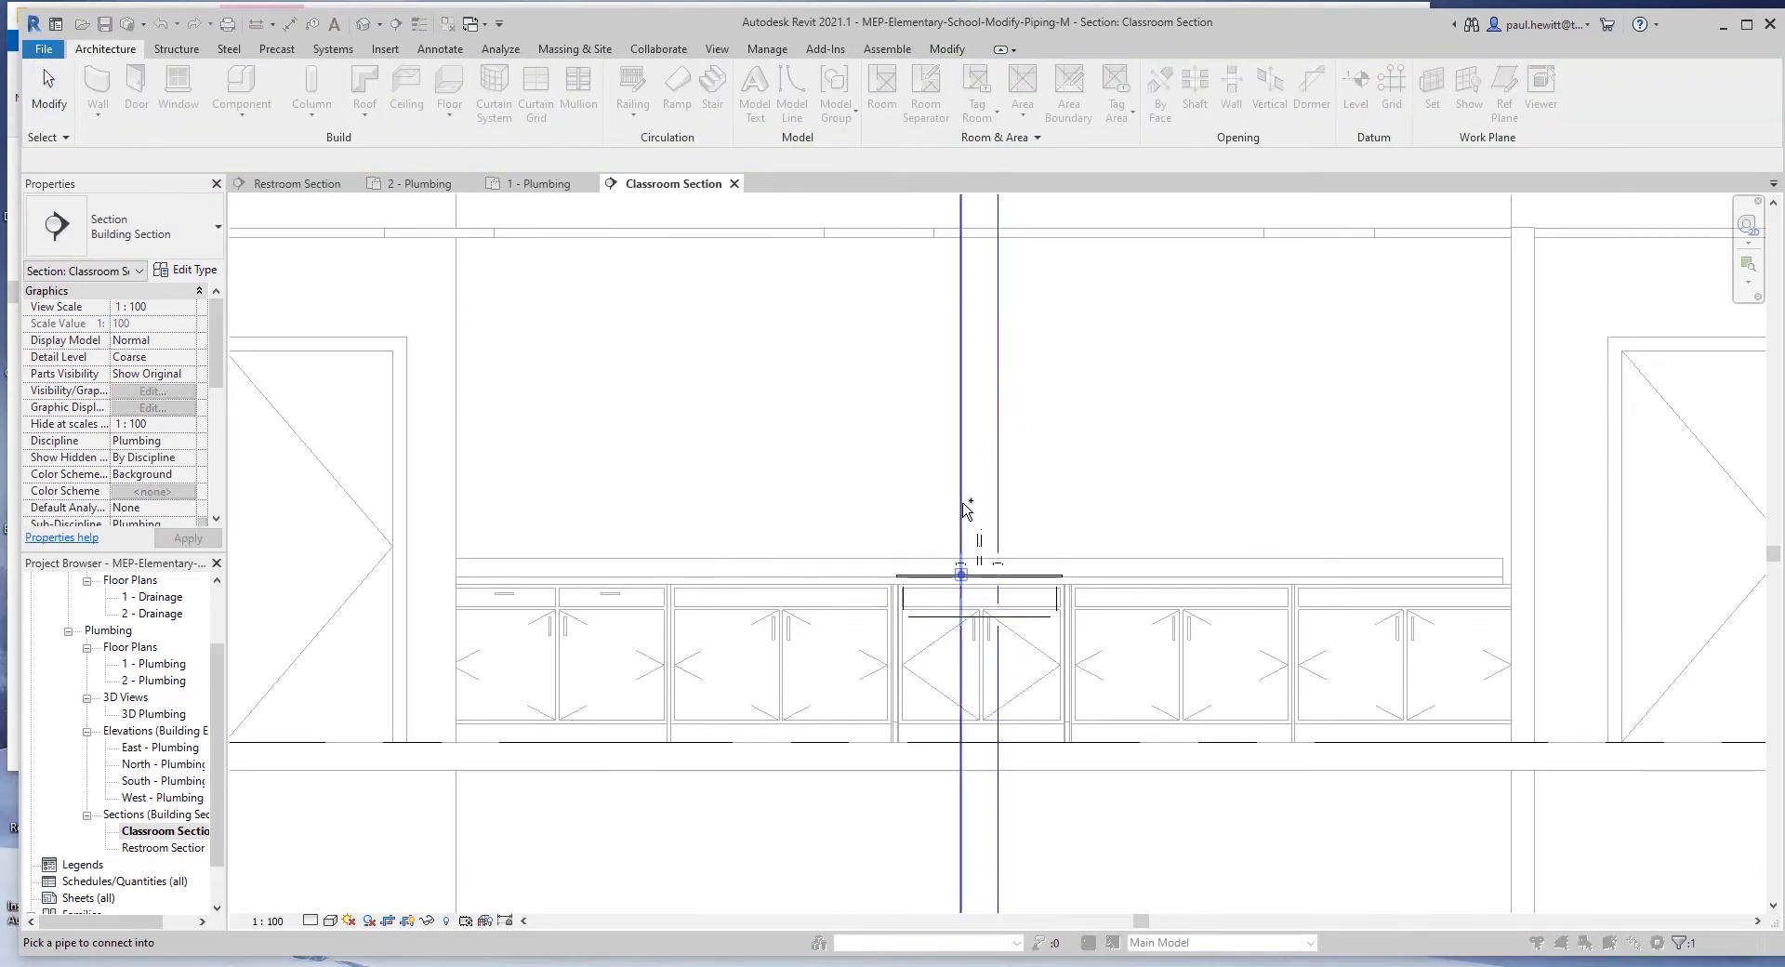
left_click(980, 580)
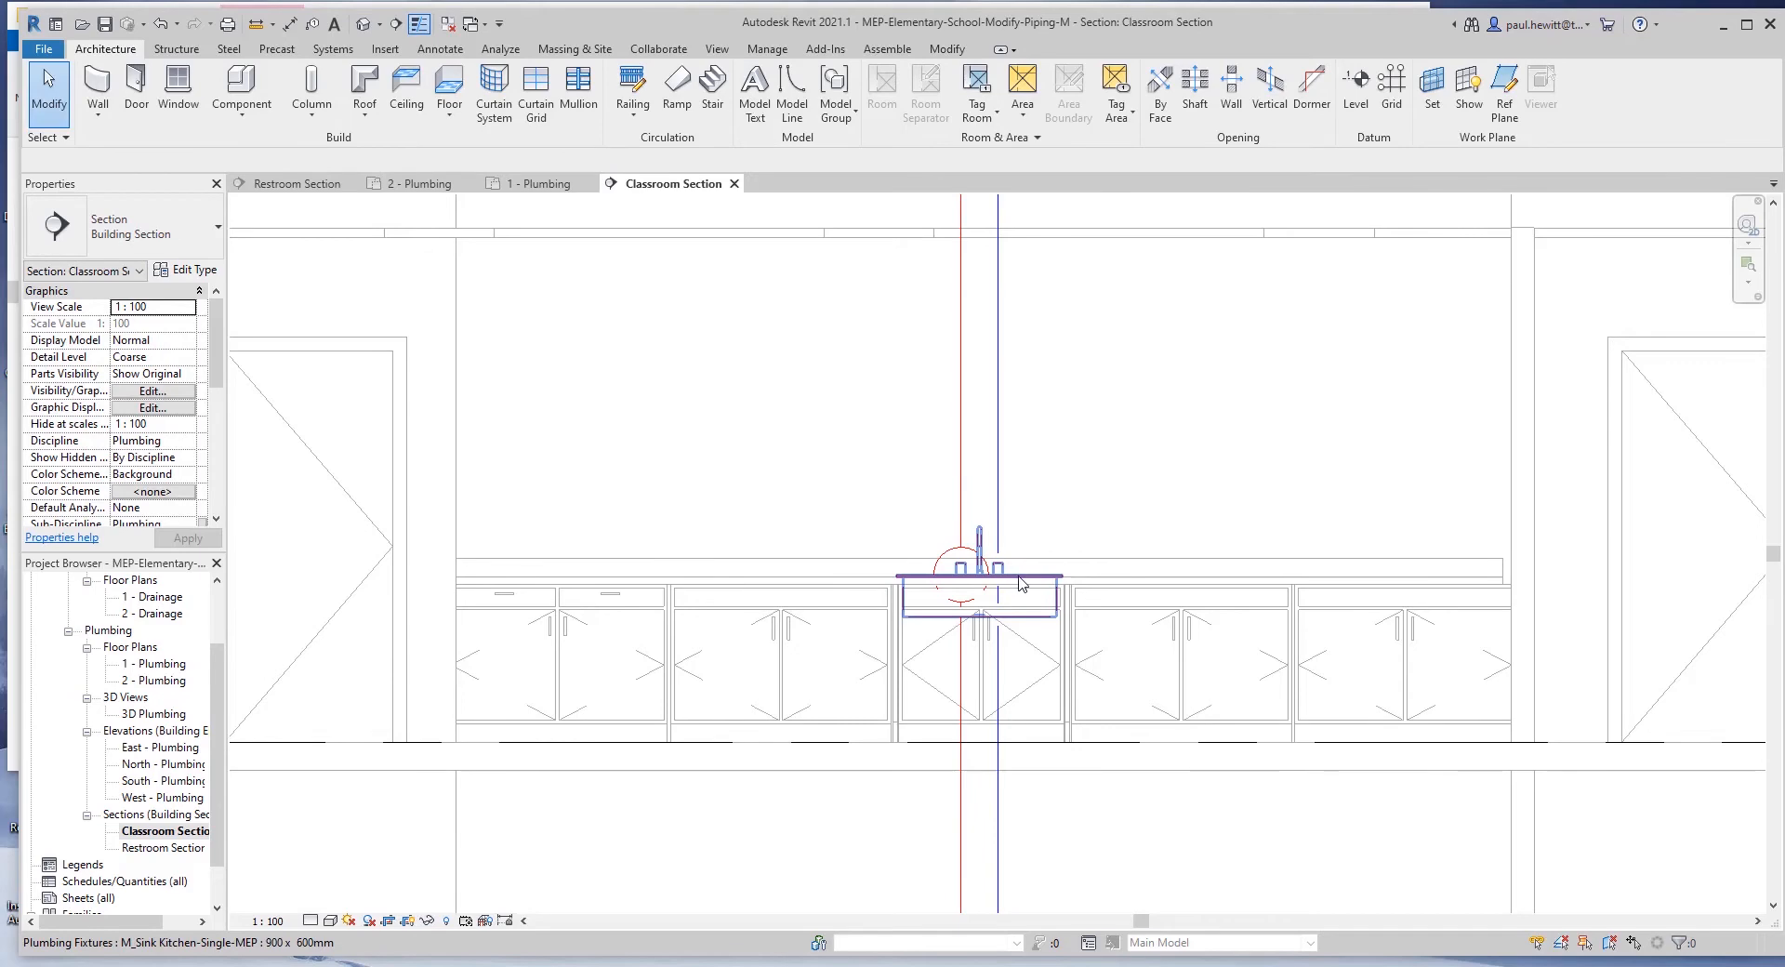
- Connect the sink's Domestic Cold Water connector into the blue pipe
left_click(980, 584)
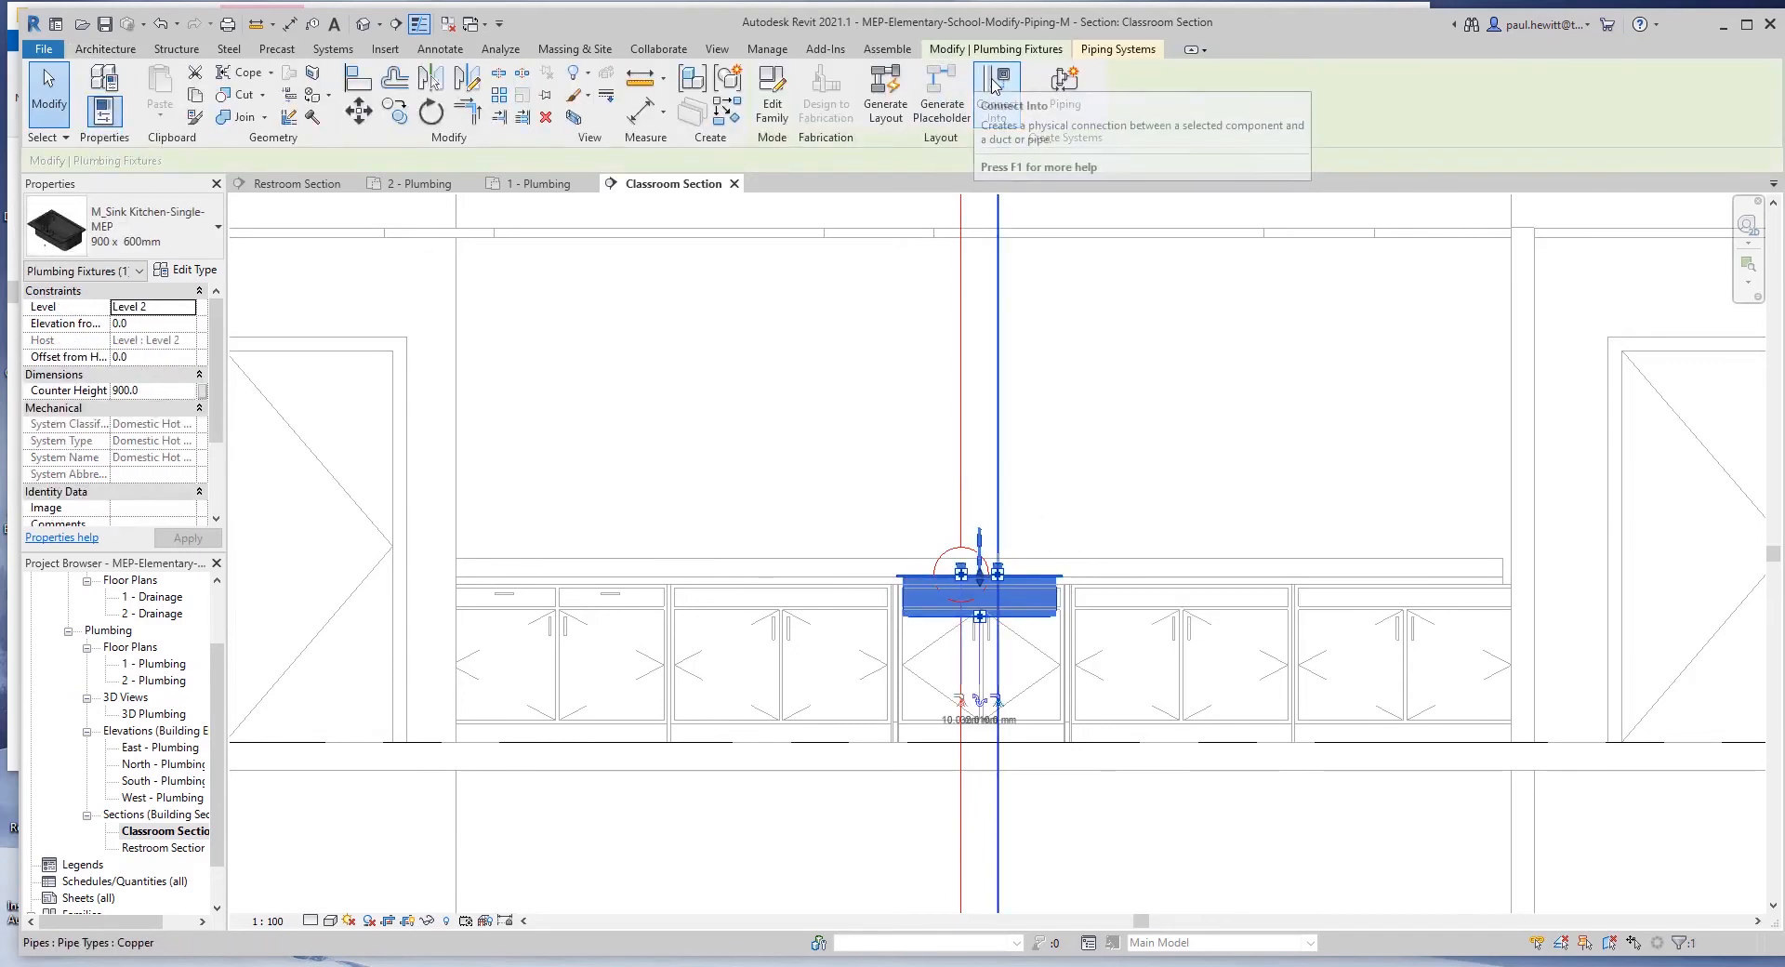
left_click(997, 86)
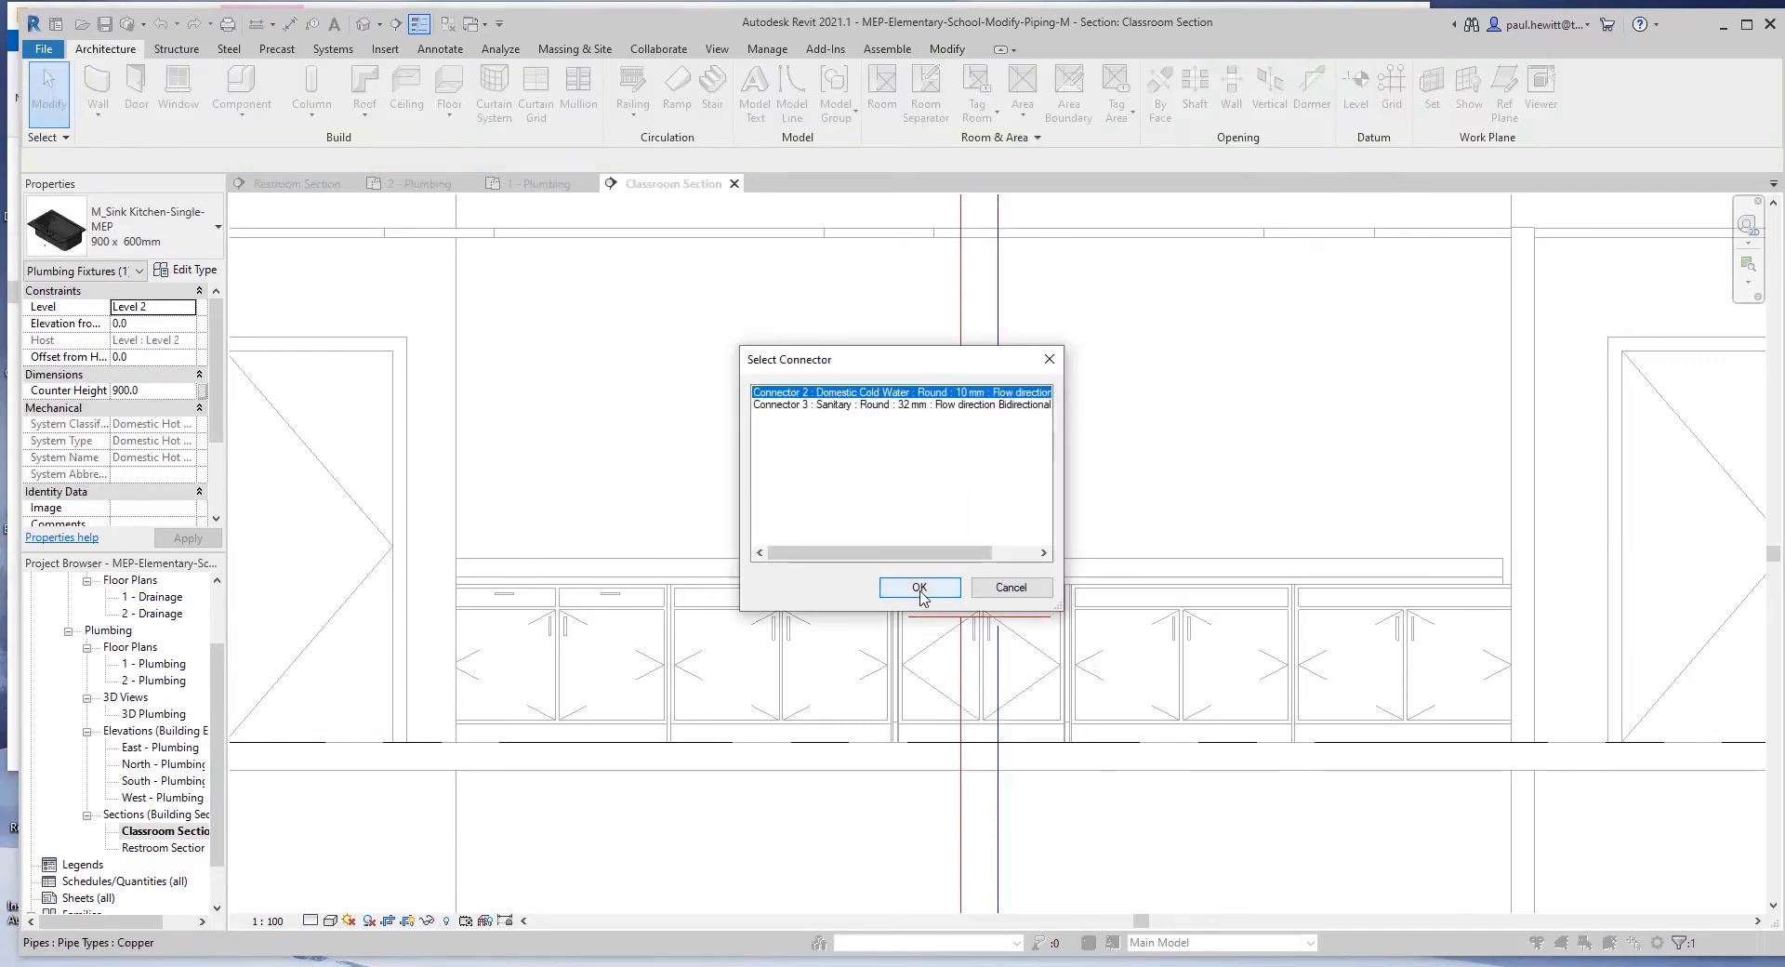
left_click(919, 586)
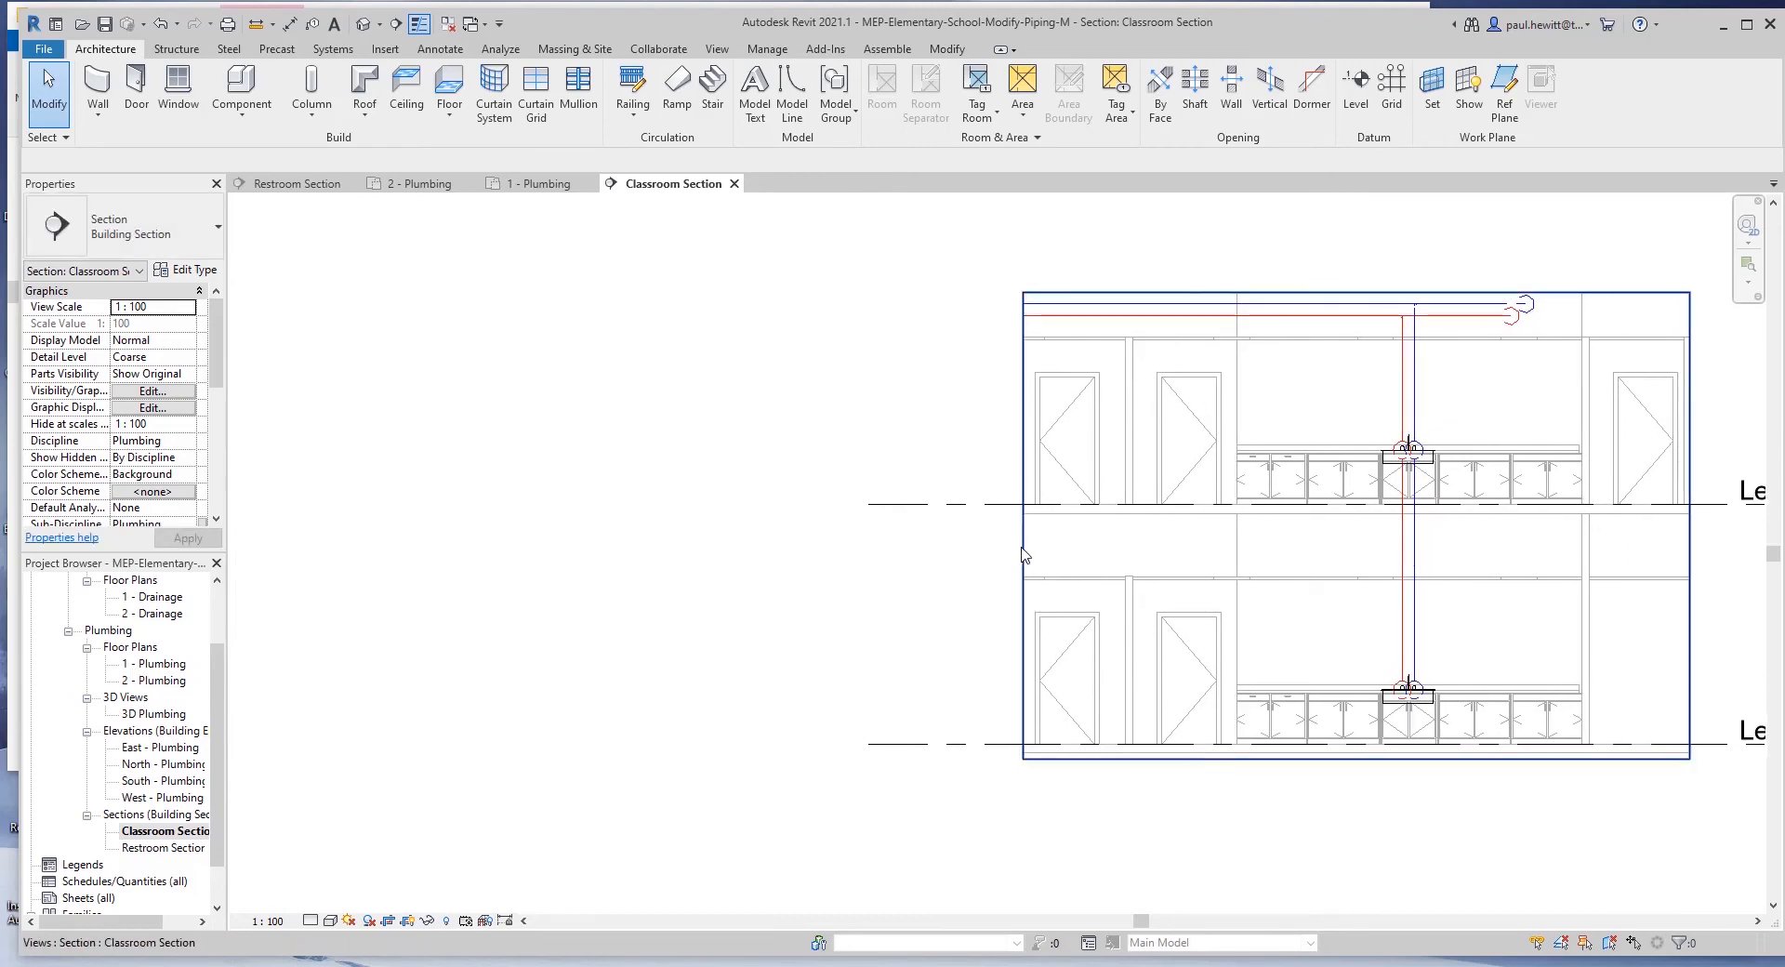
- Copy the connected sinks and pipes to the other classrooms on both levels and show them in 3D Plumbing
left_click(1013, 526)
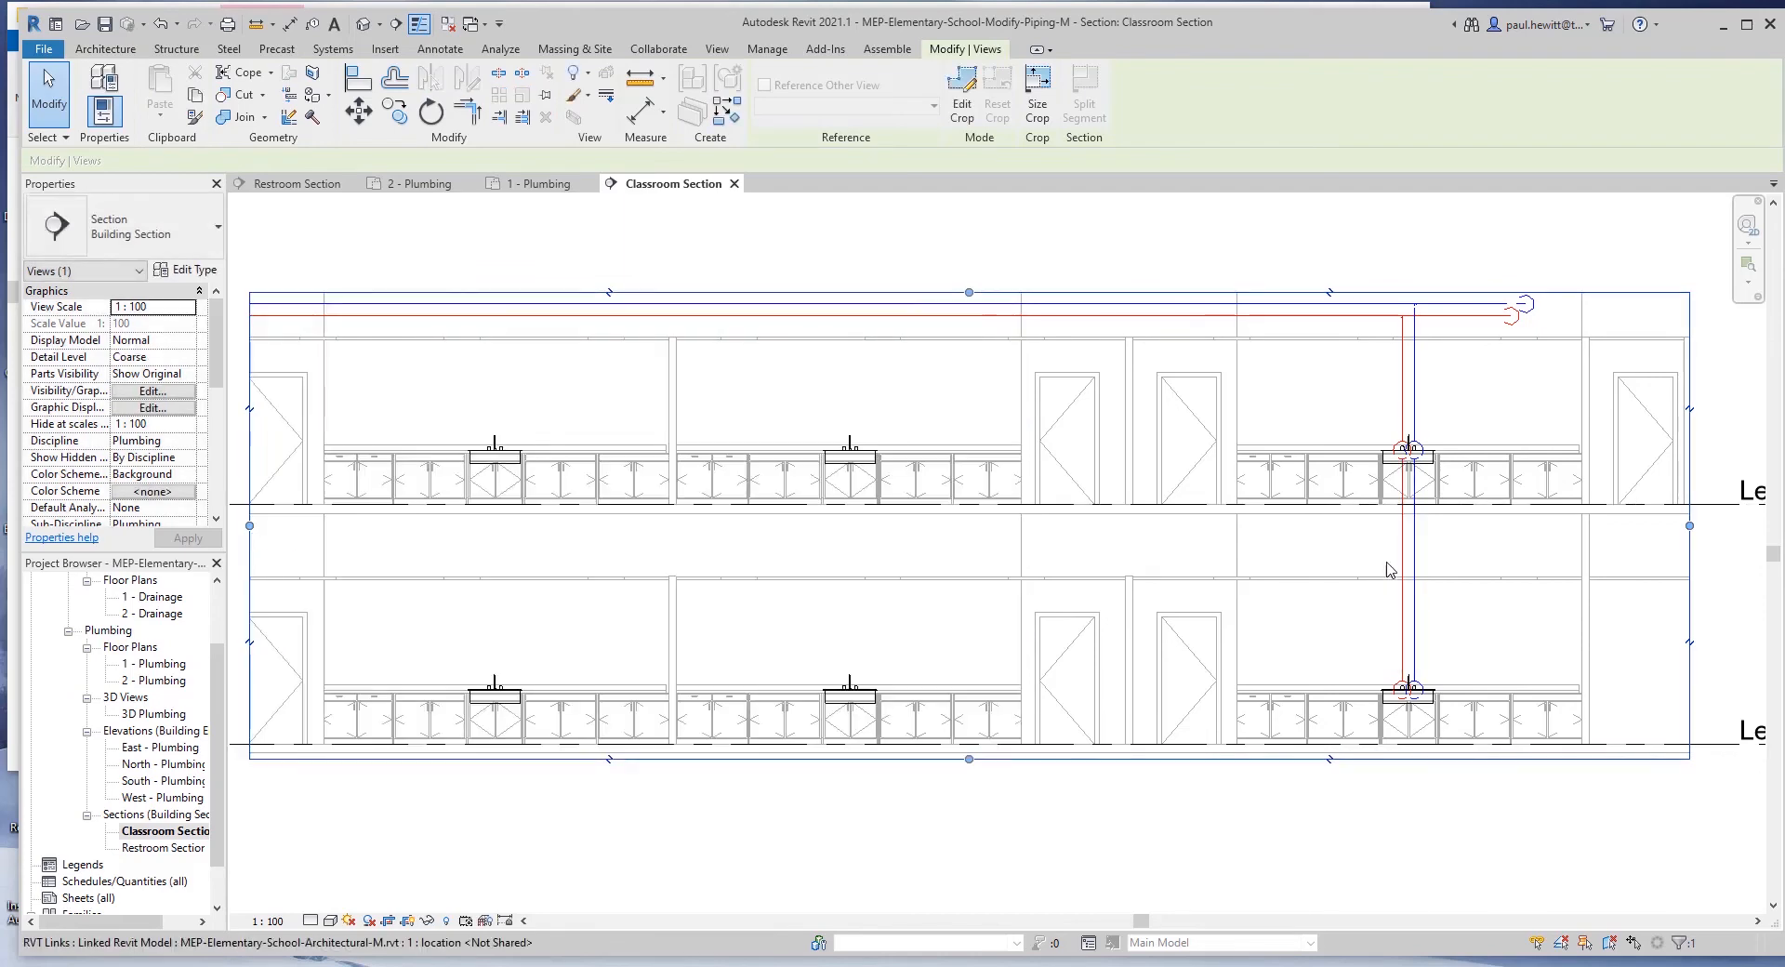
left_click(105, 48)
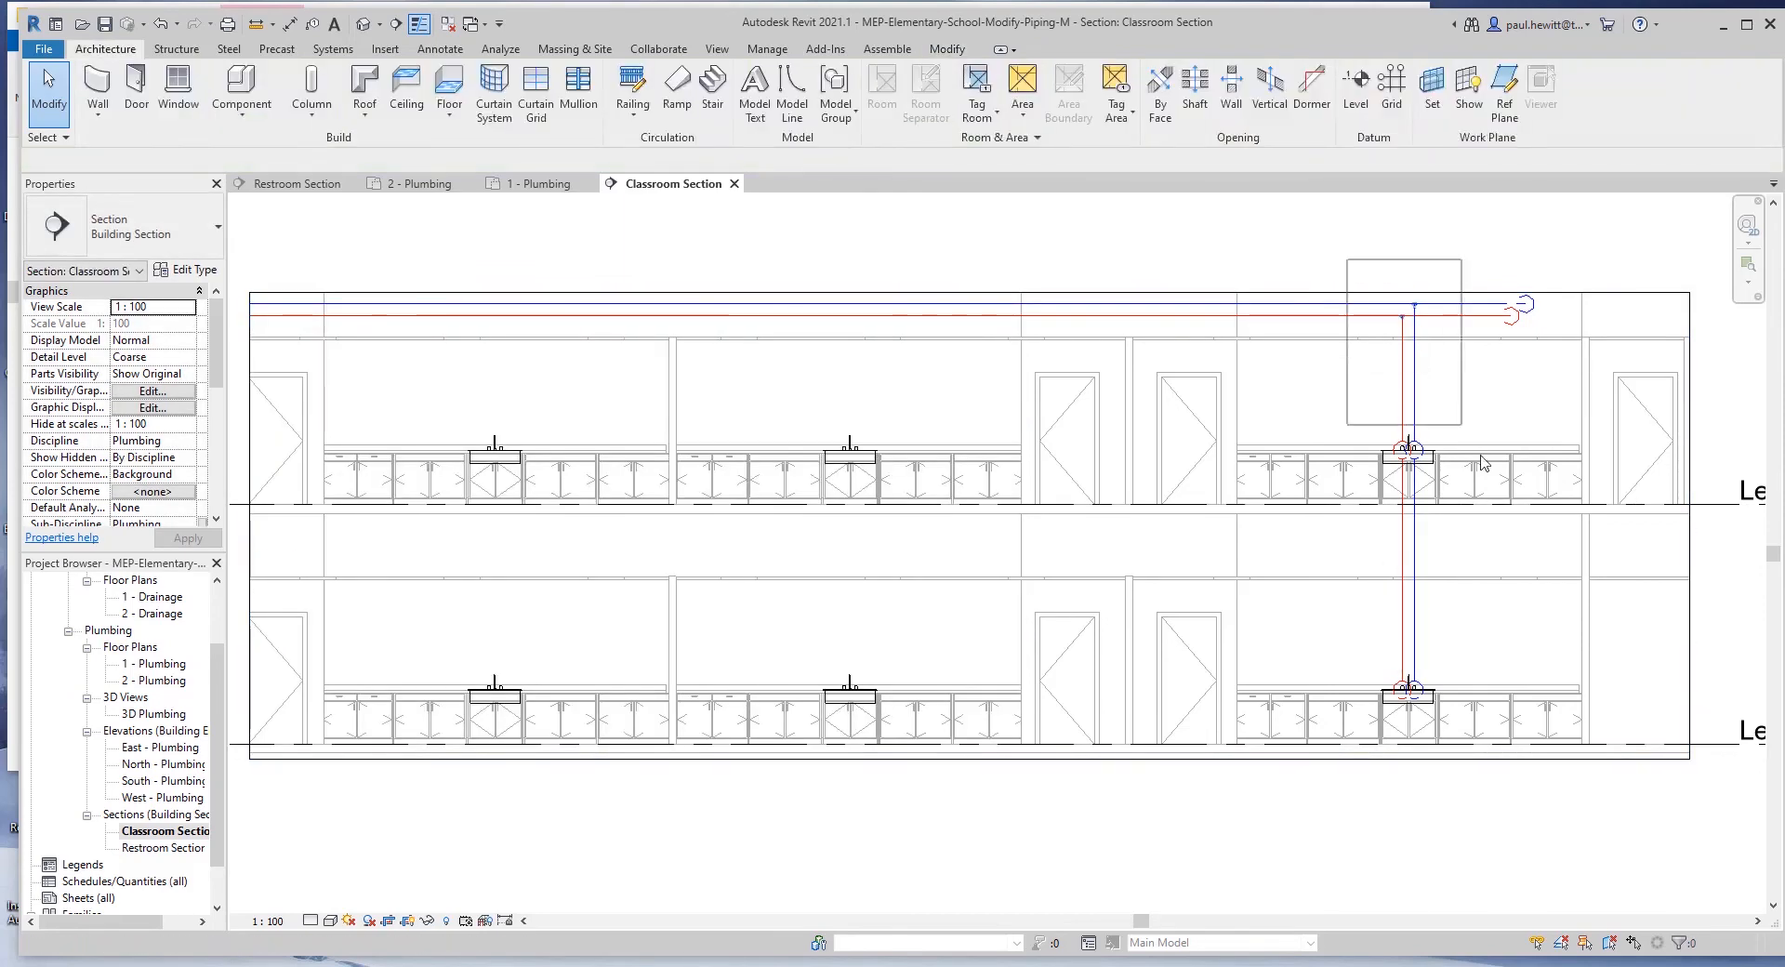
left_click(1408, 450)
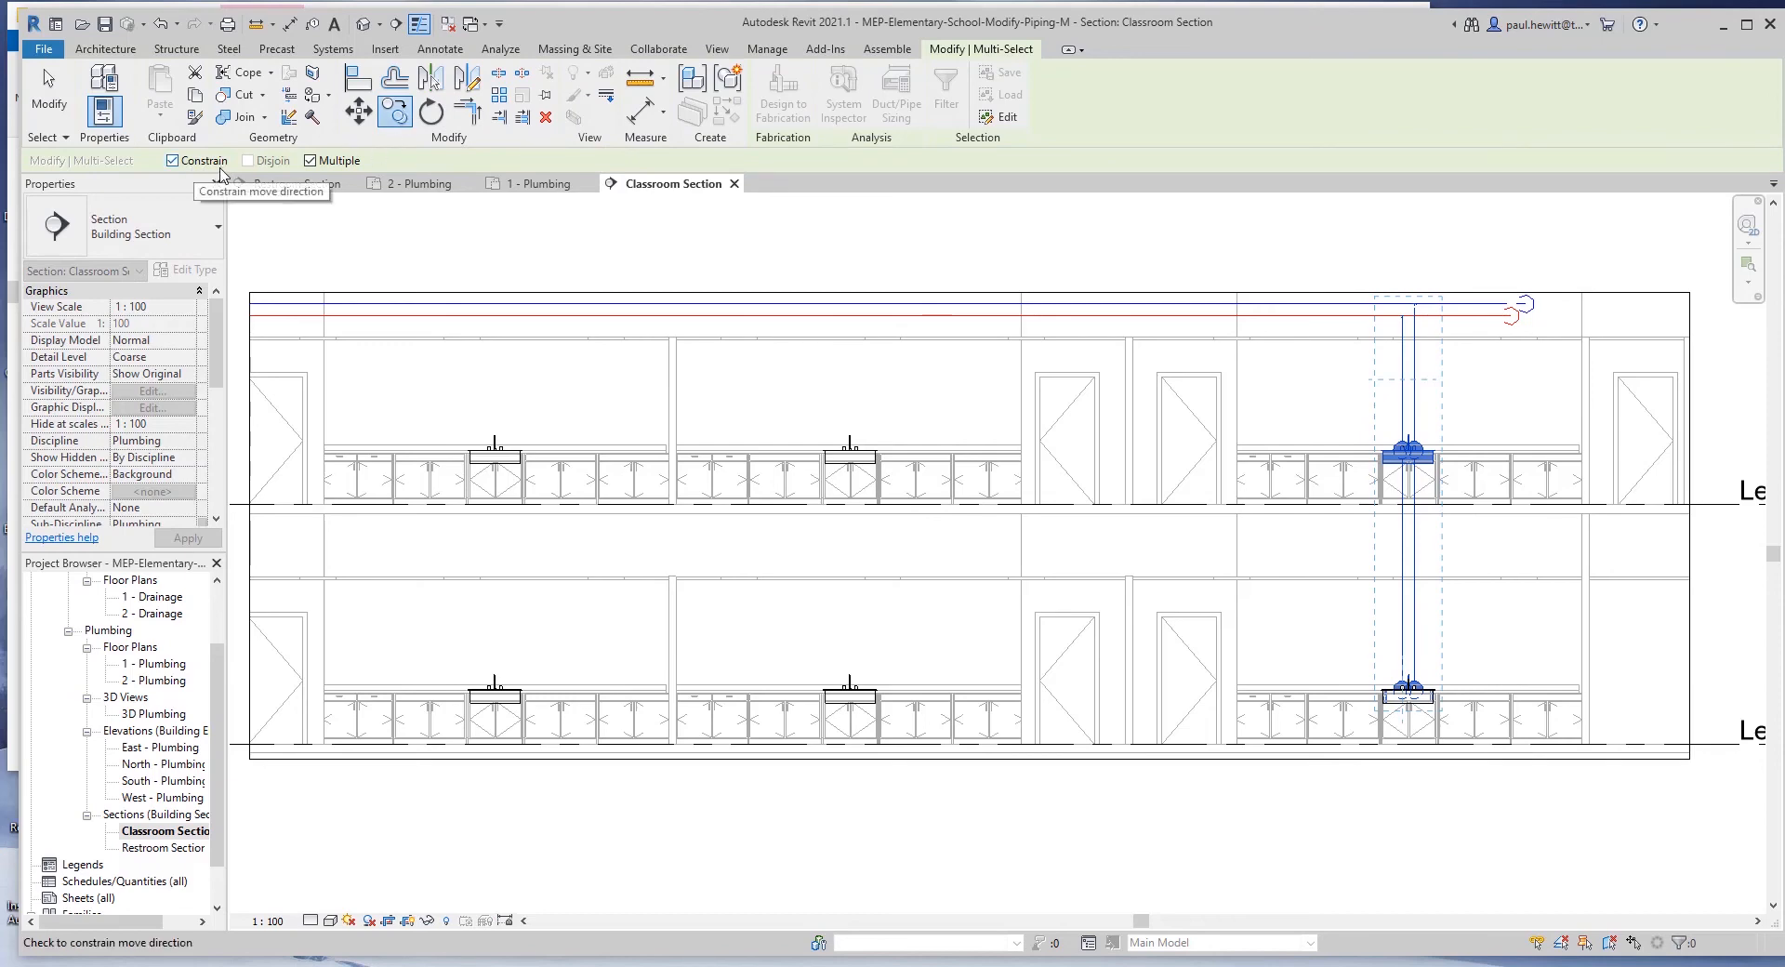
mouse_move(1412, 467)
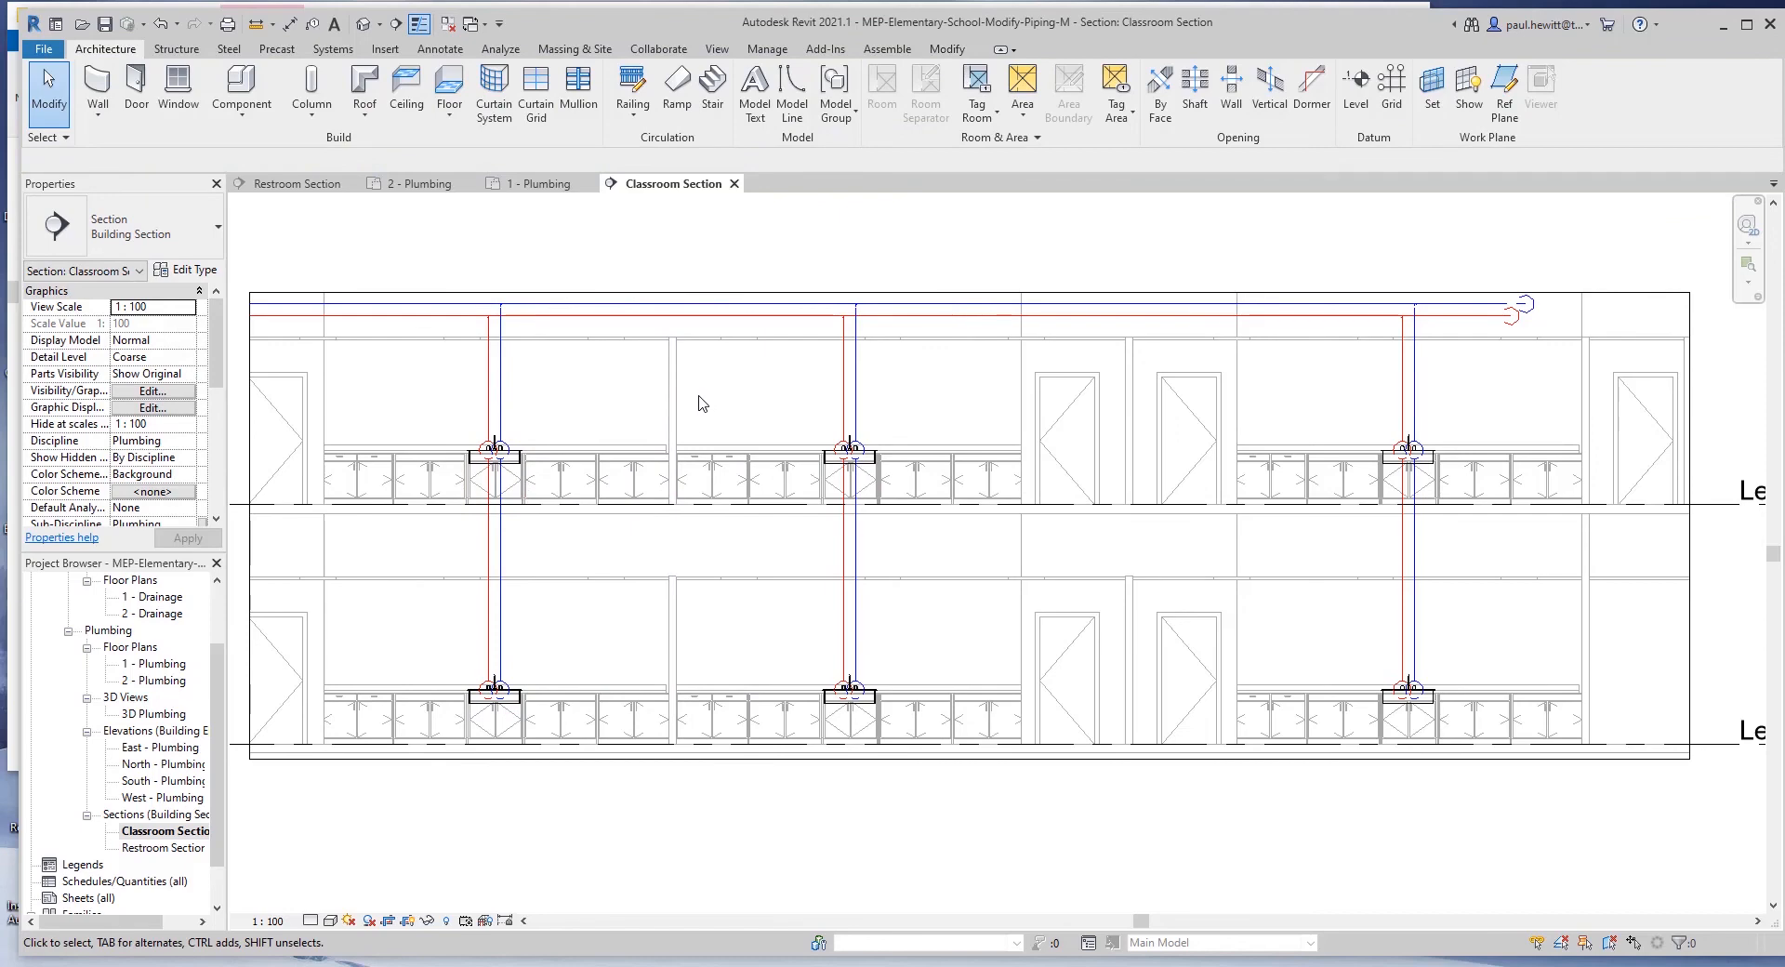
mouse_move(136, 718)
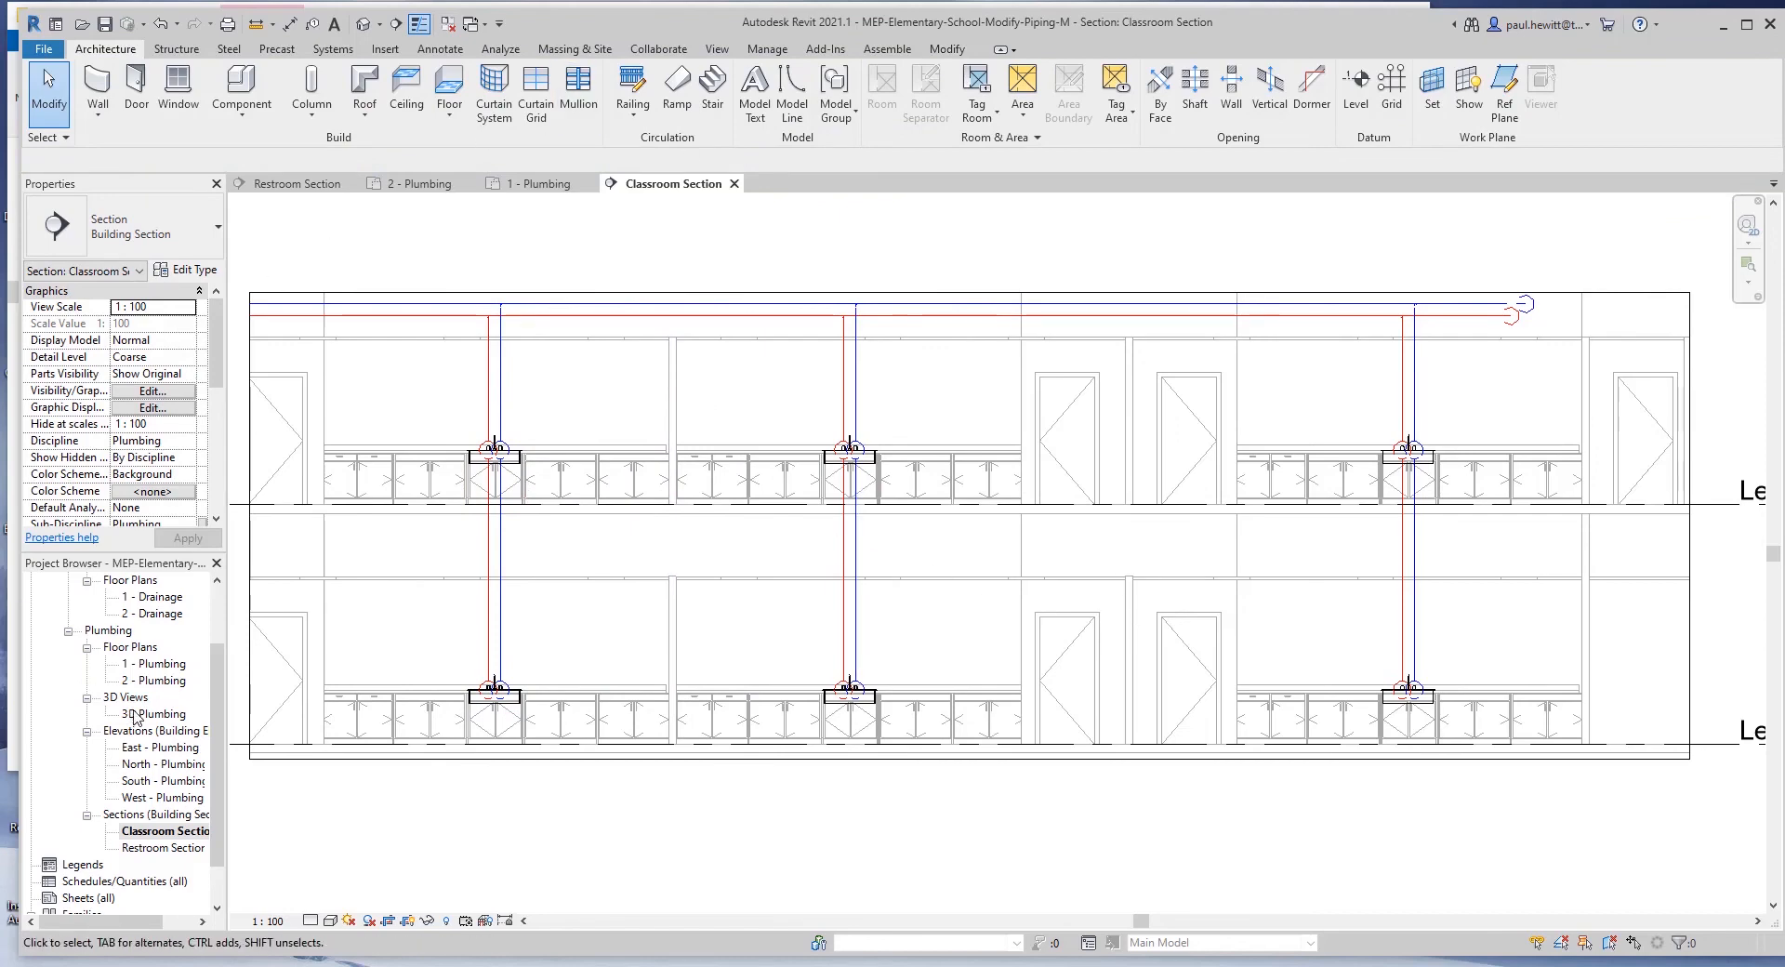
double_click(152, 713)
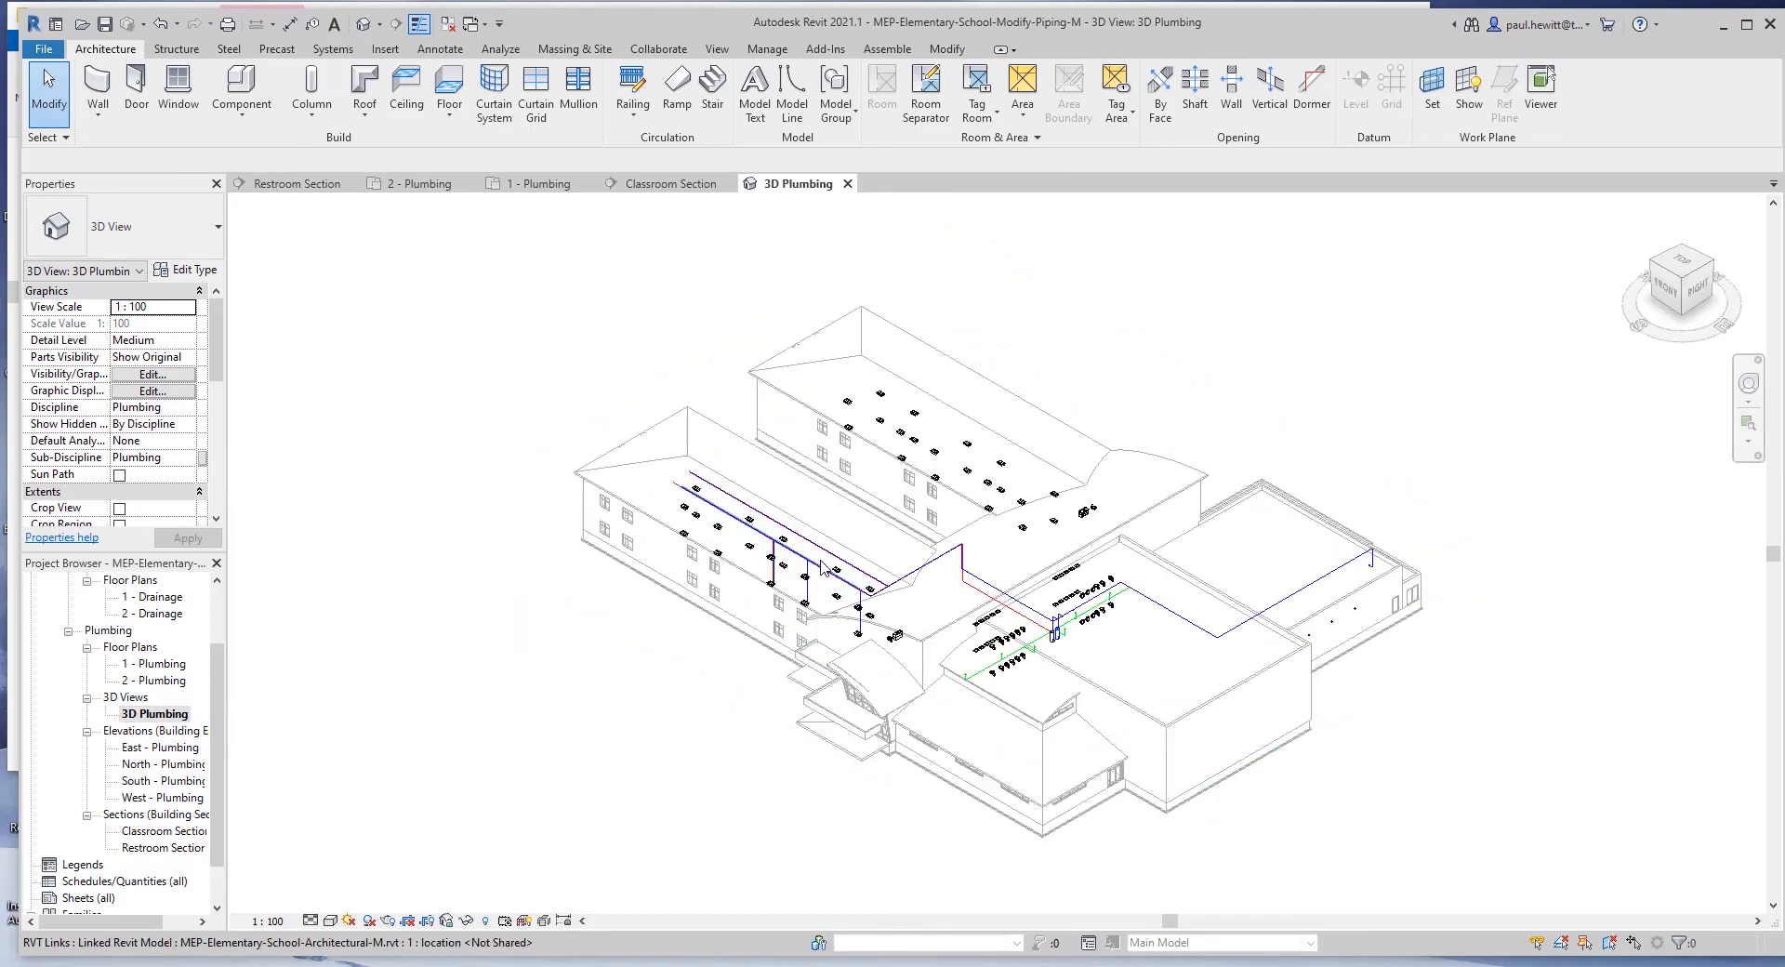